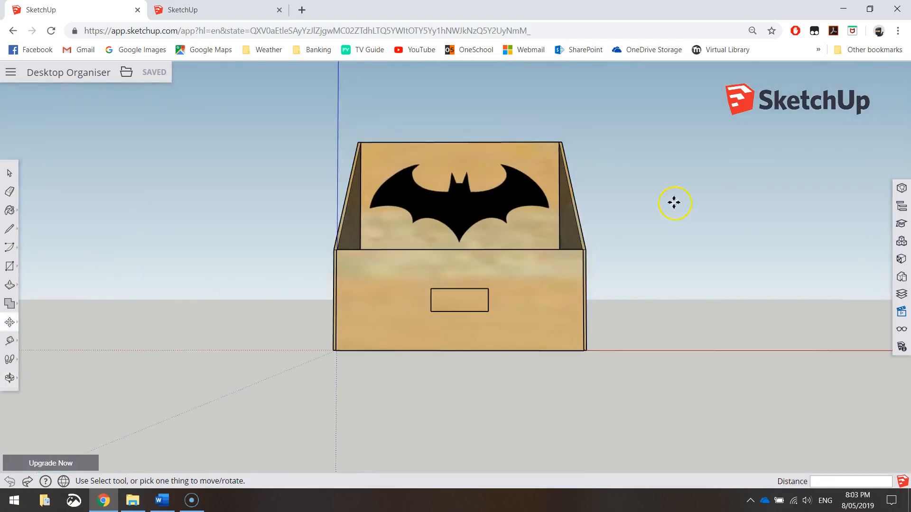
# Step: Inspect the reference organiser by orbiting and sliding its drawer out and back in
pyautogui.moveTo(674, 203); pyautogui.dragTo(517, 315)
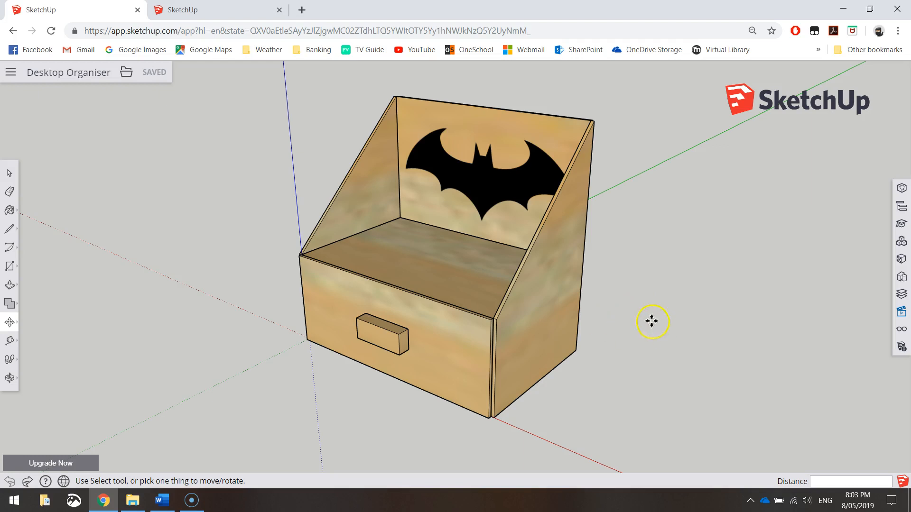
pyautogui.moveTo(76, 356)
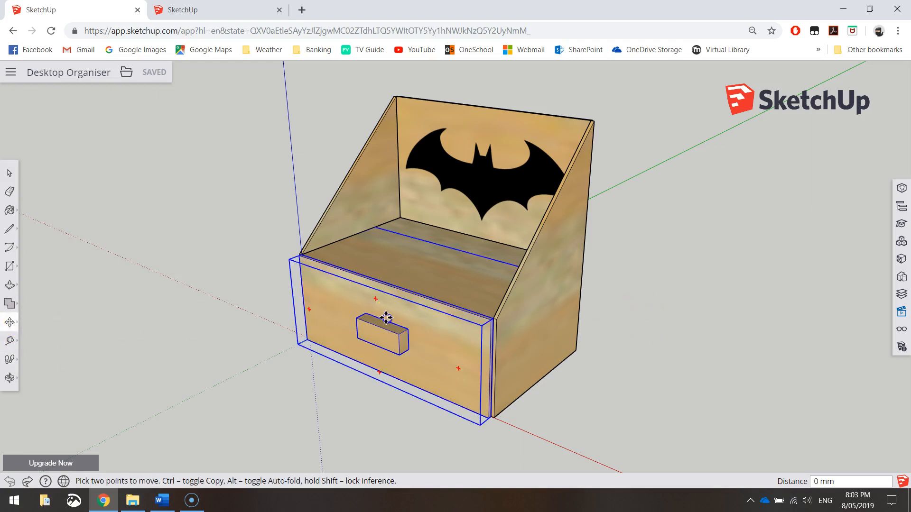
pyautogui.moveTo(385, 319); pyautogui.dragTo(44, 312)
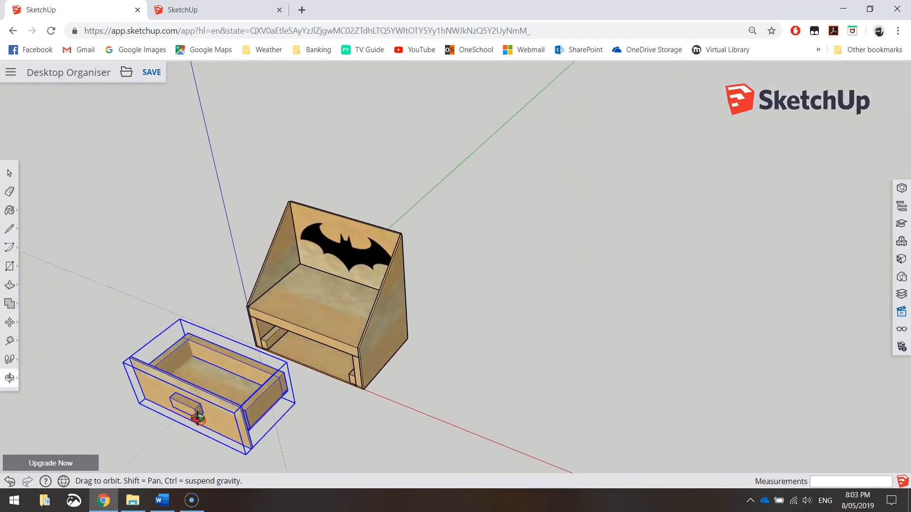
pyautogui.click(10, 322)
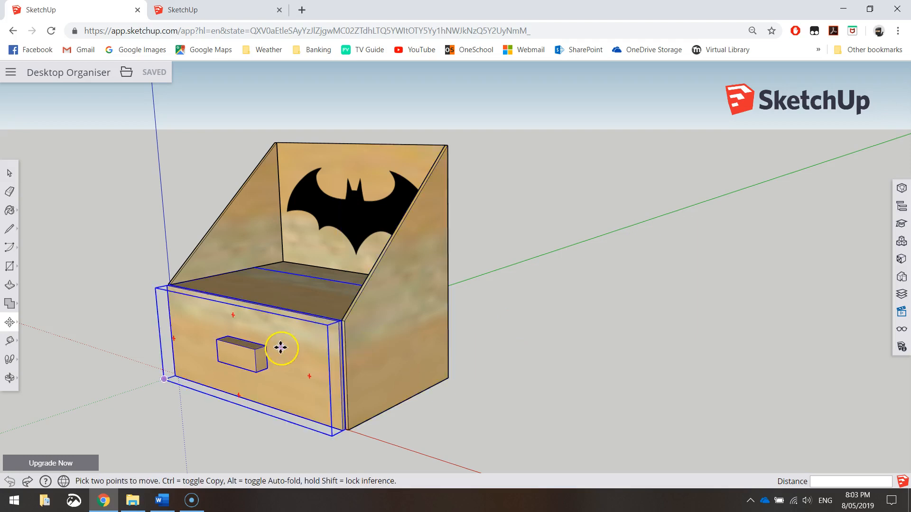
pyautogui.moveTo(282, 348); pyautogui.dragTo(46, 392)
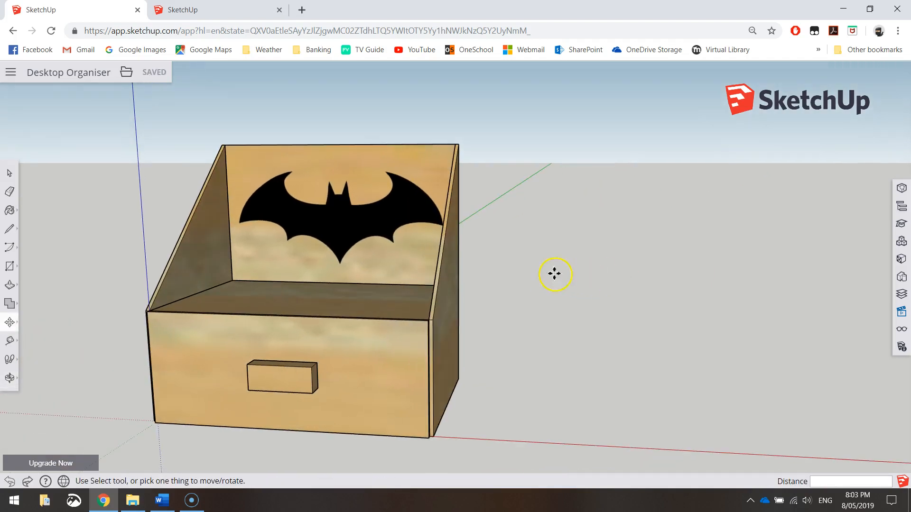
pyautogui.click(340, 220)
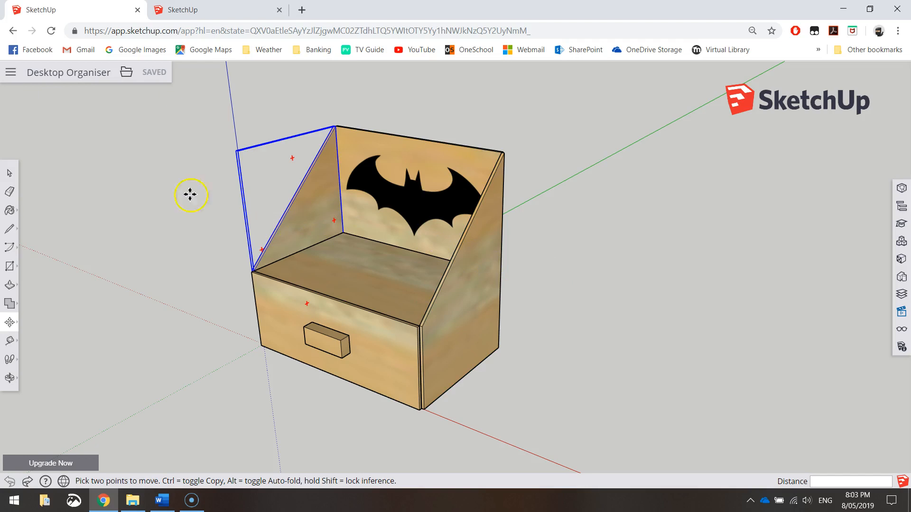
# Step: Start a new model from the Simple Template - Millimeters and delete the standing figure
pyautogui.click(9, 72)
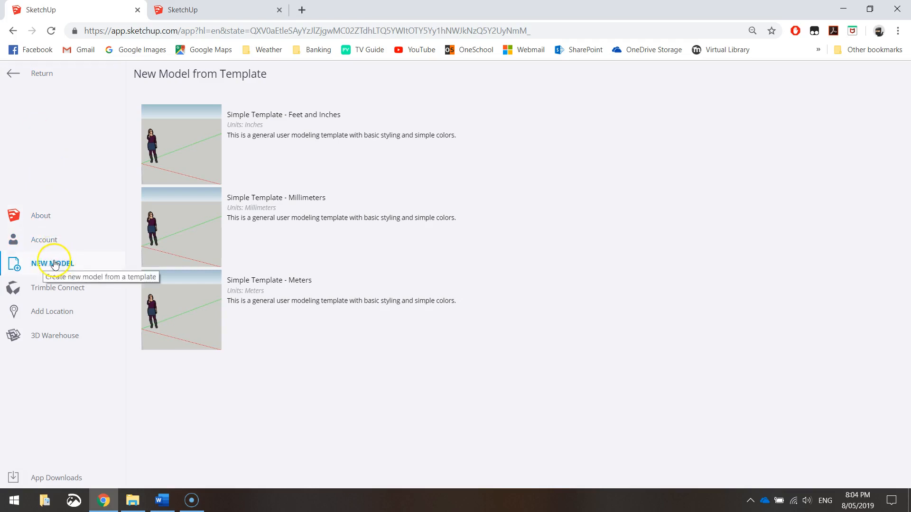
pyautogui.moveTo(241, 204)
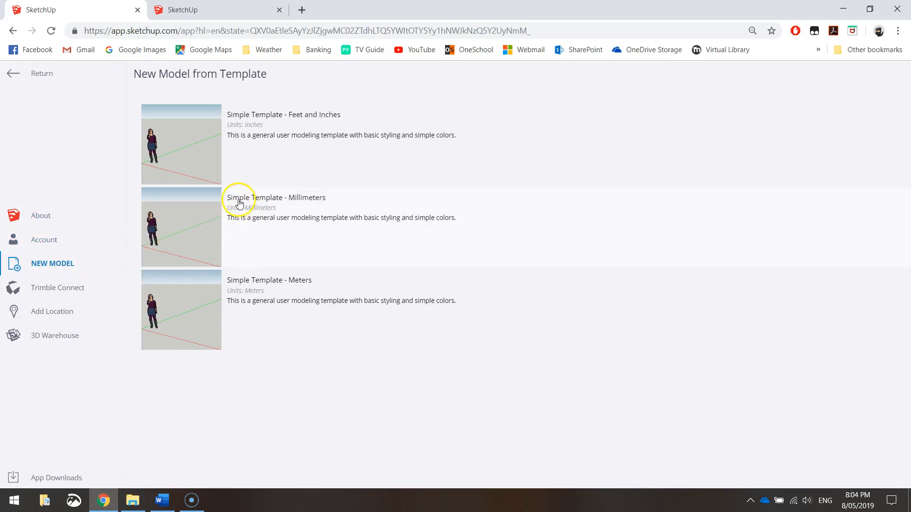
pyautogui.moveTo(295, 215)
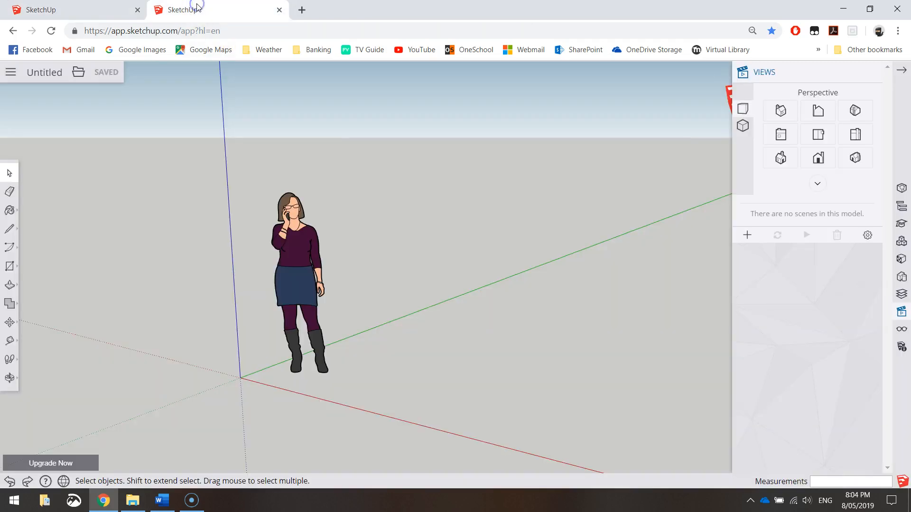
pyautogui.click(904, 69)
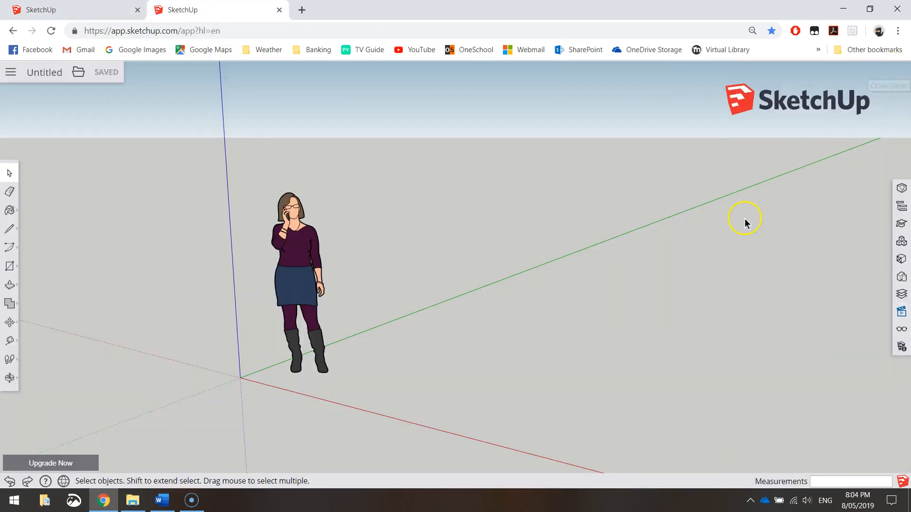
pyautogui.moveTo(699, 227)
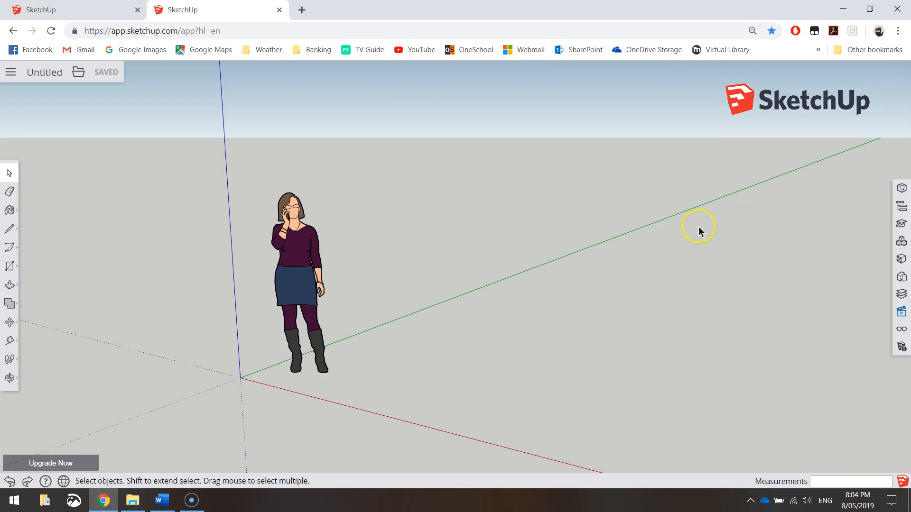
pyautogui.click(302, 241)
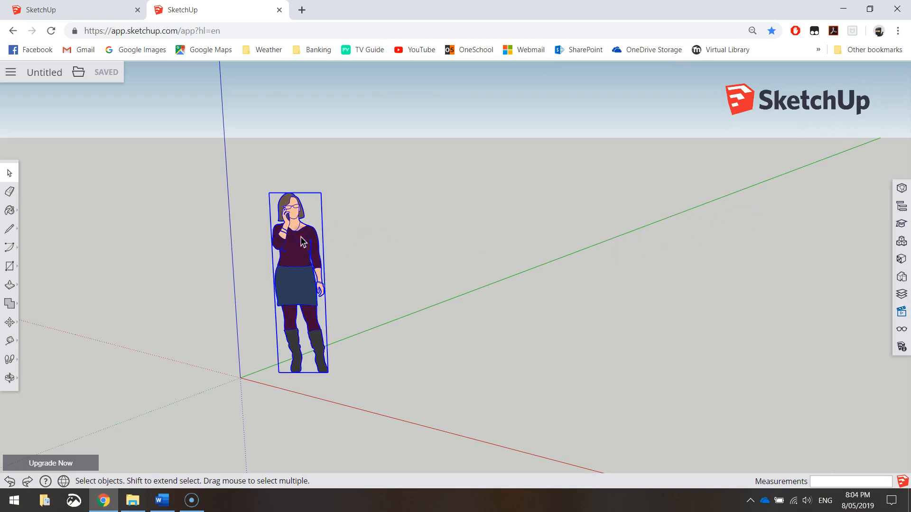
pyautogui.press('Delete')
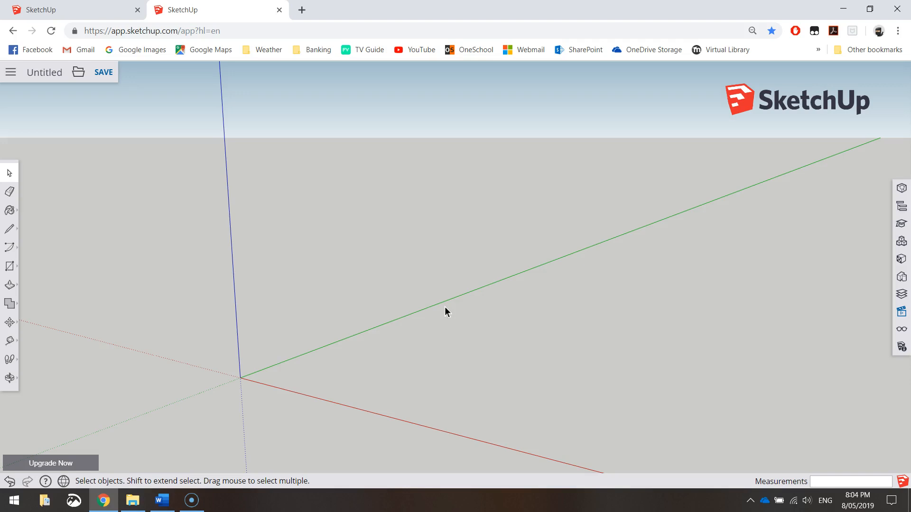
pyautogui.moveTo(225, 286)
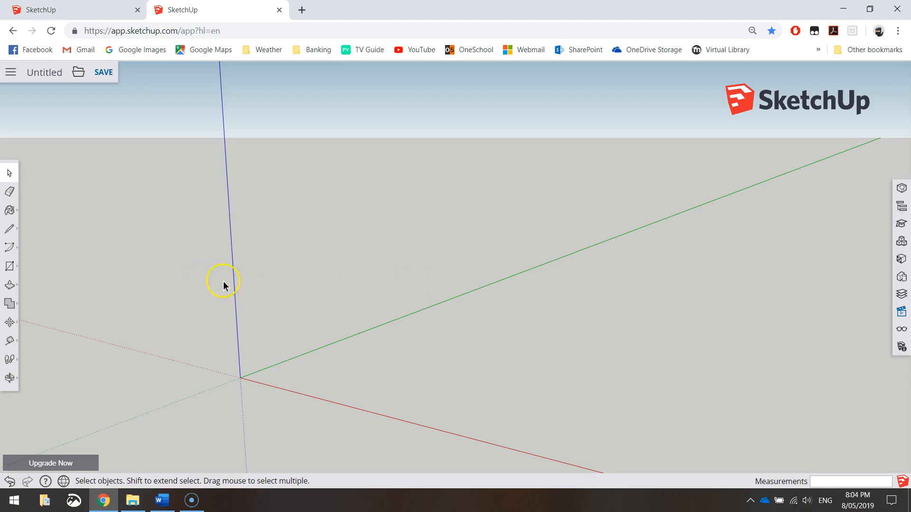
pyautogui.moveTo(421, 401)
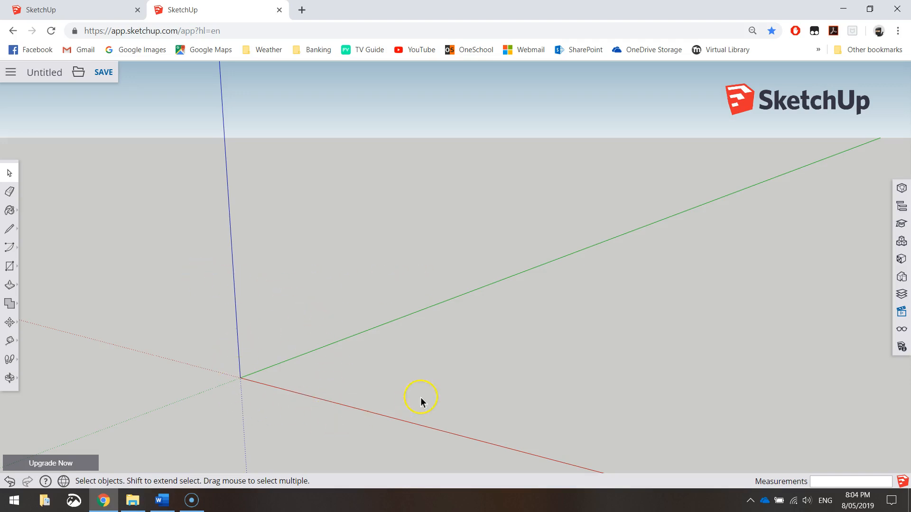
pyautogui.moveTo(242, 197)
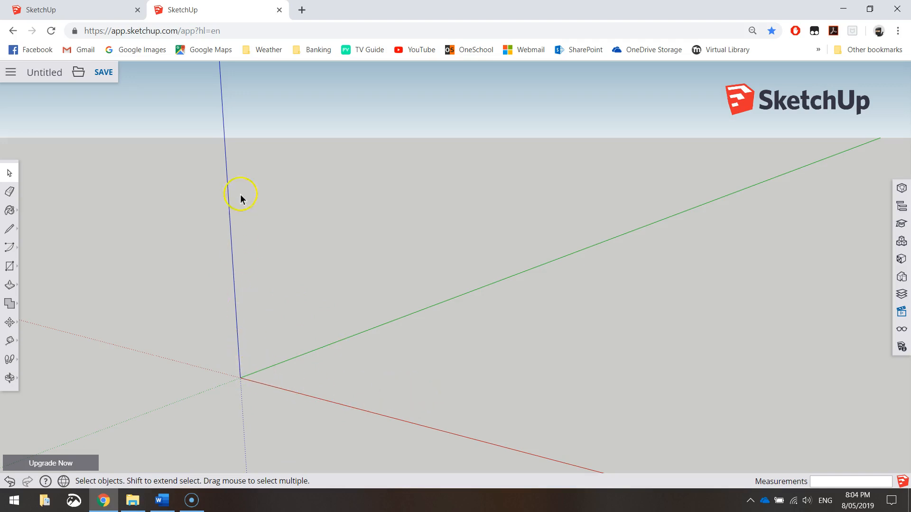
pyautogui.moveTo(249, 353)
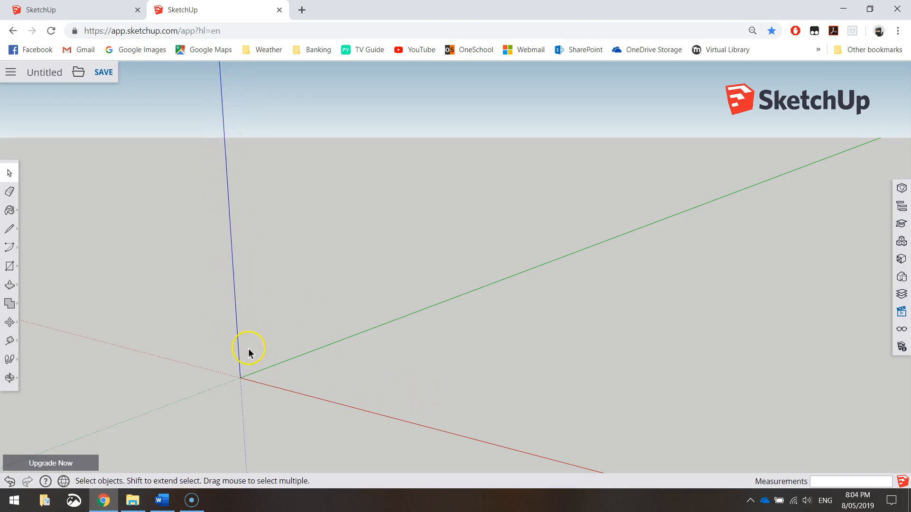
pyautogui.moveTo(439, 431)
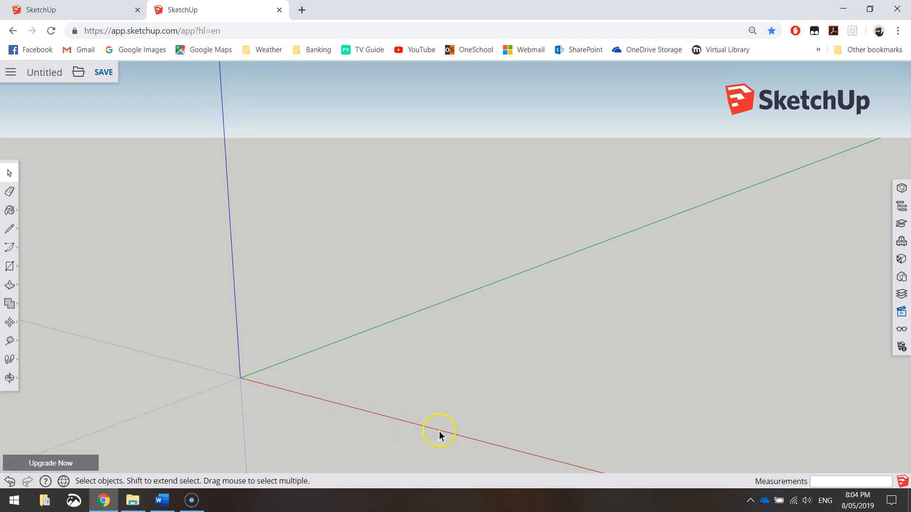
pyautogui.moveTo(529, 457)
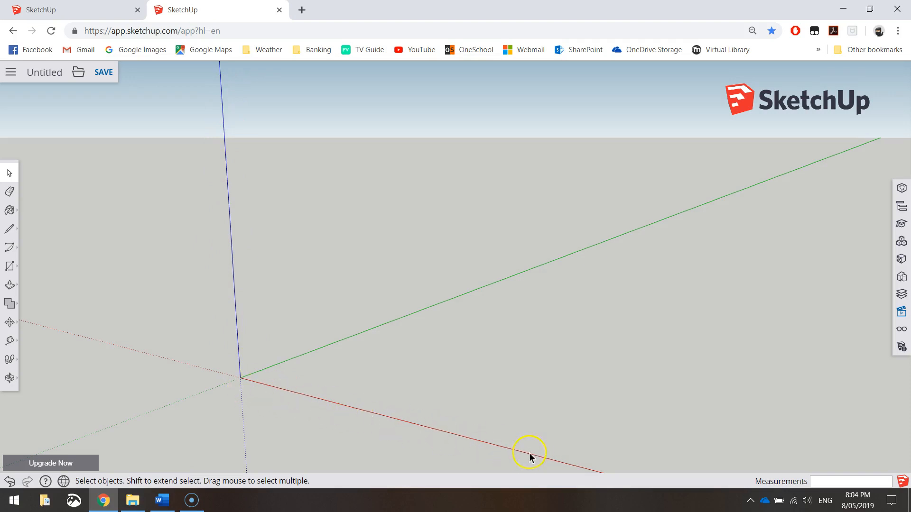
pyautogui.moveTo(326, 389)
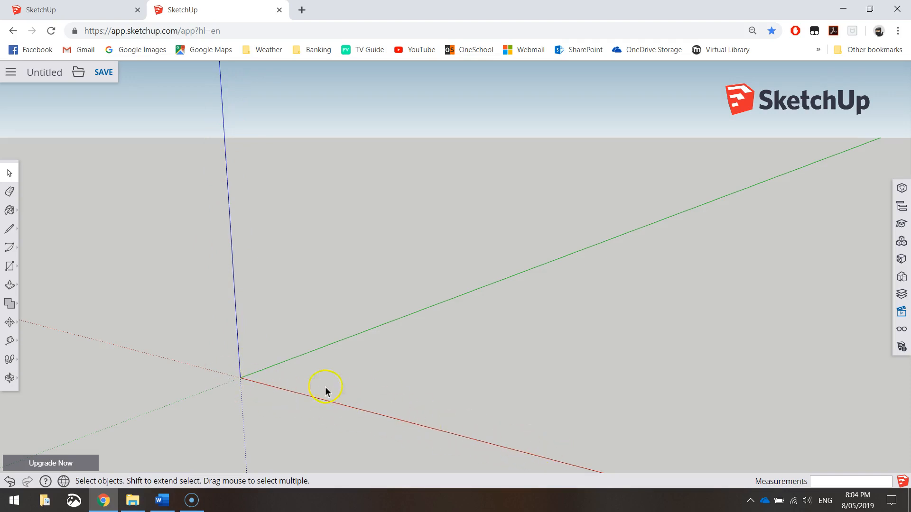
pyautogui.moveTo(699, 208)
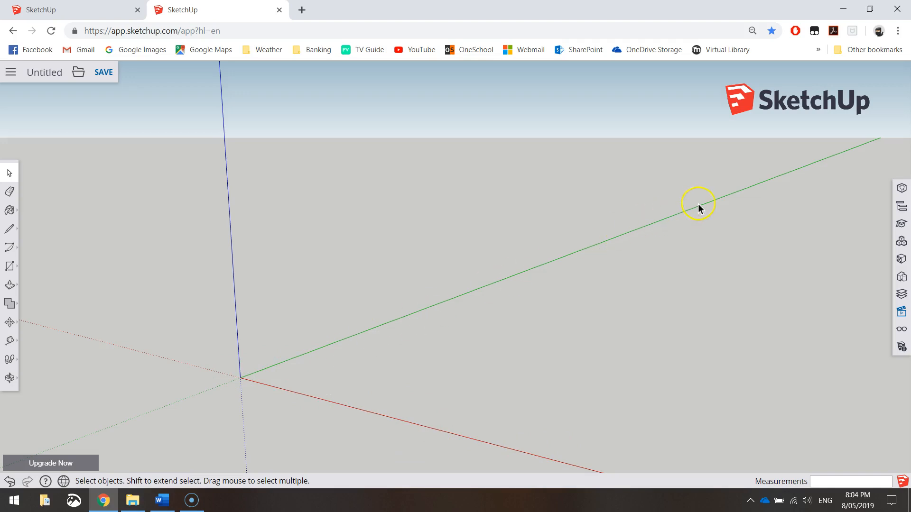
pyautogui.moveTo(372, 306)
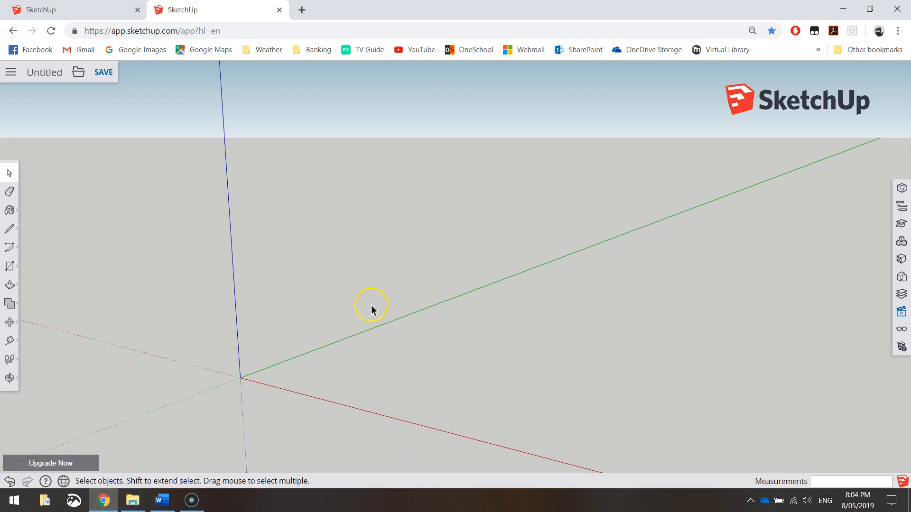
pyautogui.moveTo(342, 354)
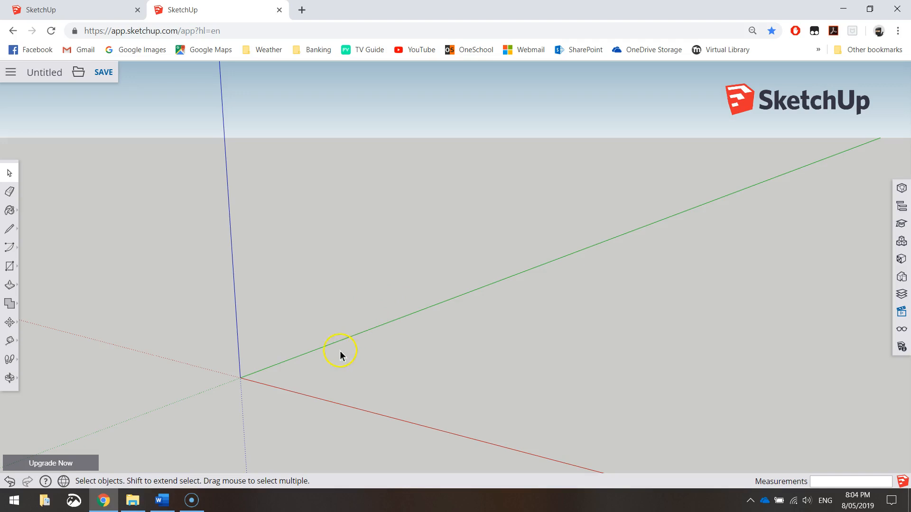
pyautogui.moveTo(625, 404)
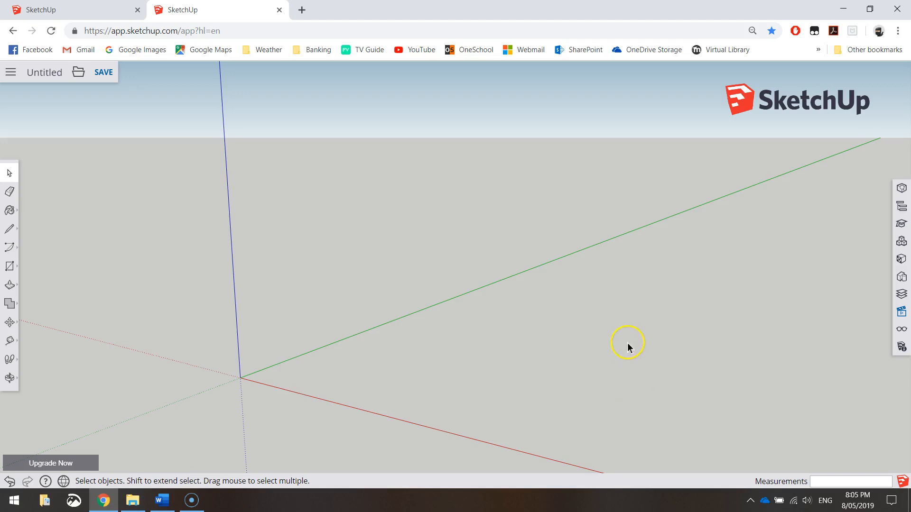
pyautogui.moveTo(597, 356)
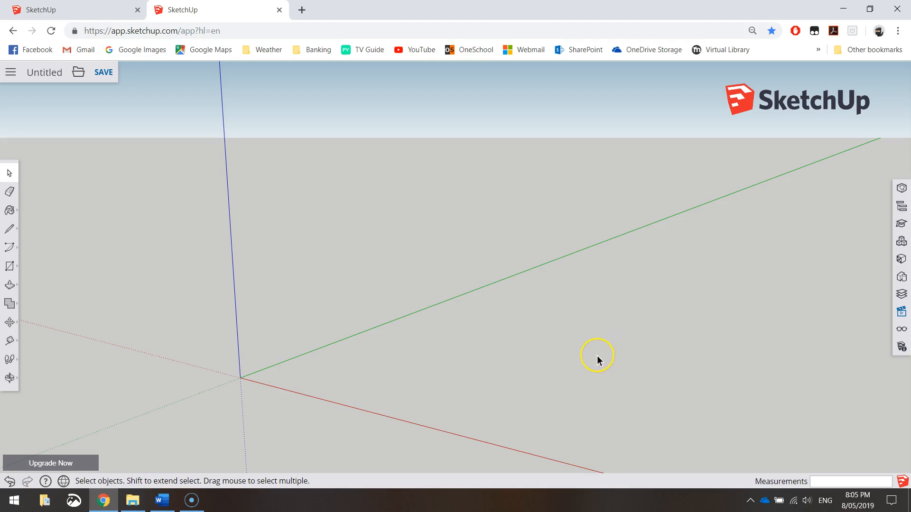
pyautogui.moveTo(791, 293)
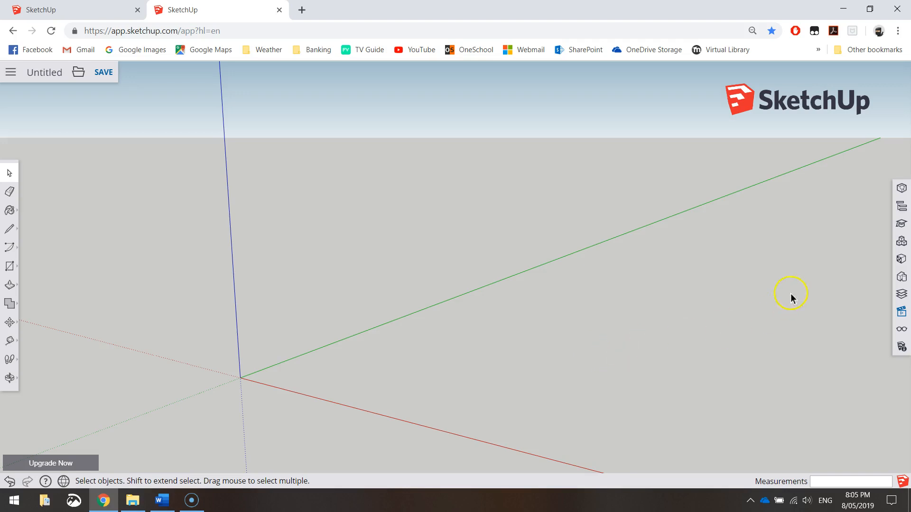
pyautogui.moveTo(884, 277)
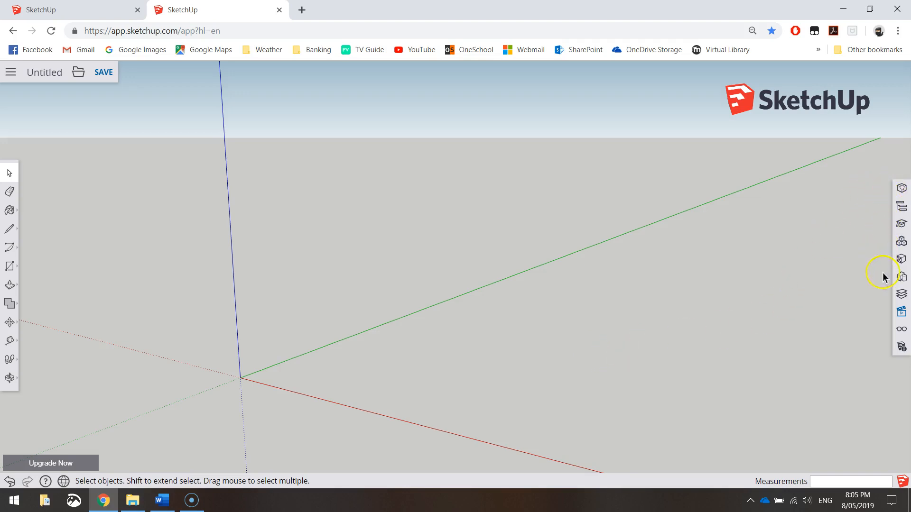
pyautogui.moveTo(901, 311)
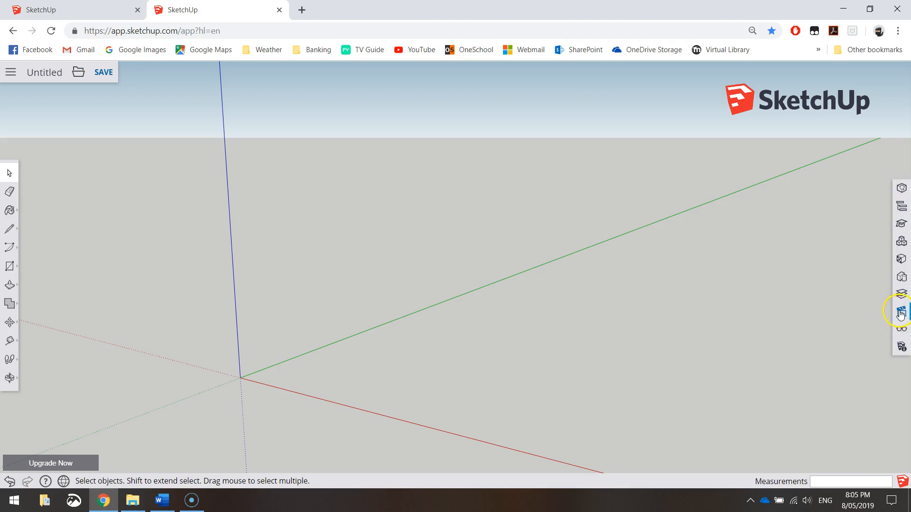
# Step: Switch to the Front then Top standard view and close the views list
pyautogui.click(903, 311)
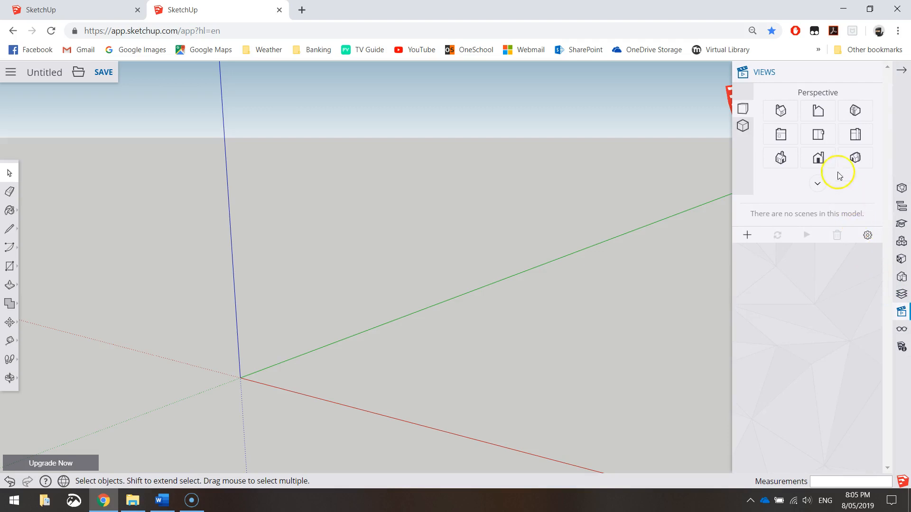
pyautogui.click(855, 110)
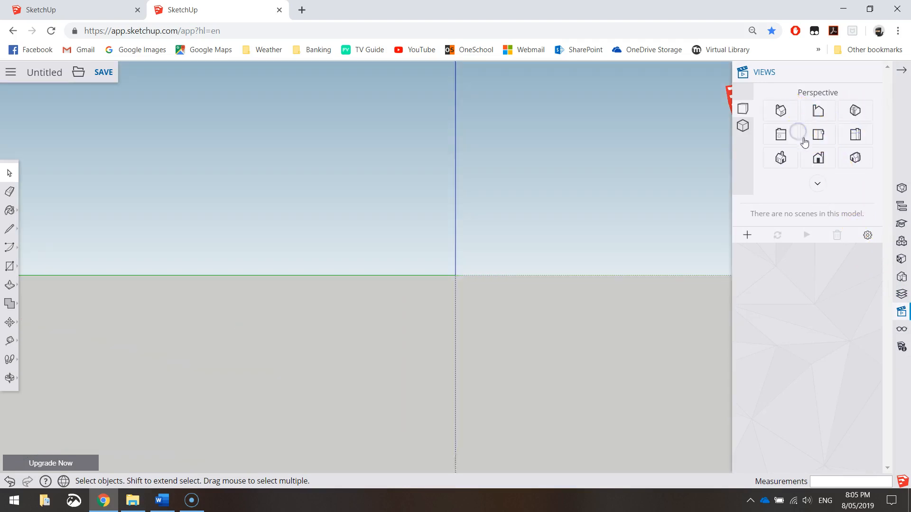
pyautogui.click(817, 134)
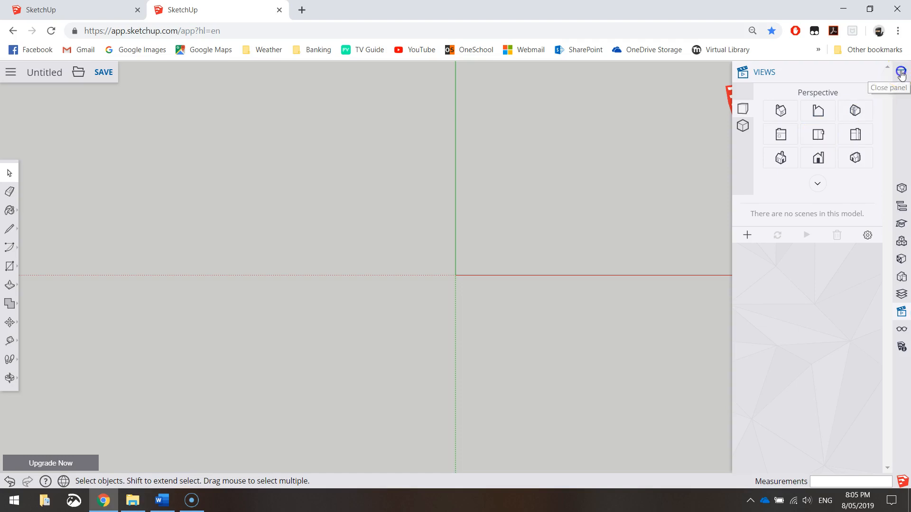
pyautogui.click(901, 71)
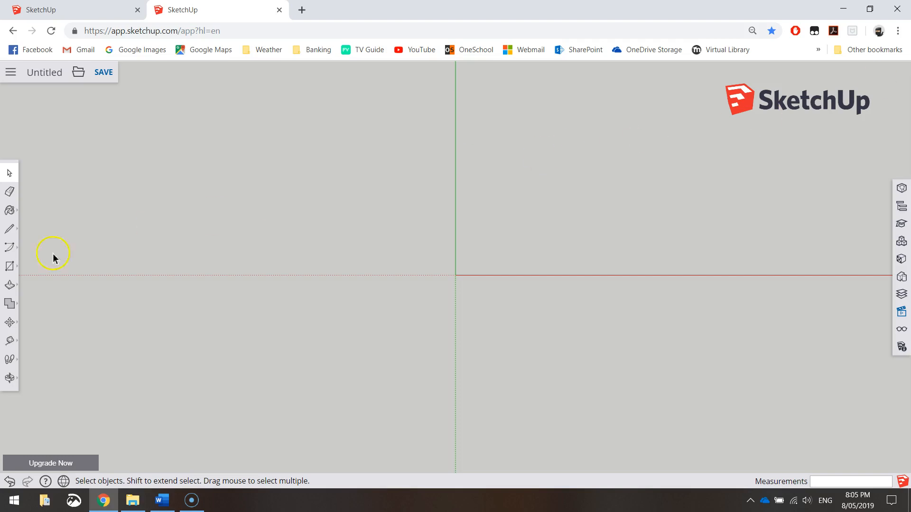
pyautogui.moveTo(9, 265)
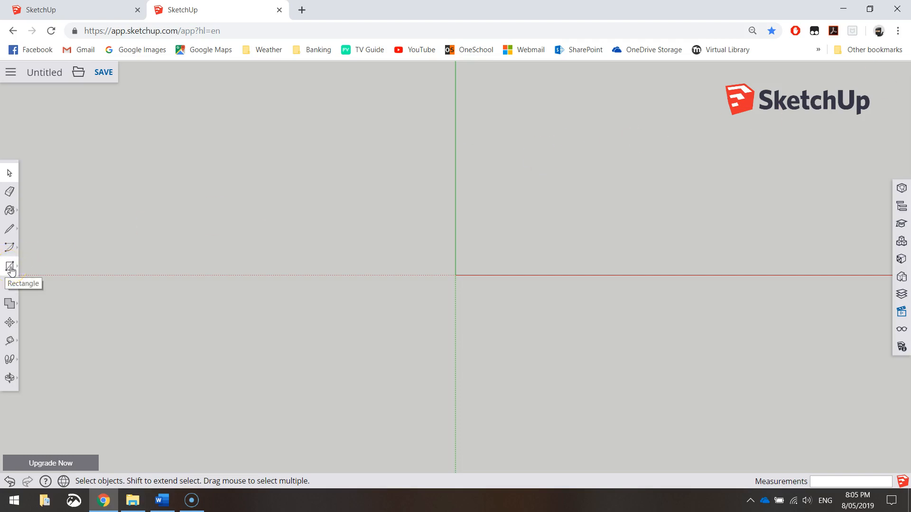
# Step: Draw a 200 by 100 rectangle on the ground starting from the origin
pyautogui.click(9, 267)
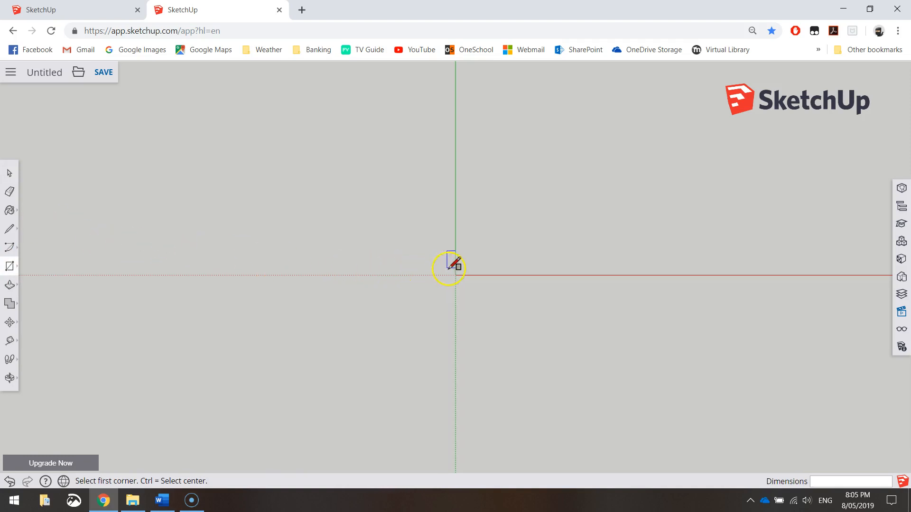
pyautogui.click(455, 273)
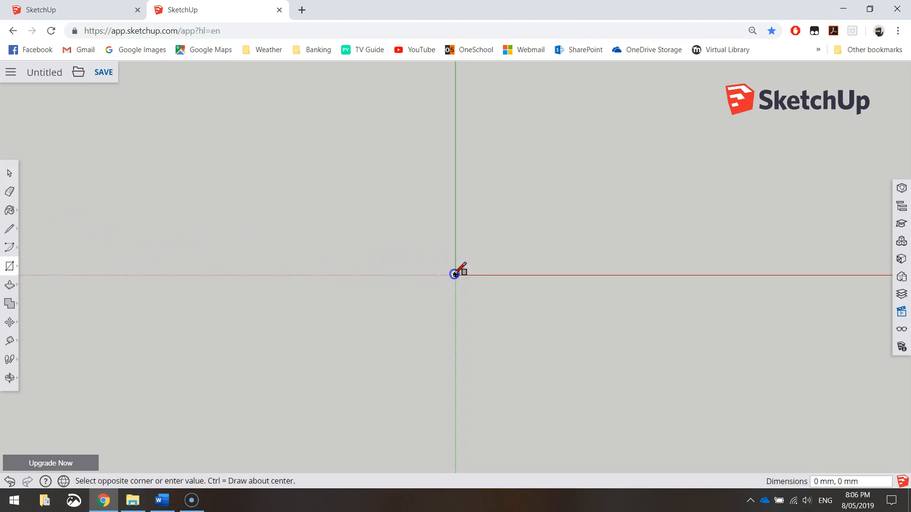
pyautogui.moveTo(455, 274); pyautogui.dragTo(591, 139)
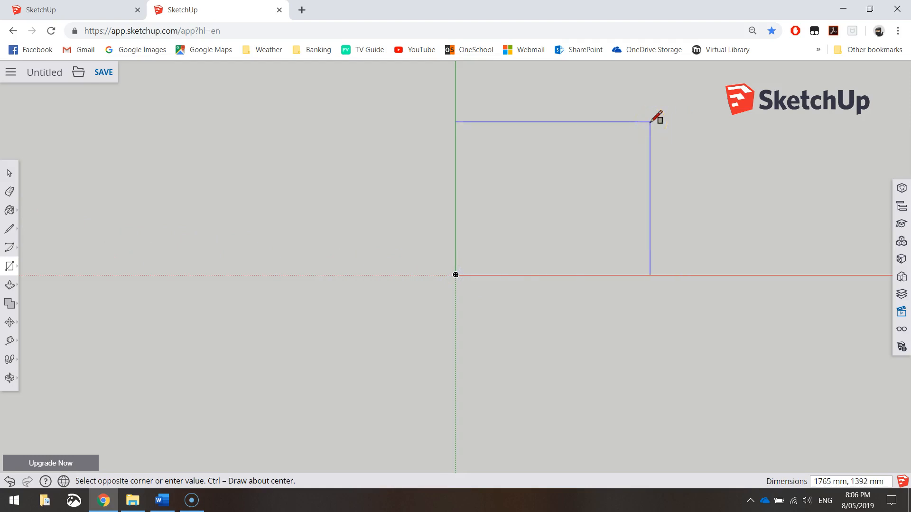
pyautogui.moveTo(678, 157)
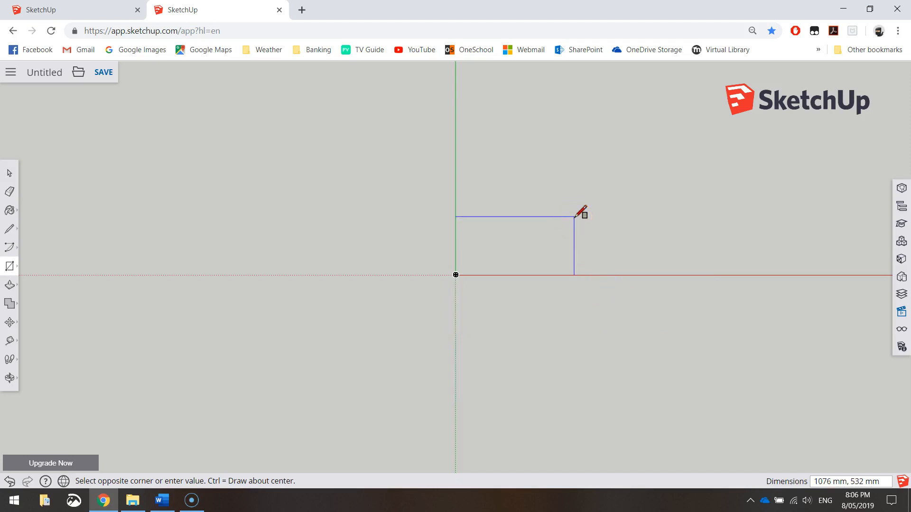
pyautogui.write('200, 100')
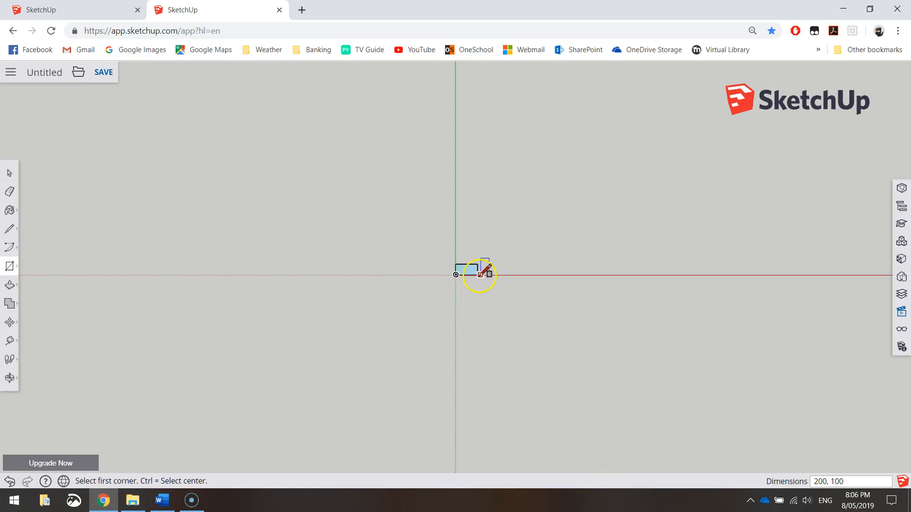
pyautogui.click(474, 267)
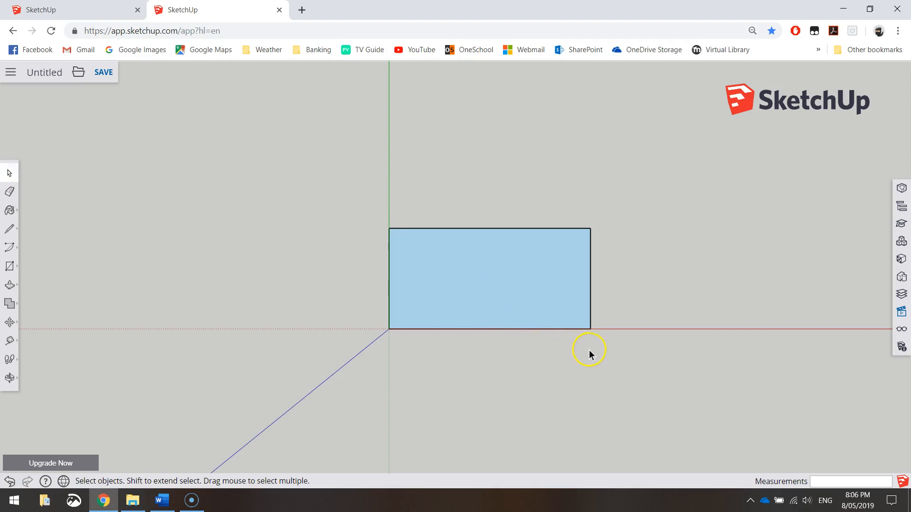
pyautogui.moveTo(586, 371)
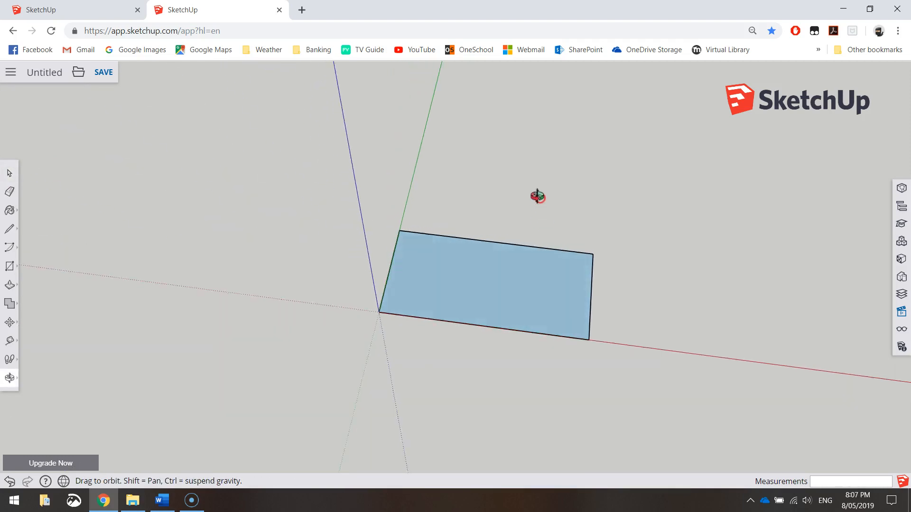
# Step: Orbit around the rectangle to inspect it from several sides and below
pyautogui.moveTo(536, 196); pyautogui.dragTo(566, 357)
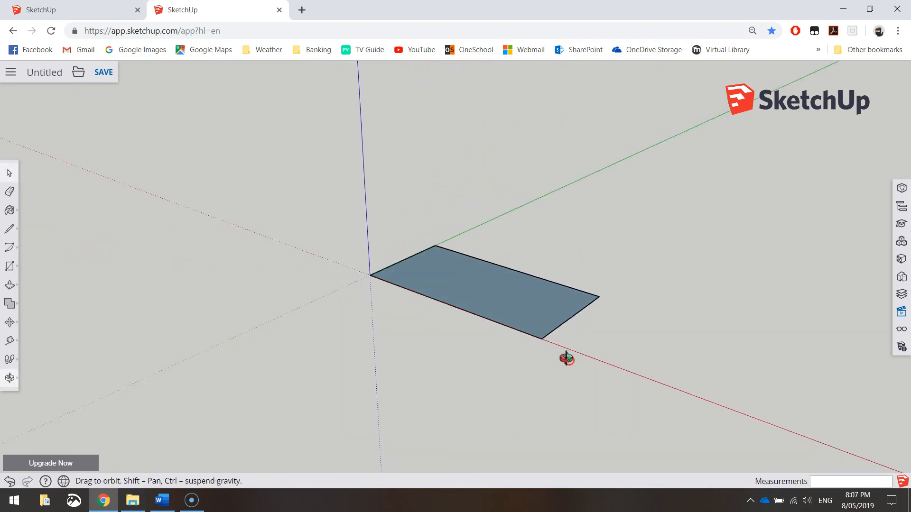
pyautogui.moveTo(565, 358); pyautogui.dragTo(769, 249)
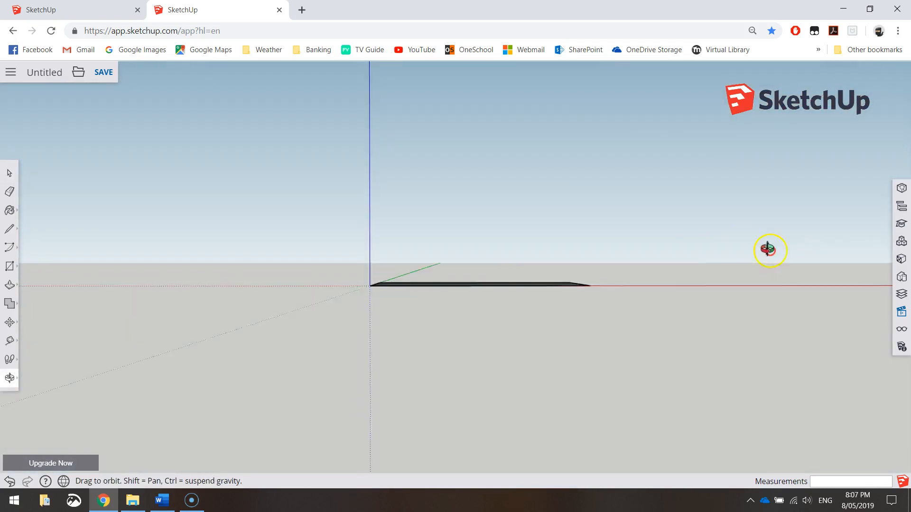
pyautogui.moveTo(769, 250); pyautogui.dragTo(334, 335)
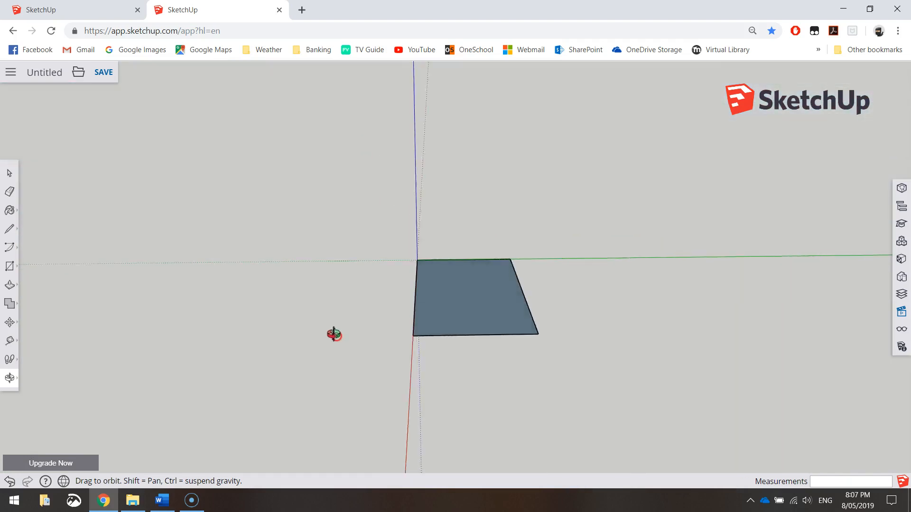
pyautogui.moveTo(334, 334); pyautogui.dragTo(161, 175)
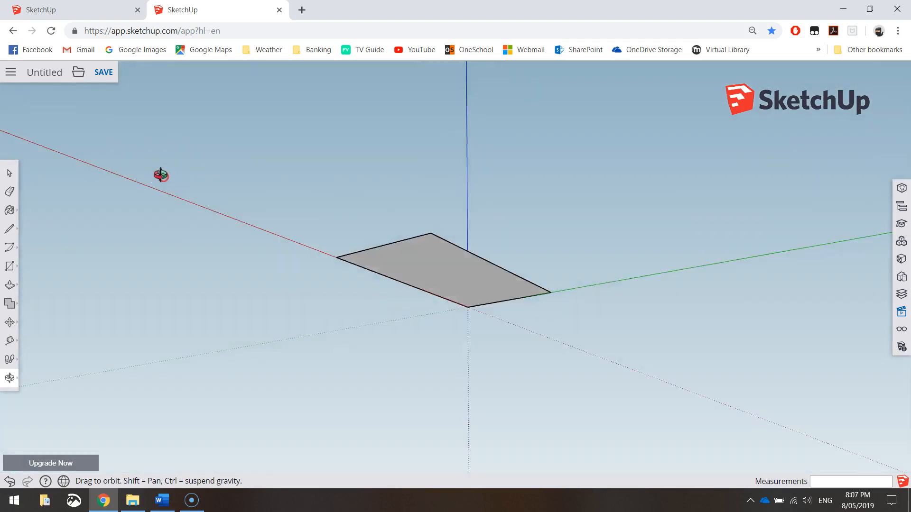
pyautogui.moveTo(161, 176); pyautogui.dragTo(605, 291)
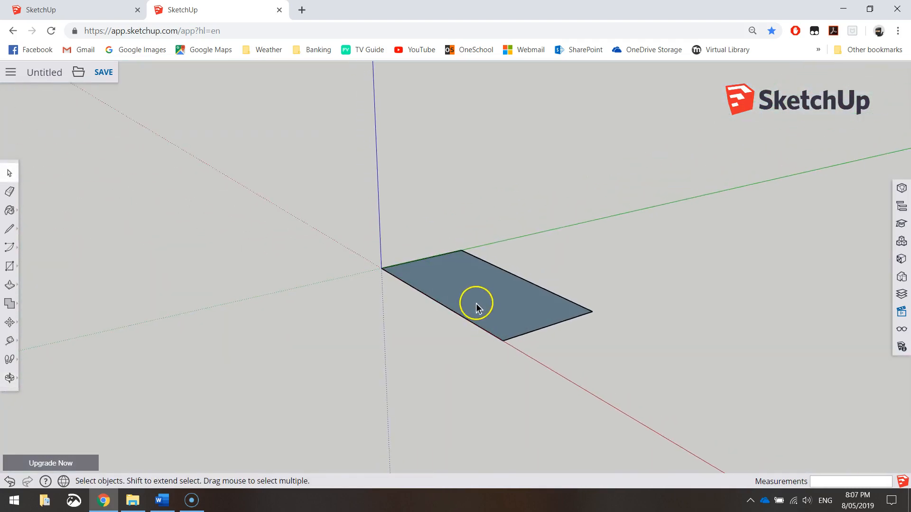
pyautogui.moveTo(597, 378)
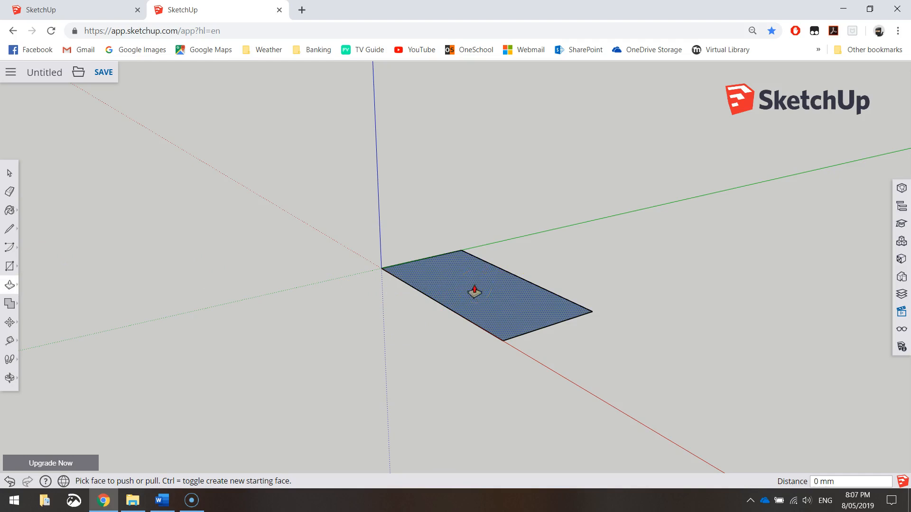
# Step: Push/Pull the 200 by 100 rectangle up into a very thin slab
pyautogui.moveTo(474, 290); pyautogui.dragTo(475, 280)
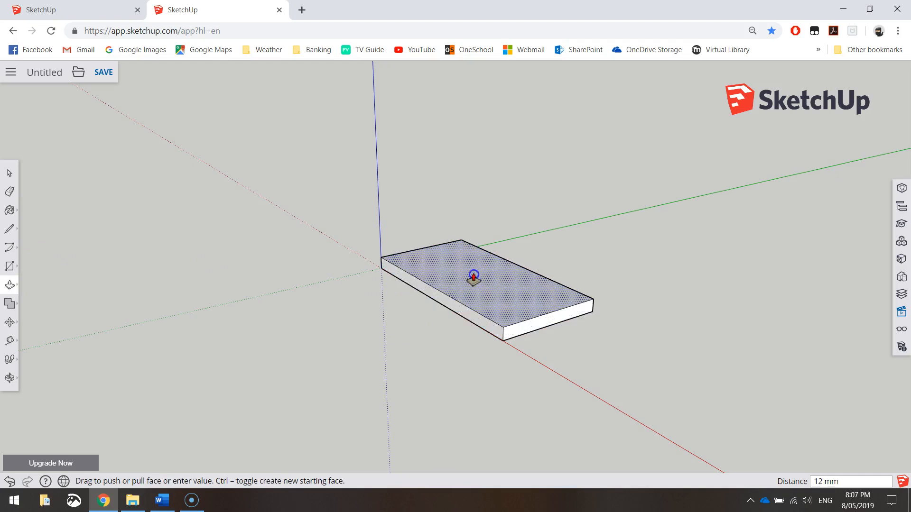
pyautogui.moveTo(472, 278); pyautogui.dragTo(478, 129)
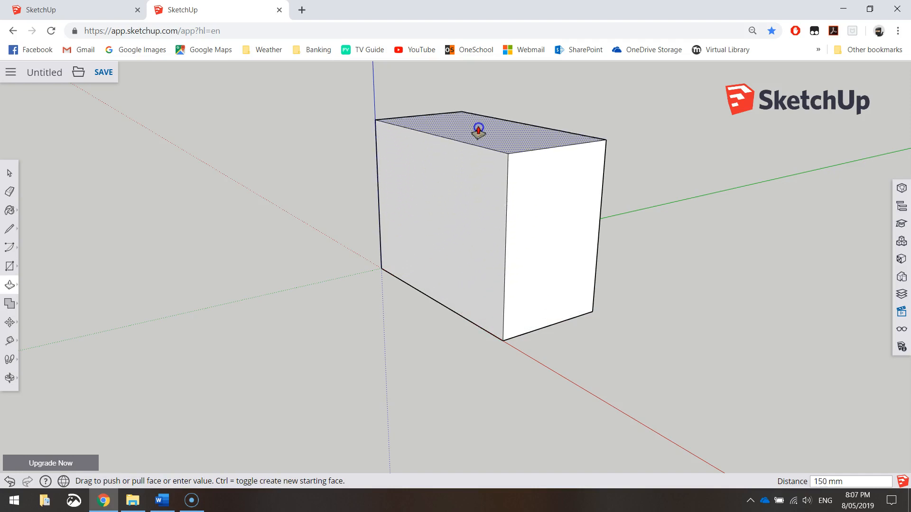
pyautogui.moveTo(478, 129); pyautogui.dragTo(476, 228)
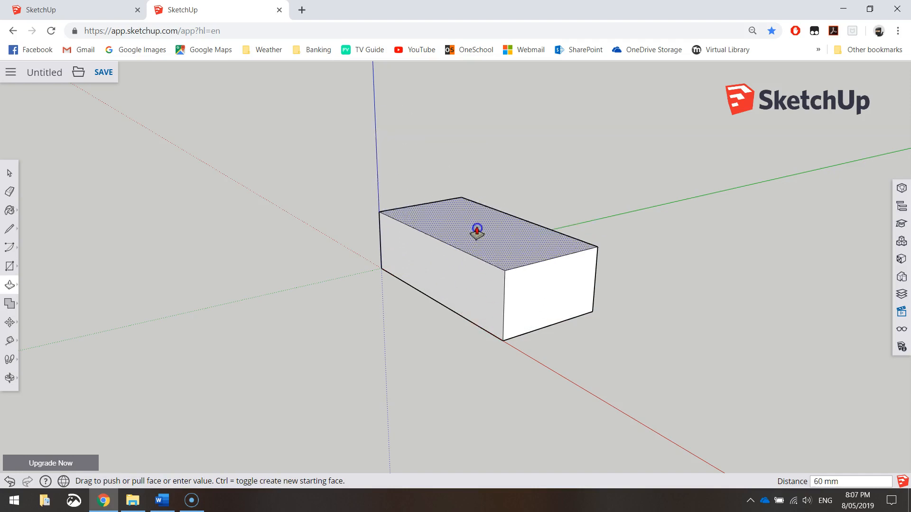
pyautogui.moveTo(475, 228); pyautogui.dragTo(491, 408)
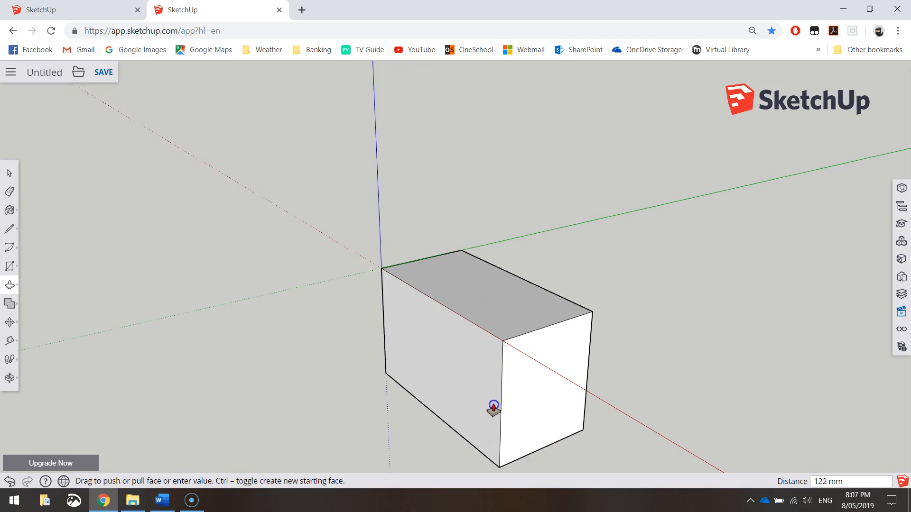
pyautogui.moveTo(491, 406); pyautogui.dragTo(504, 298)
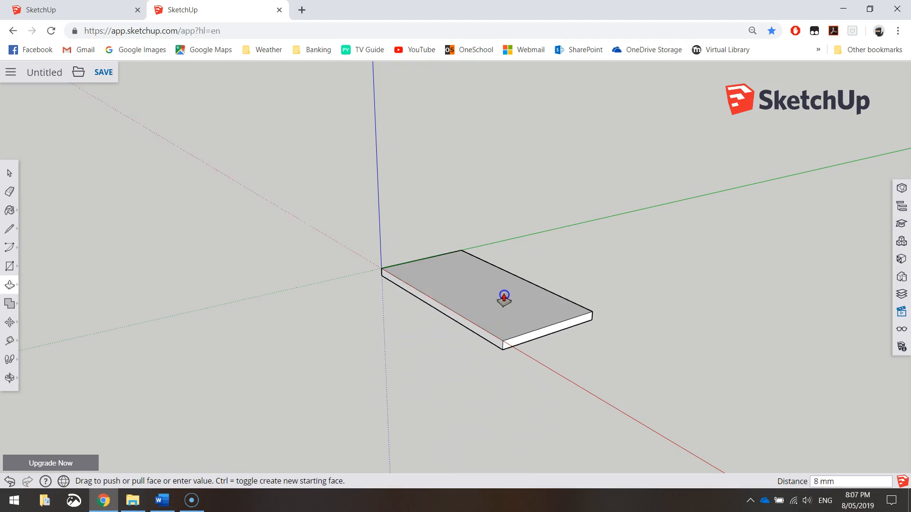
pyautogui.moveTo(504, 298); pyautogui.dragTo(507, 276)
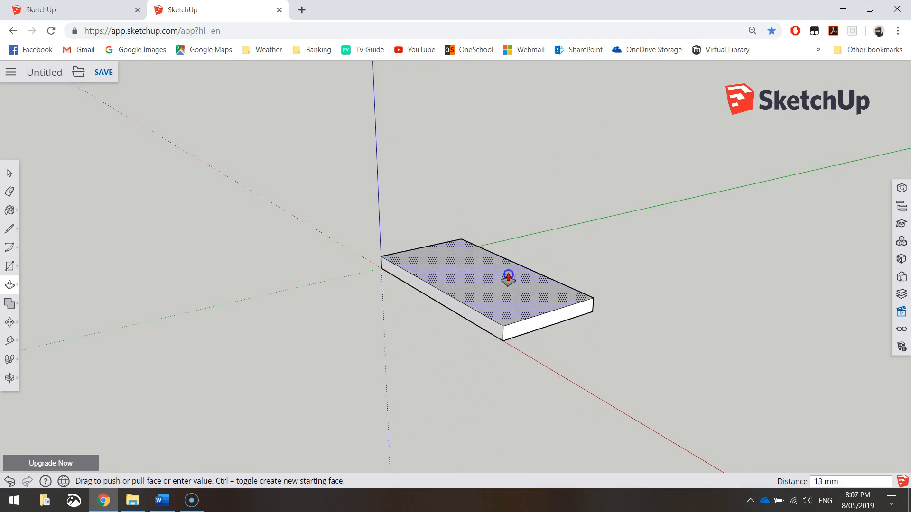
pyautogui.moveTo(508, 276); pyautogui.dragTo(507, 268)
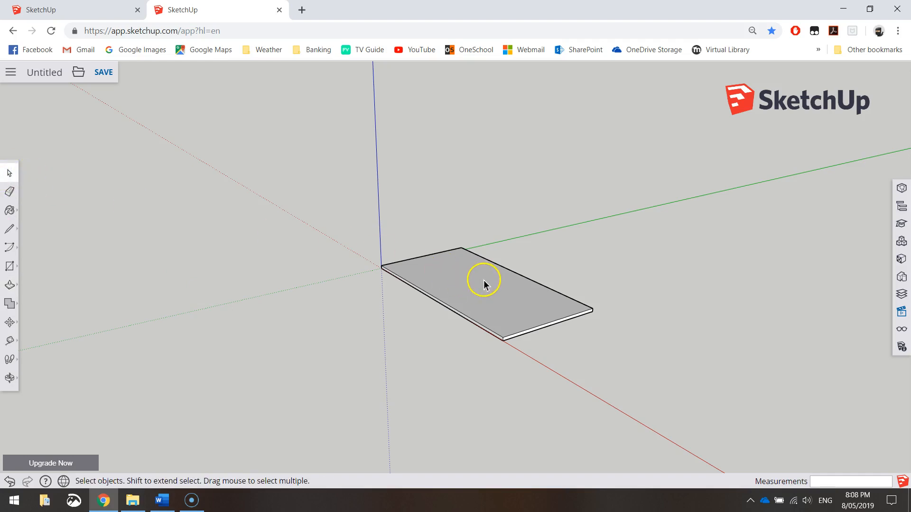
# Step: Select the whole base slab with a selection drag
pyautogui.click(485, 285)
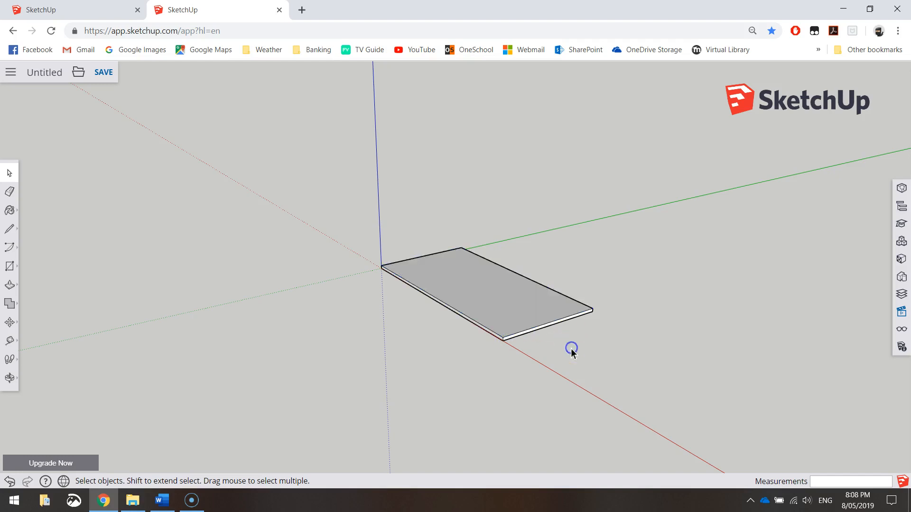
pyautogui.click(506, 299)
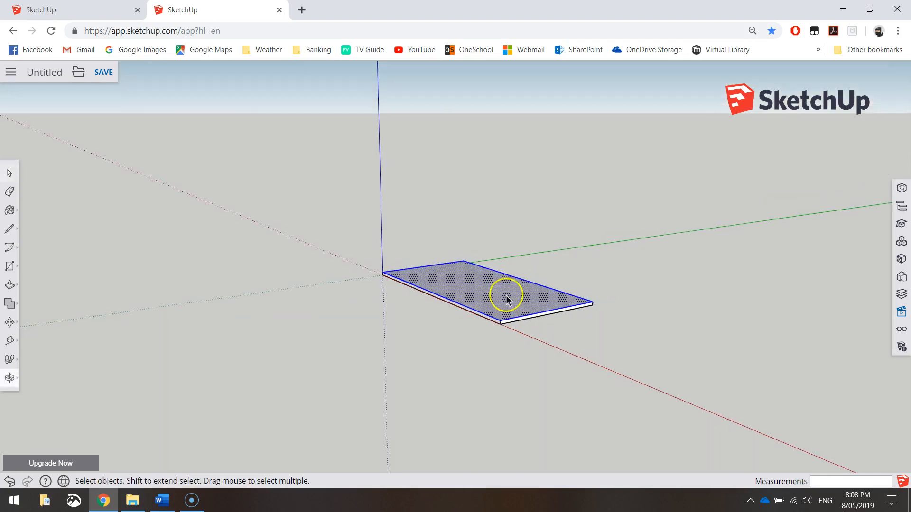
pyautogui.moveTo(506, 299); pyautogui.dragTo(543, 207)
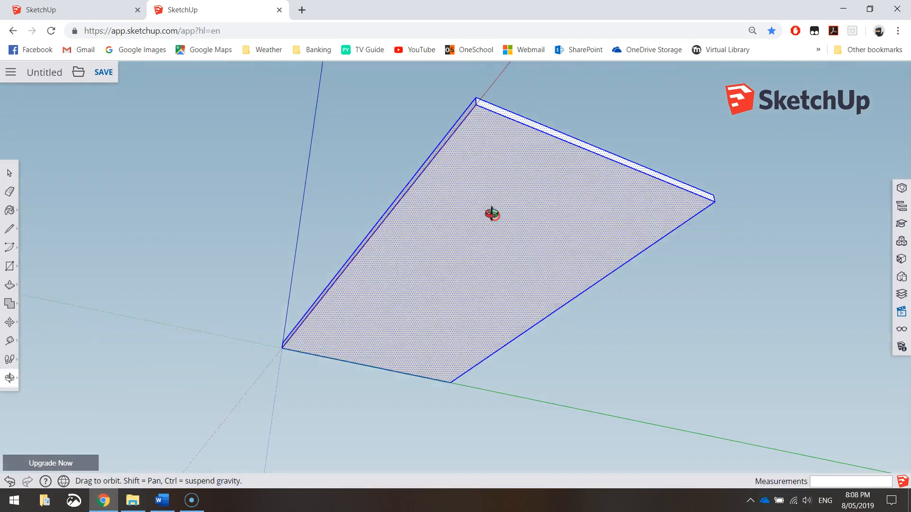
pyautogui.moveTo(491, 214); pyautogui.dragTo(487, 383)
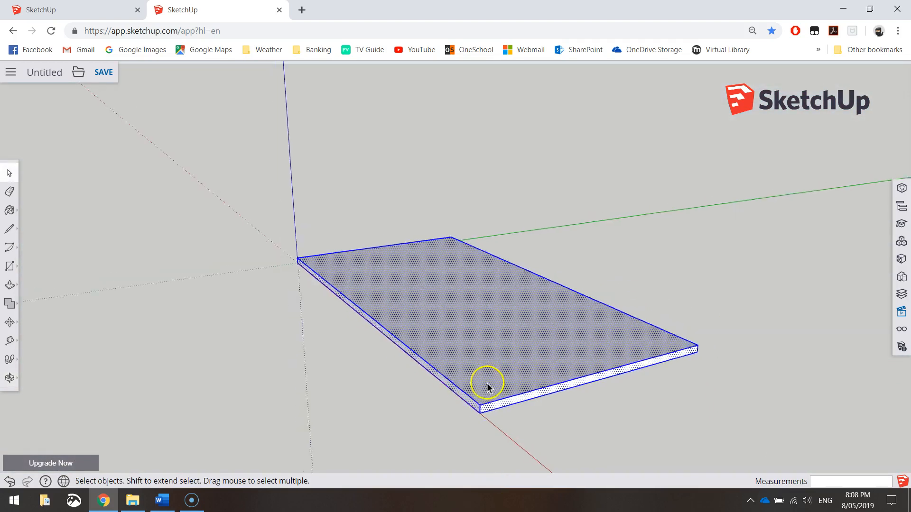
# Step: Make the selected slab a component named Drawer_Base
pyautogui.rightClick(487, 388)
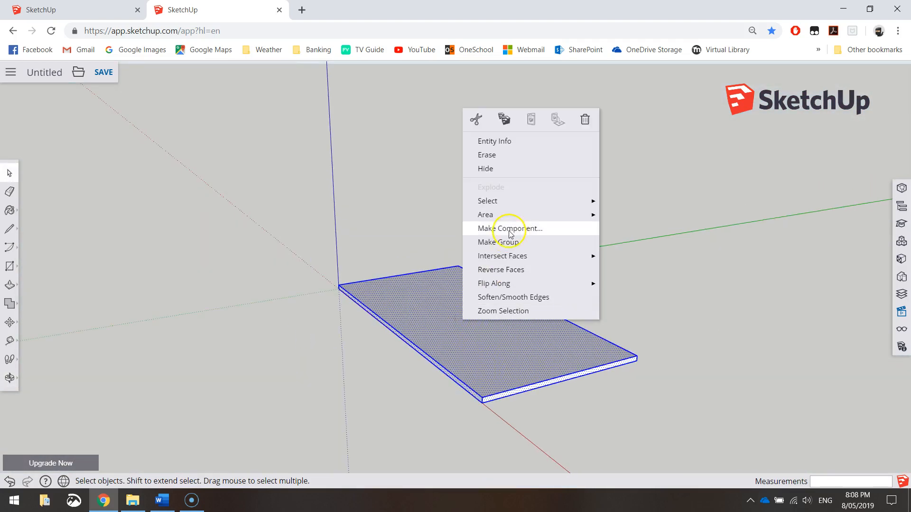
pyautogui.click(510, 228)
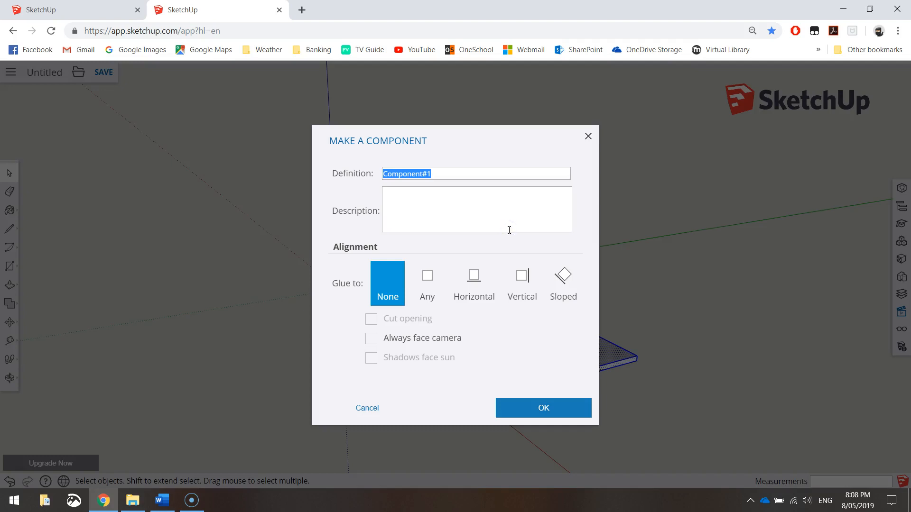
pyautogui.write('Drawer_Base')
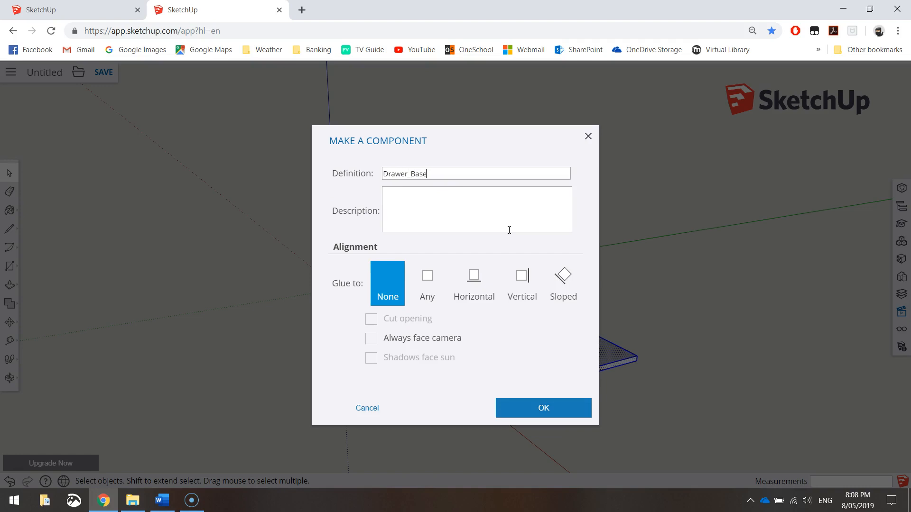
pyautogui.click(543, 407)
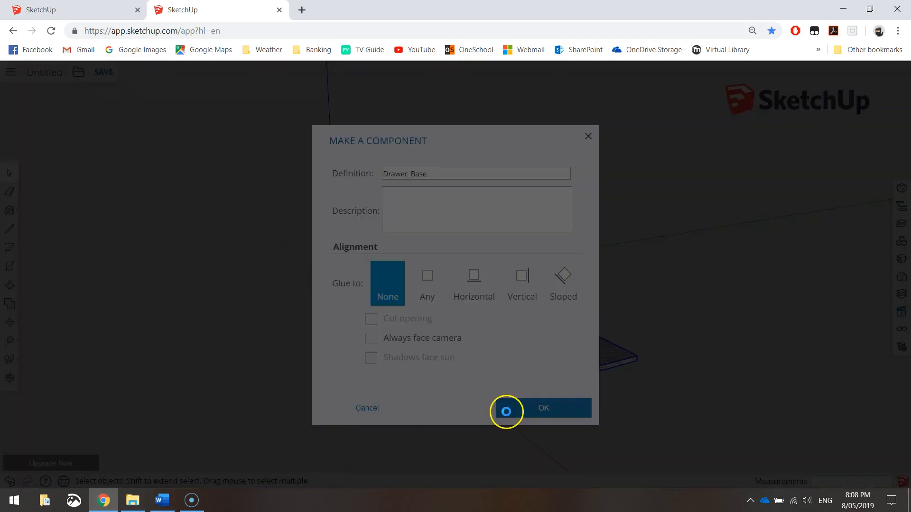
pyautogui.click(540, 408)
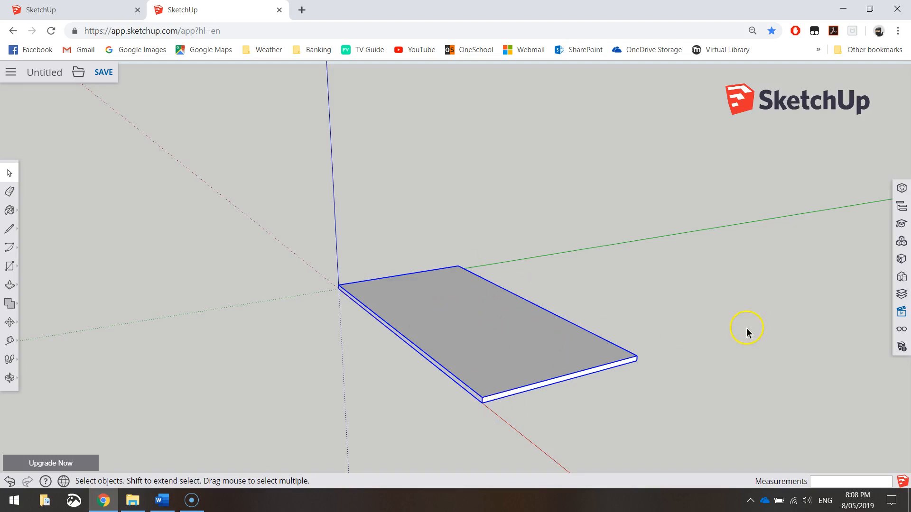
pyautogui.moveTo(901, 277)
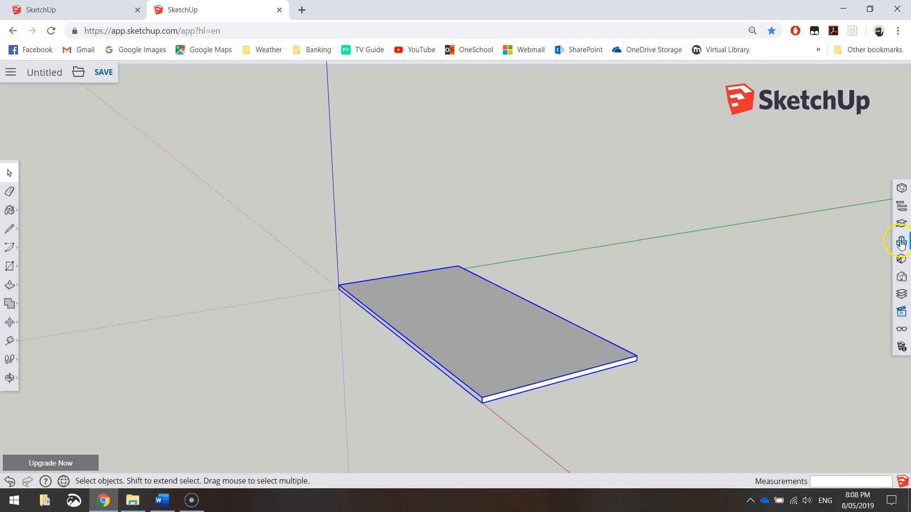
pyautogui.click(901, 242)
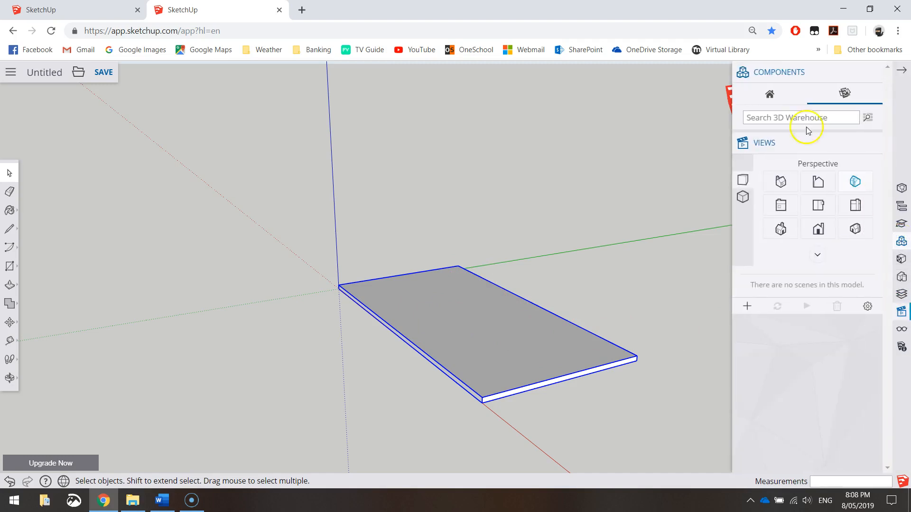
pyautogui.click(769, 94)
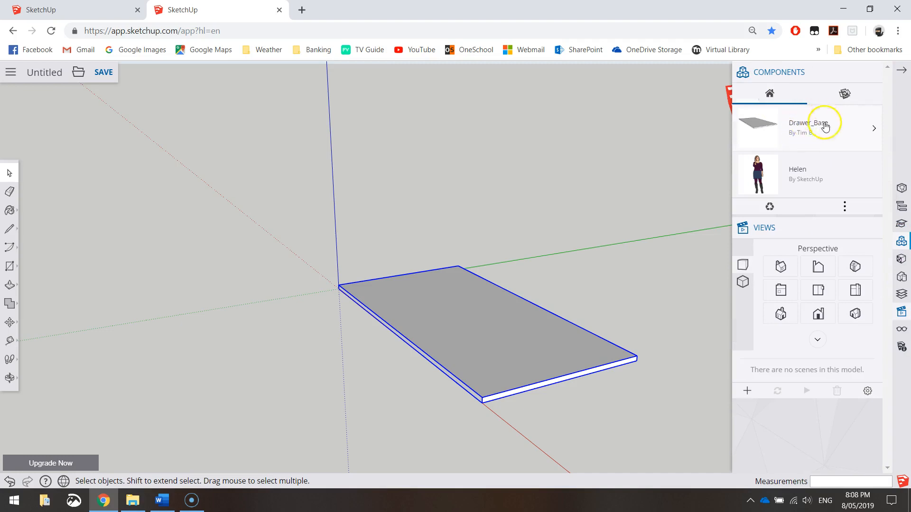
pyautogui.moveTo(766, 129)
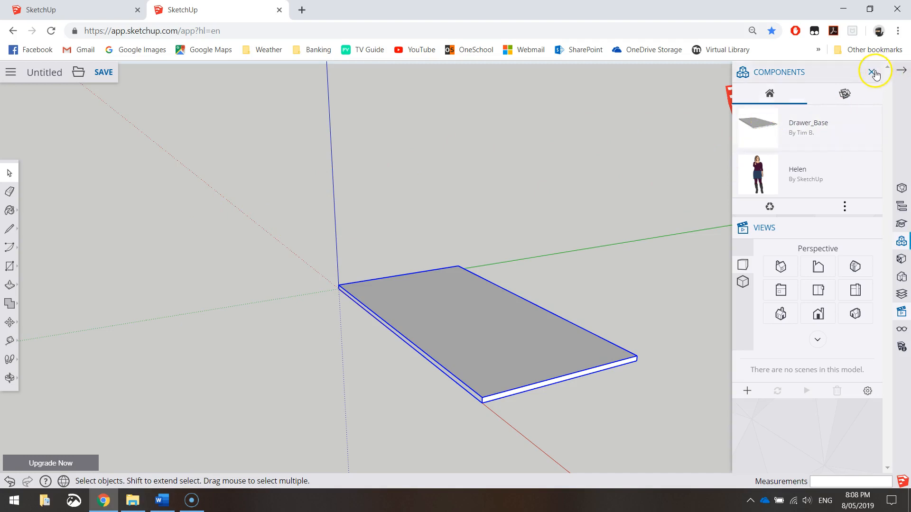
pyautogui.click(874, 74)
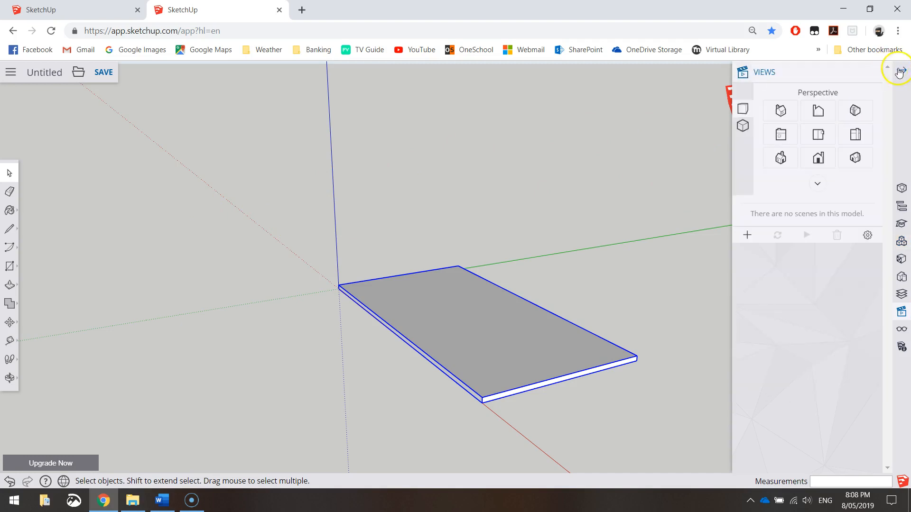
pyautogui.click(899, 72)
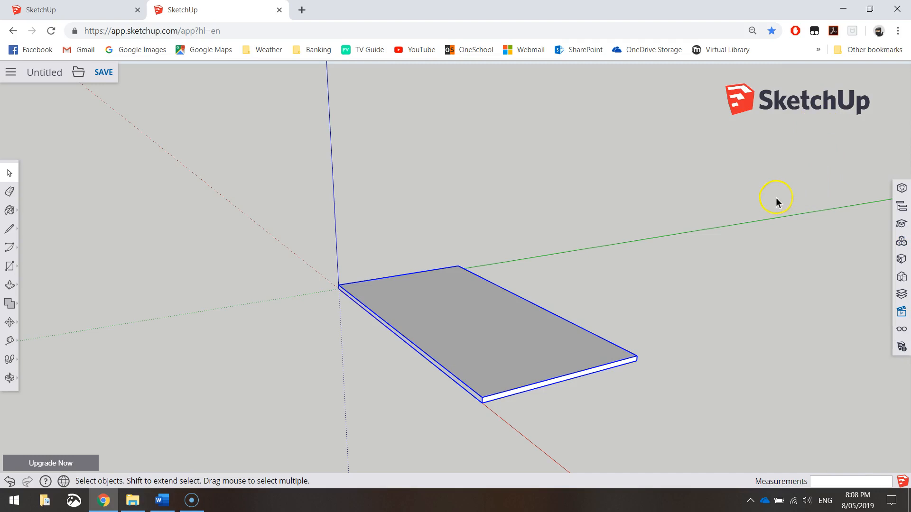
pyautogui.moveTo(765, 195)
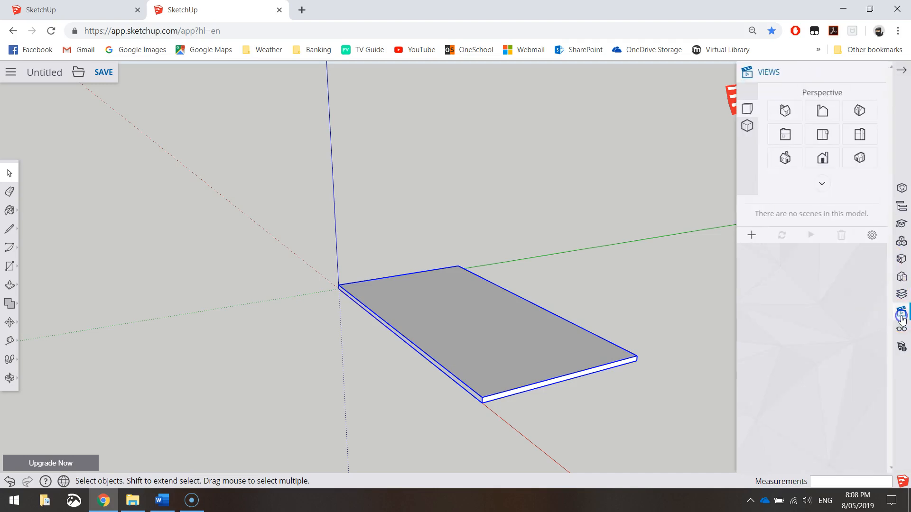
# Step: From the top view, draw a 200,12 rectangle from the base's origin corner
pyautogui.click(817, 134)
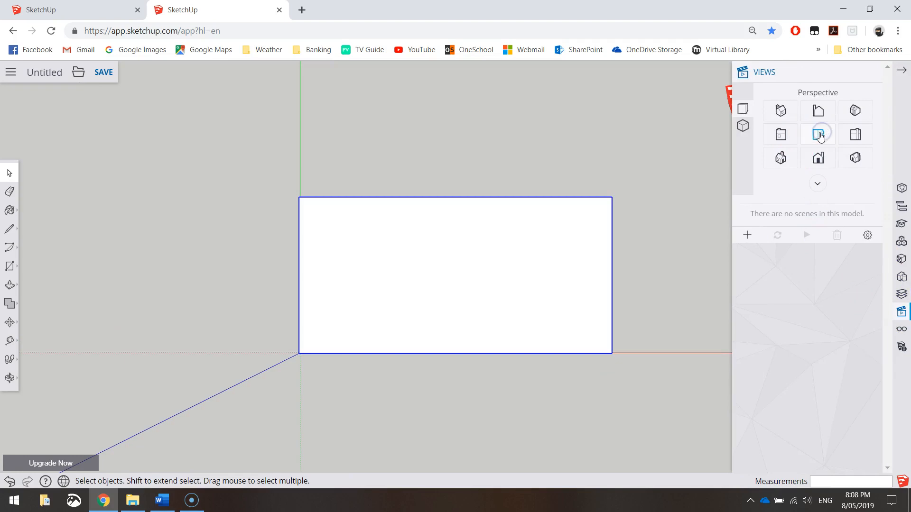
pyautogui.moveTo(900, 69)
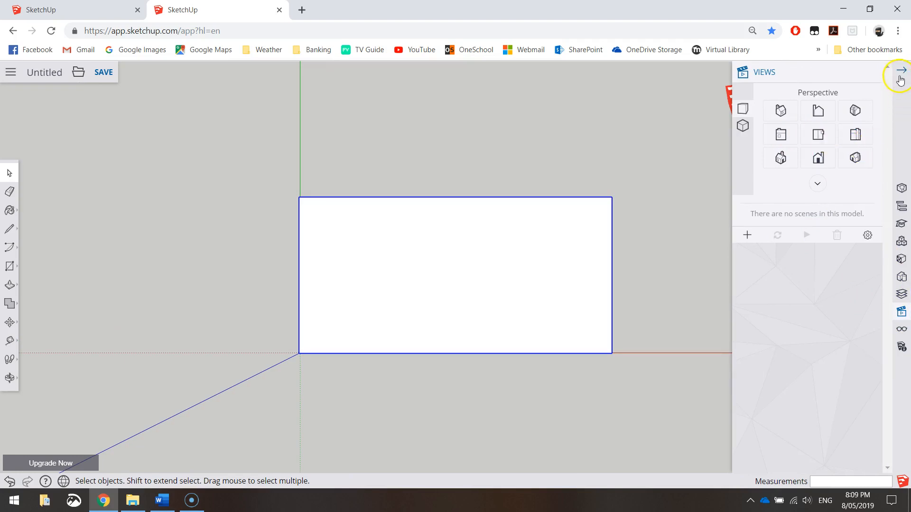
pyautogui.click(900, 69)
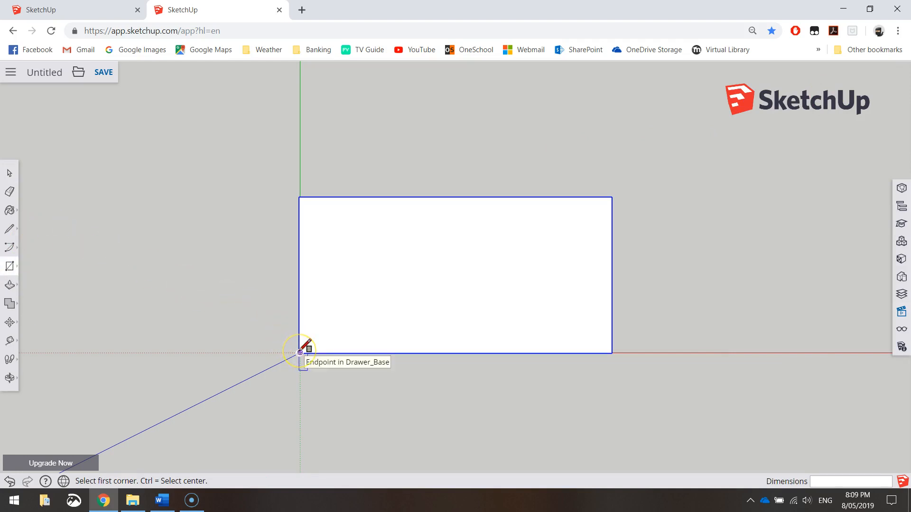
pyautogui.click(300, 353)
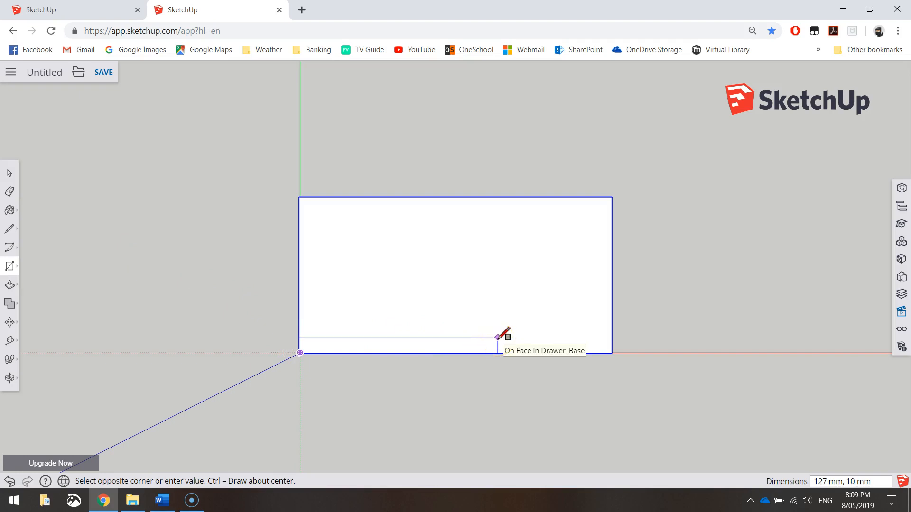
pyautogui.write('20')
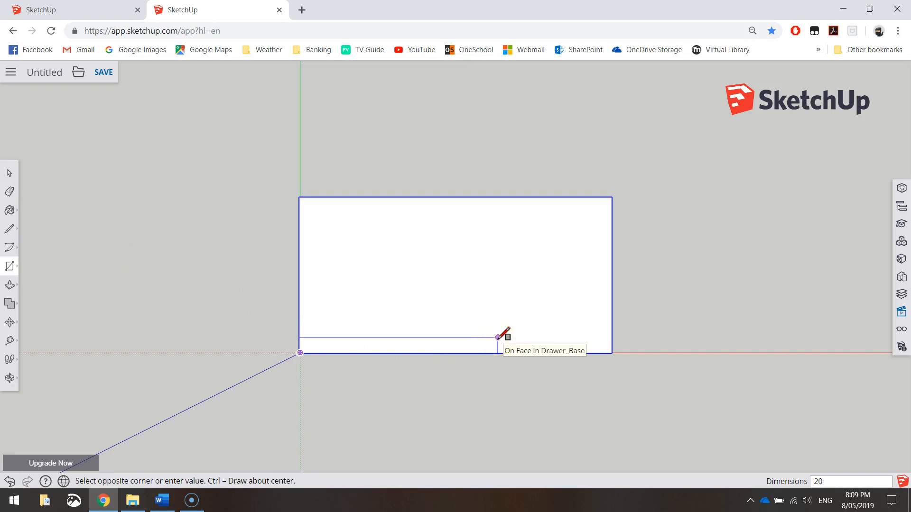
pyautogui.write('200,12')
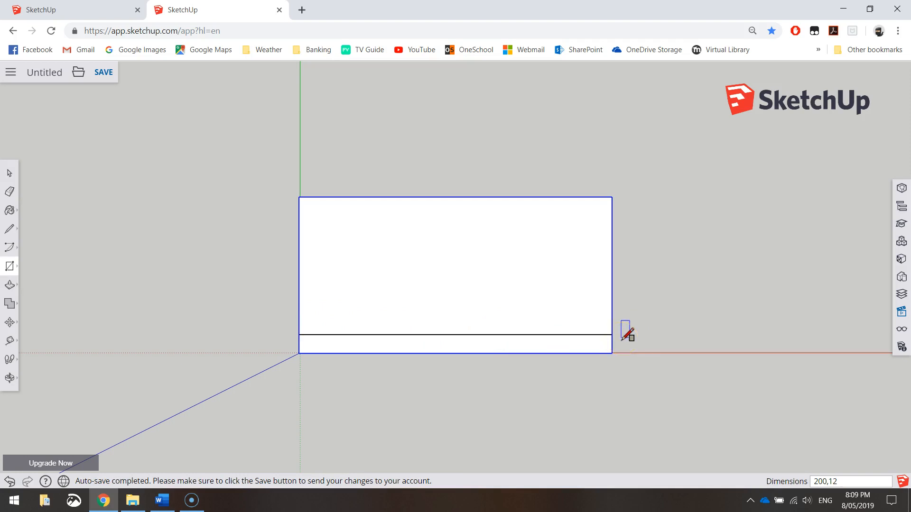
pyautogui.moveTo(636, 340)
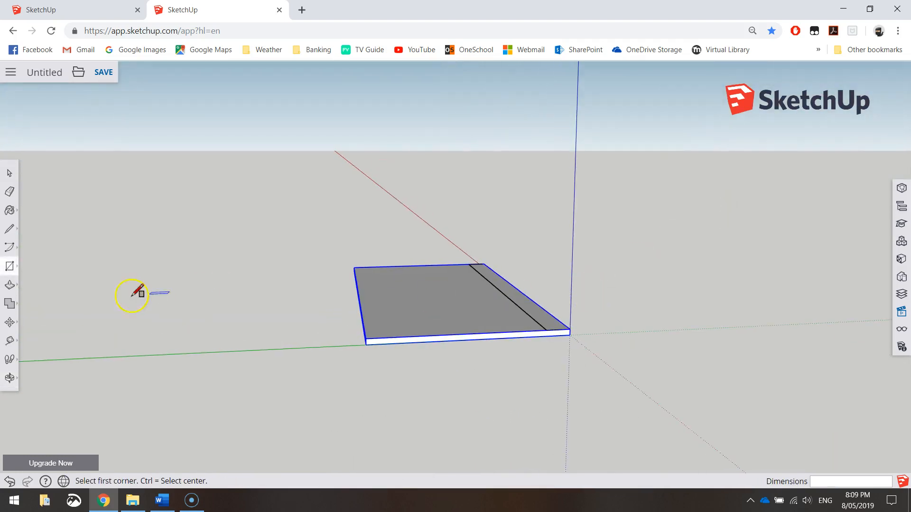
# Step: Push/Pull the 12 mm strip upward into a tall wall along the long edge
pyautogui.click(9, 285)
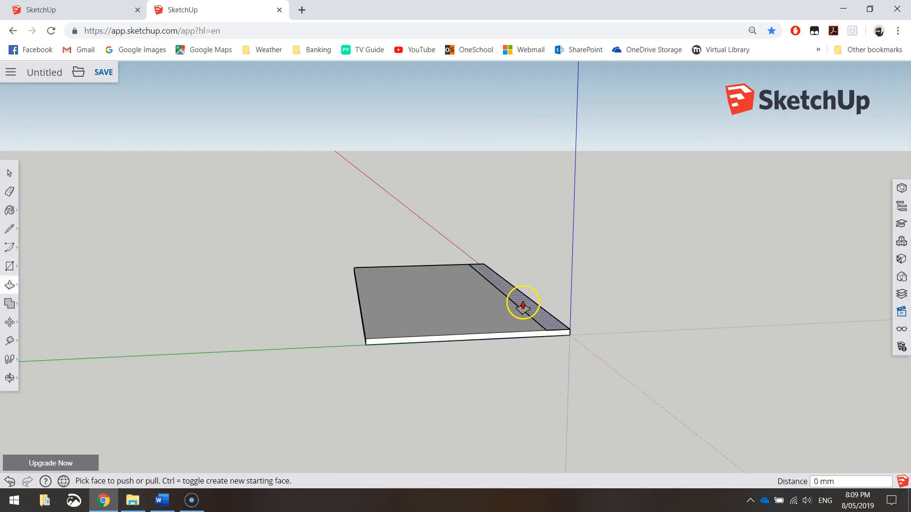
pyautogui.moveTo(521, 303); pyautogui.dragTo(526, 250)
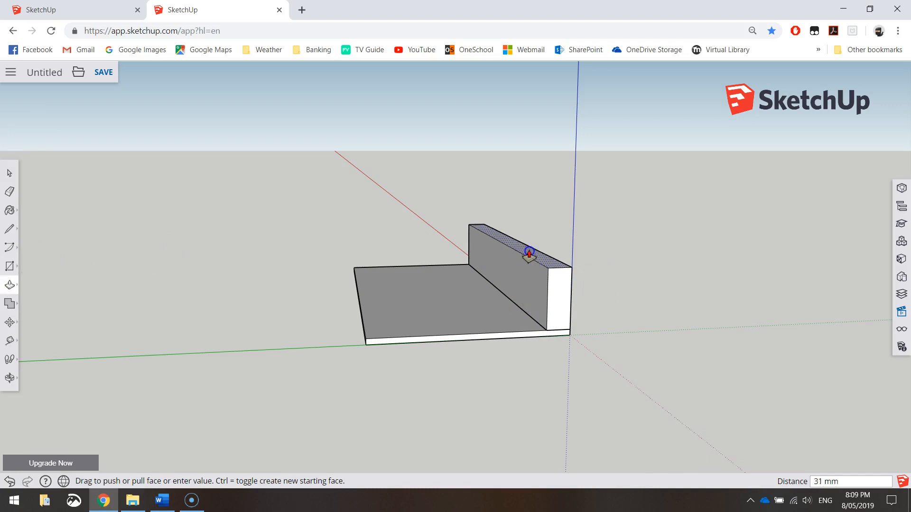
pyautogui.moveTo(529, 251); pyautogui.dragTo(528, 235)
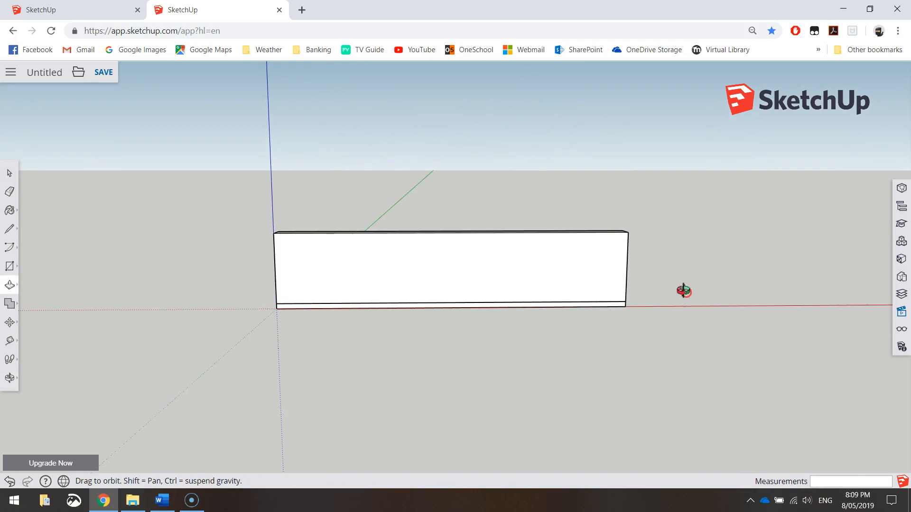
pyautogui.moveTo(684, 290); pyautogui.dragTo(272, 400)
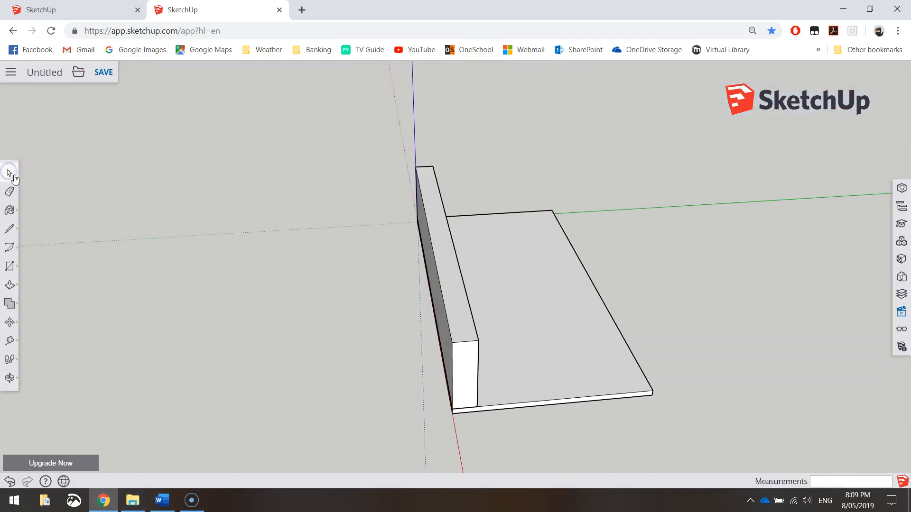
# Step: Make the raised wall a component named Drawer_Long_Side_1
pyautogui.rightClick(438, 242)
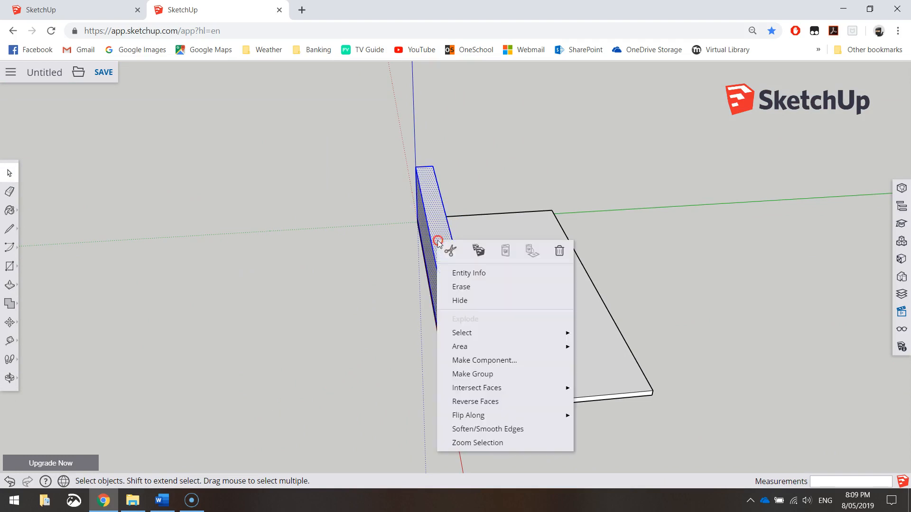
pyautogui.moveTo(529, 361)
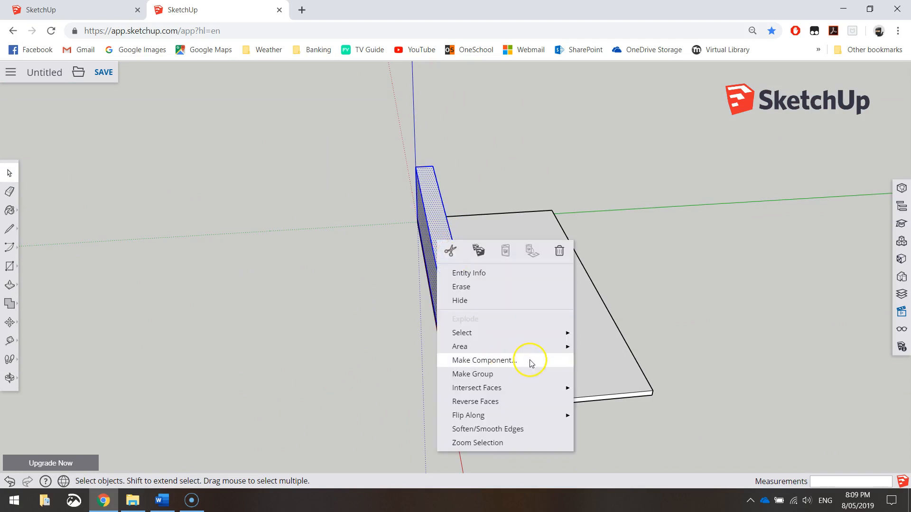
pyautogui.click(483, 361)
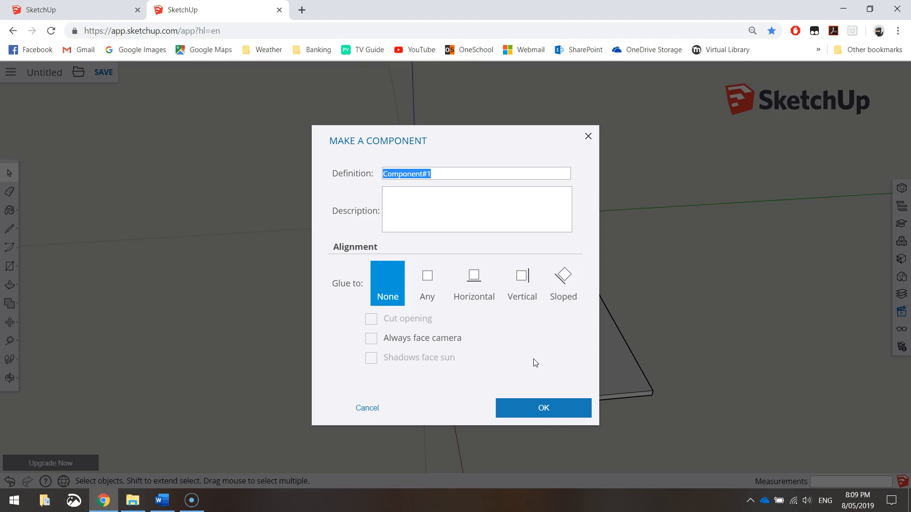
pyautogui.write('Drawer_Long_Side')
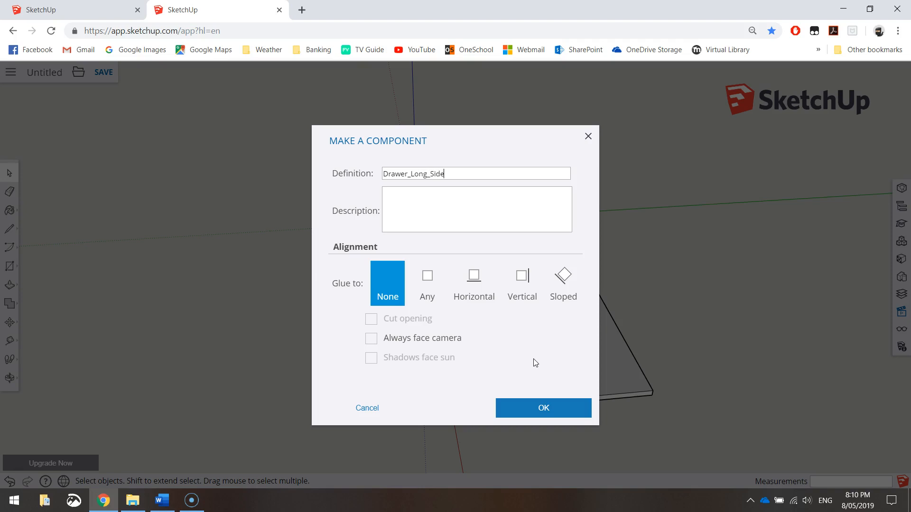
pyautogui.write('_1')
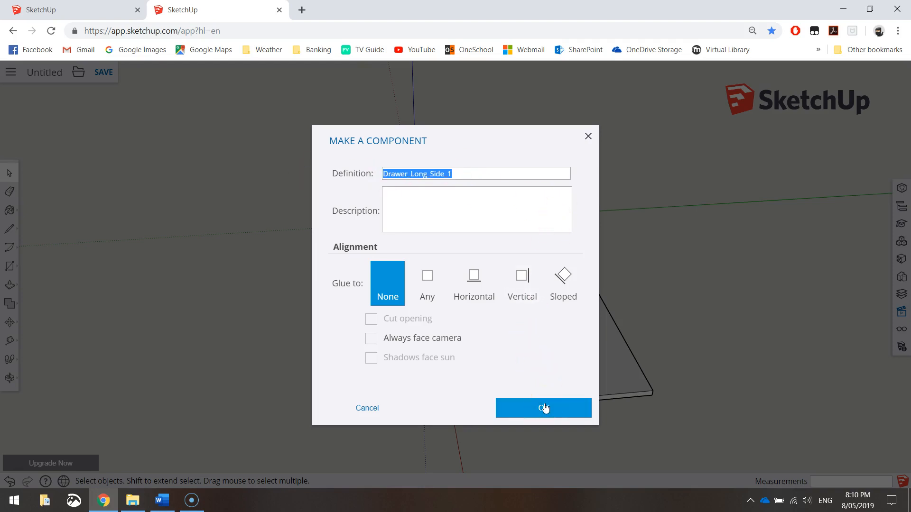
pyautogui.click(543, 408)
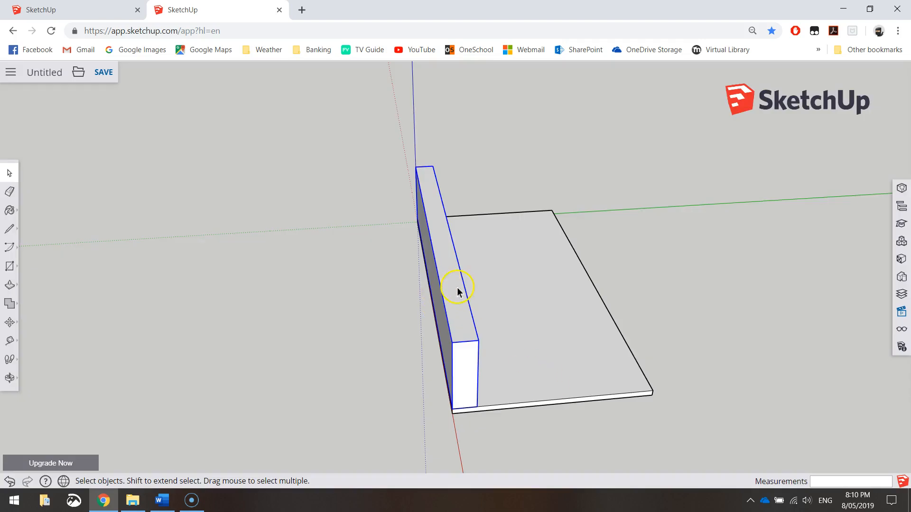
pyautogui.moveTo(459, 291); pyautogui.dragTo(453, 288)
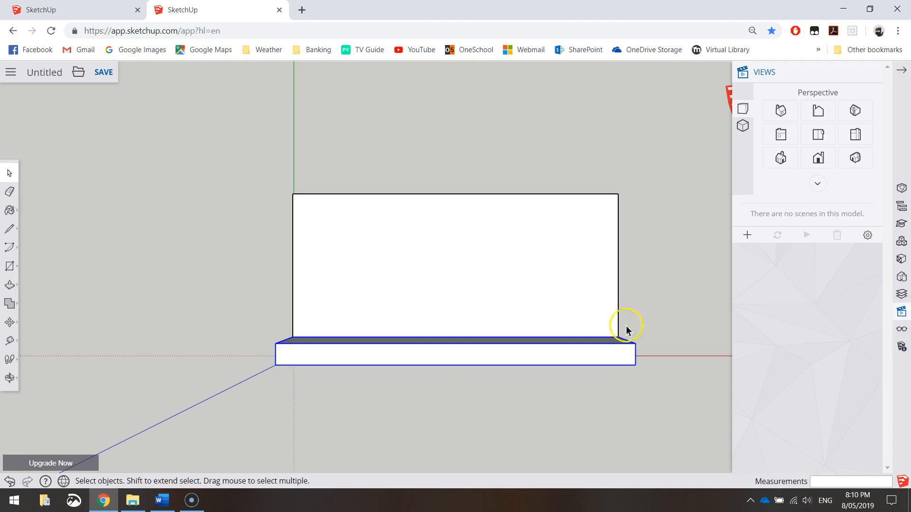
# Step: Move-copy the long side wall onto the opposite long edge of the base
pyautogui.click(9, 322)
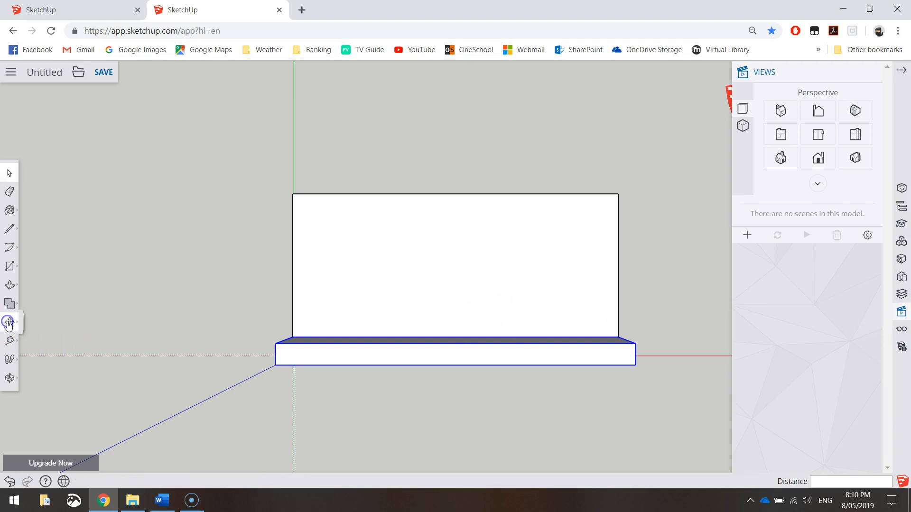
pyautogui.click(10, 321)
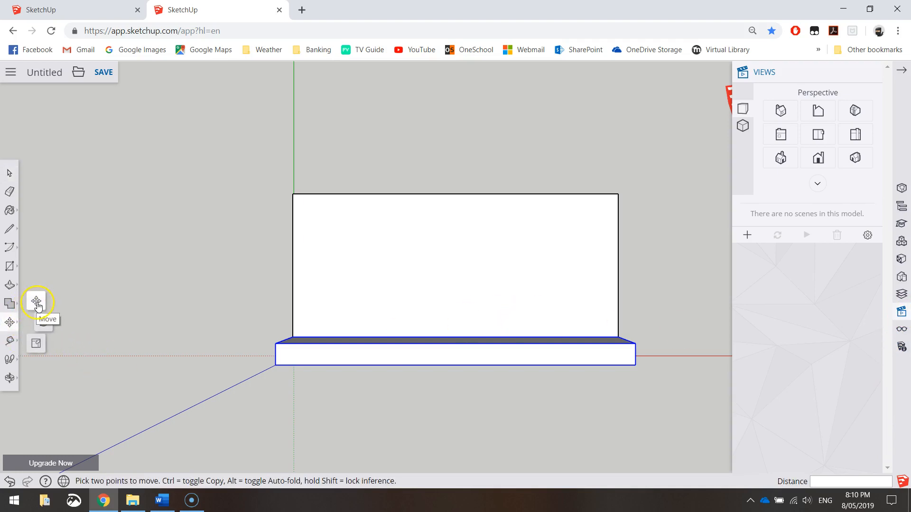
pyautogui.moveTo(254, 359)
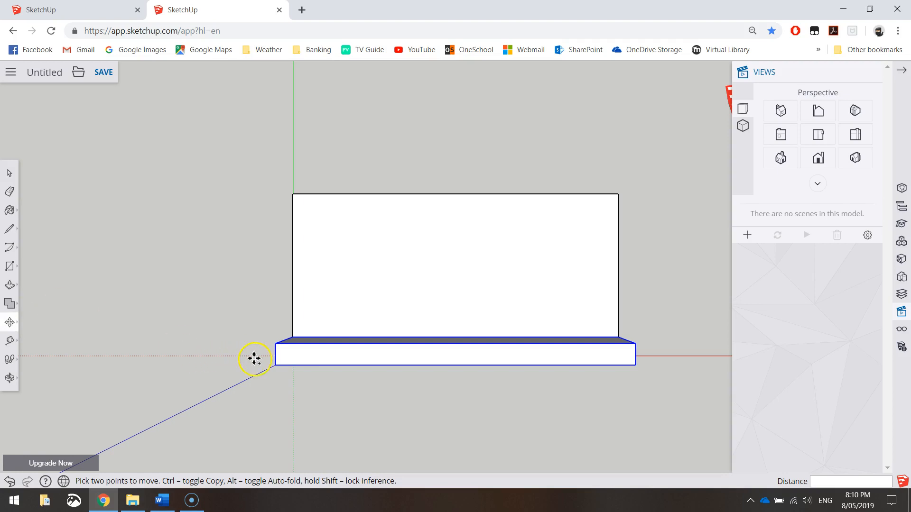
pyautogui.moveTo(279, 348)
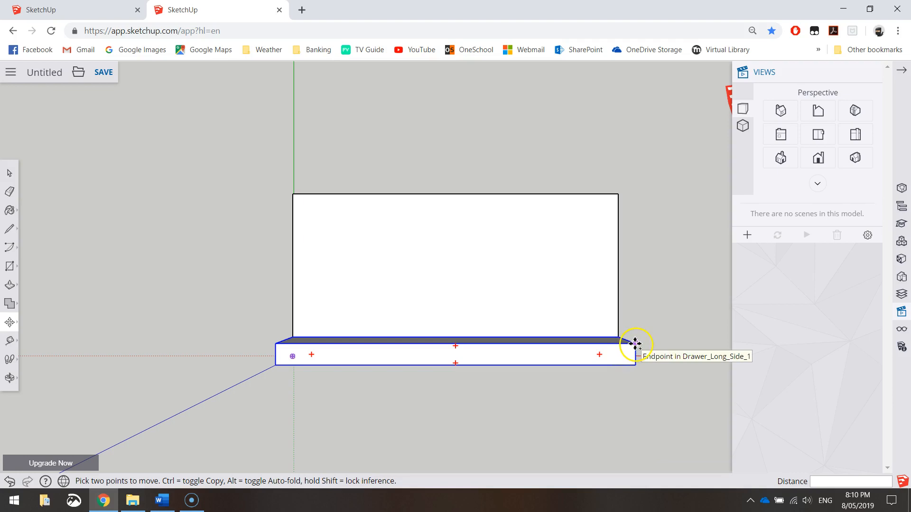
pyautogui.moveTo(635, 343); pyautogui.dragTo(626, 274)
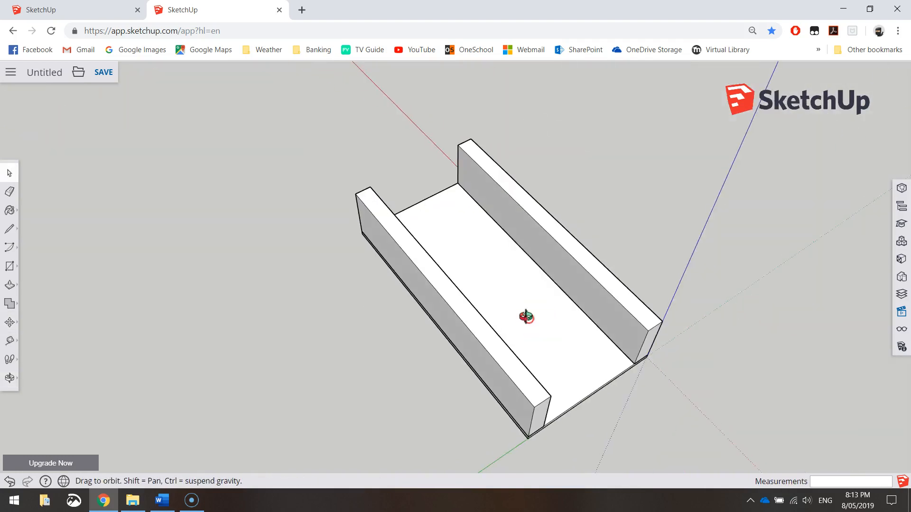
pyautogui.moveTo(526, 317); pyautogui.dragTo(425, 337)
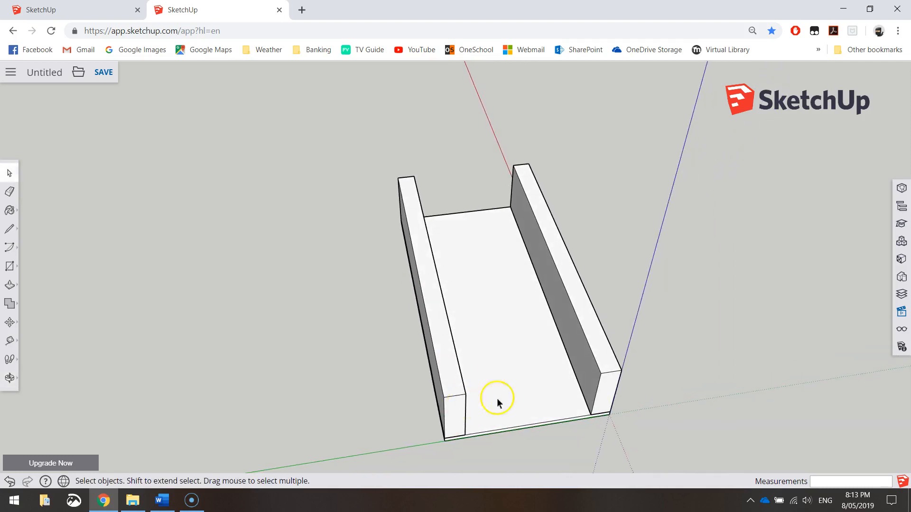
pyautogui.moveTo(506, 399)
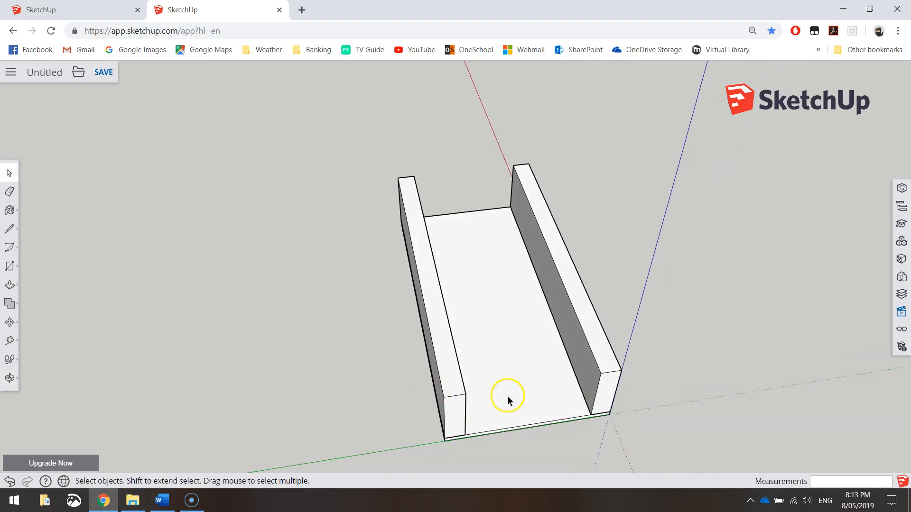
# Step: Switch to the Right standard view to see the drawer end-on
pyautogui.click(901, 312)
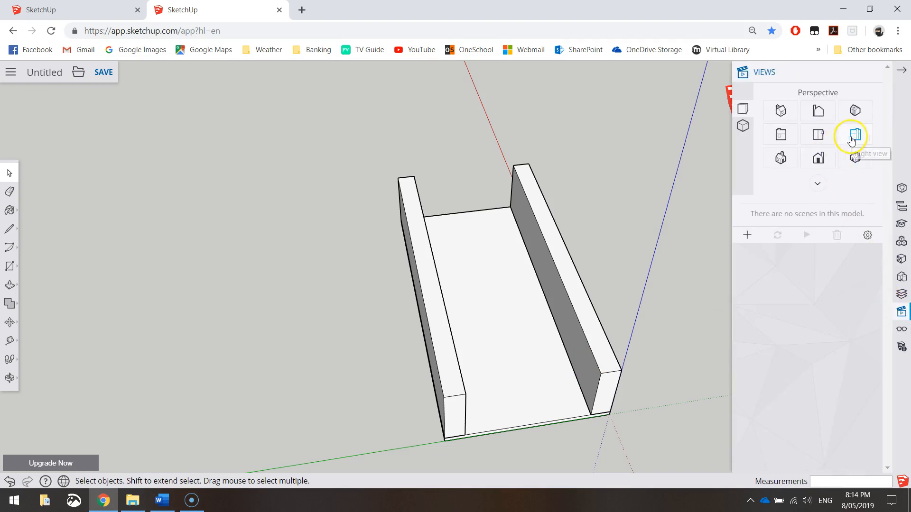
pyautogui.click(780, 134)
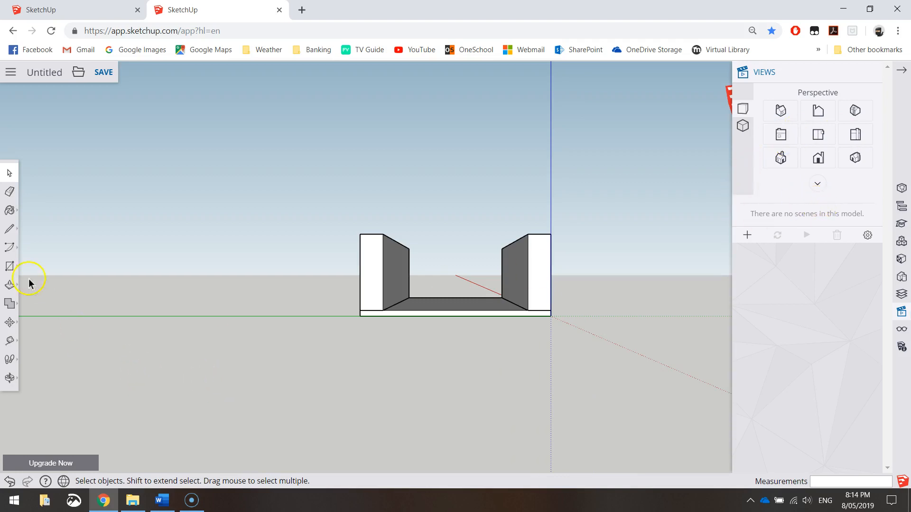
# Step: Draw the end rectangle from the long side's corner across the drawer end
pyautogui.click(10, 266)
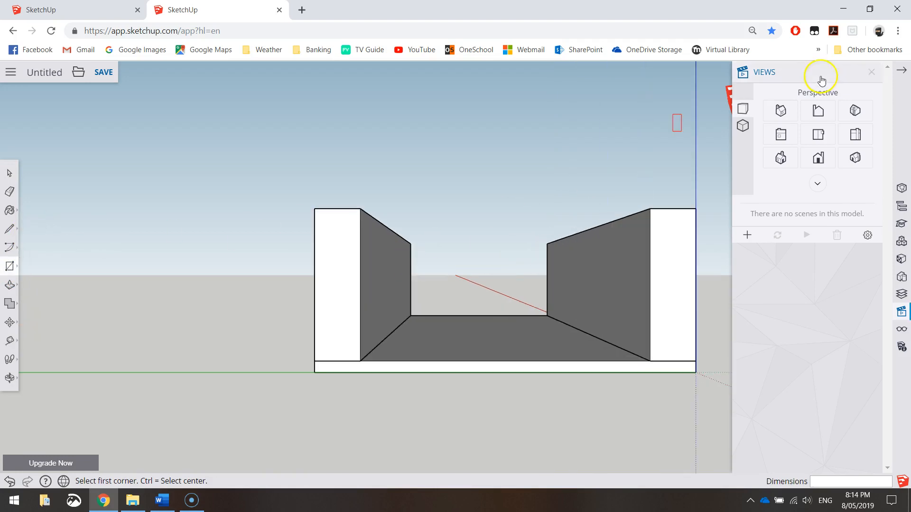
pyautogui.click(870, 73)
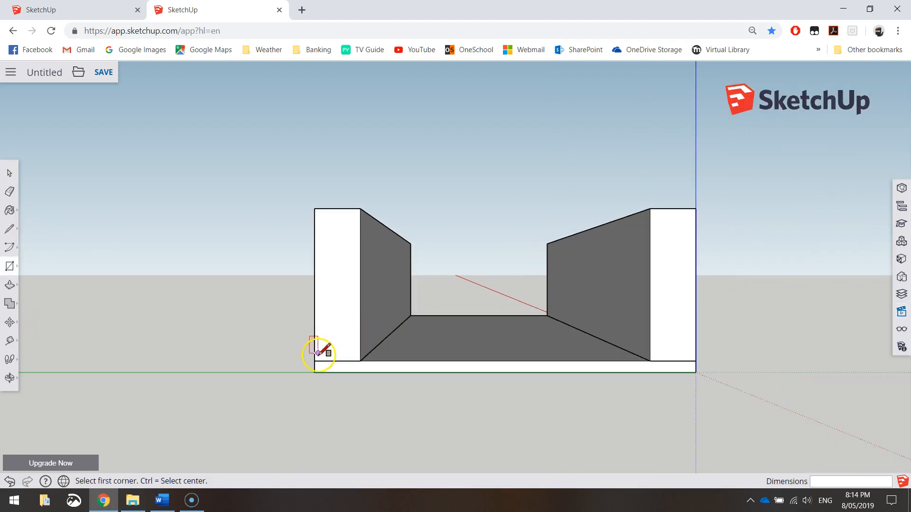
pyautogui.moveTo(319, 355)
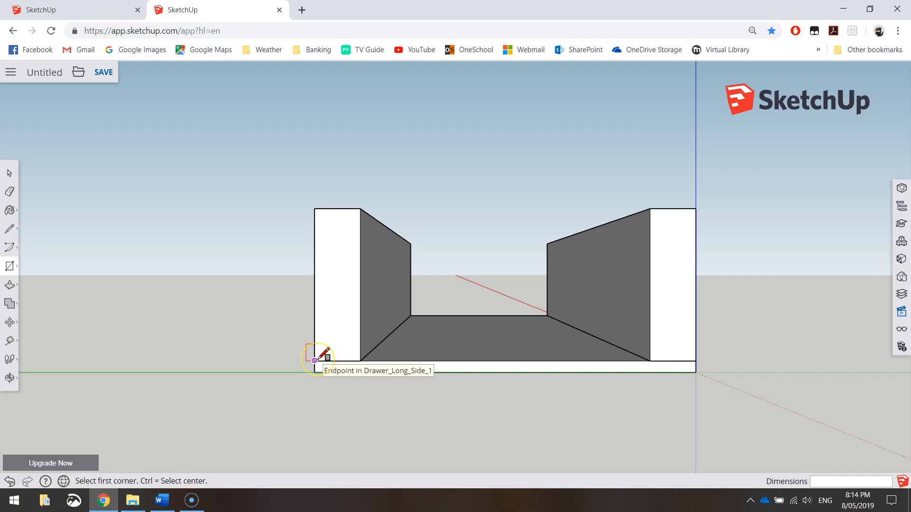
pyautogui.click(314, 360)
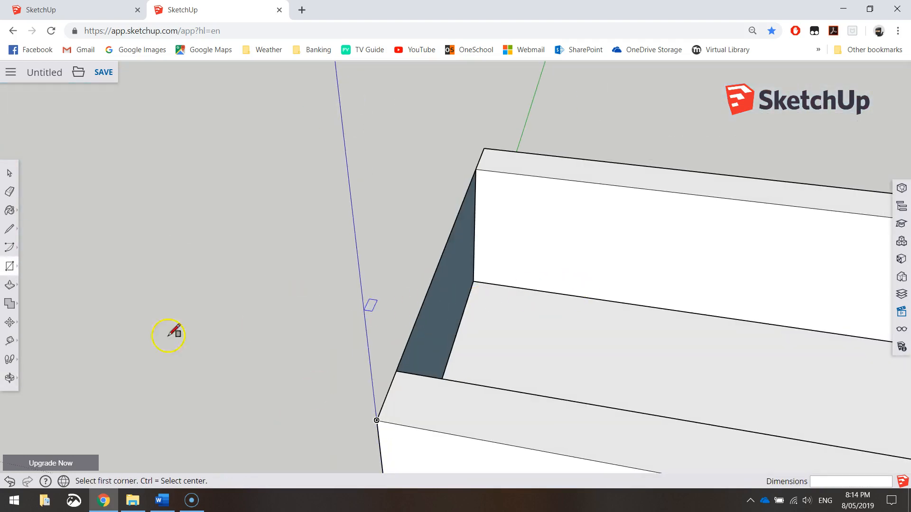
# Step: Push/Pull the end rectangle out into a 12 mm thick short wall
pyautogui.click(9, 286)
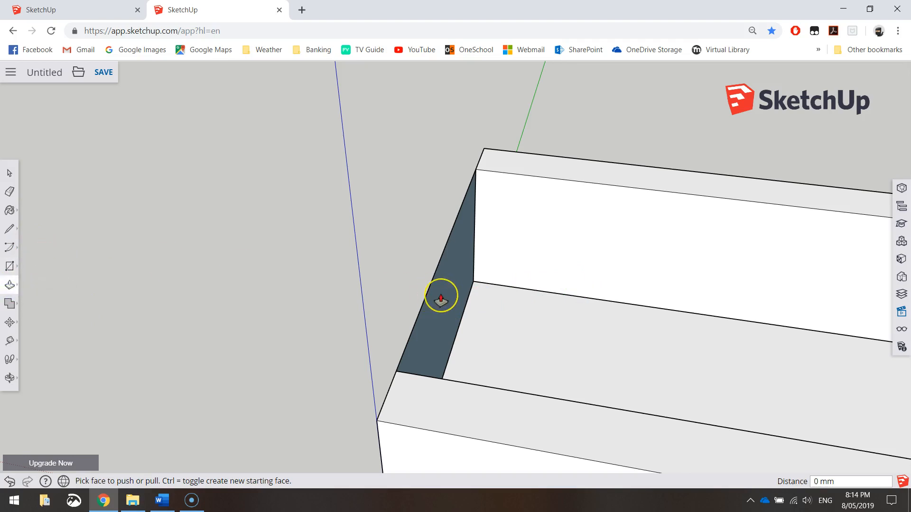
pyautogui.moveTo(440, 295); pyautogui.dragTo(452, 298)
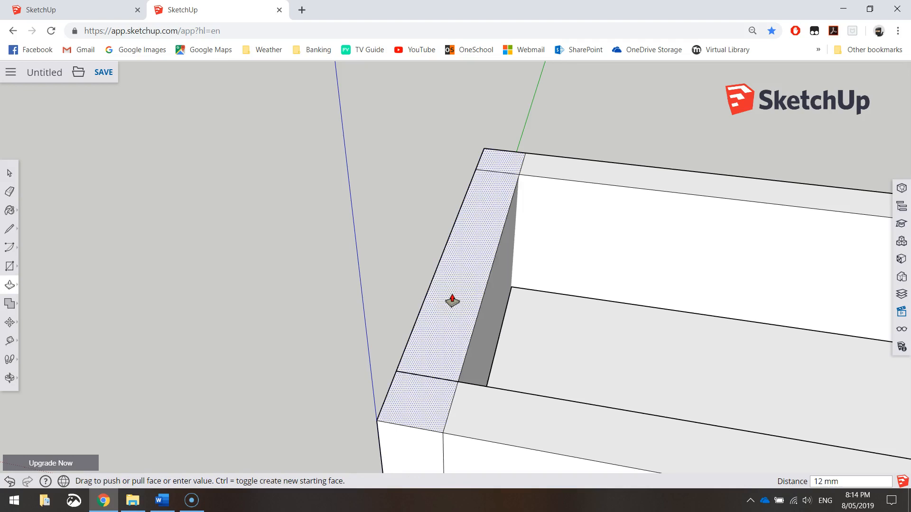
pyautogui.moveTo(451, 299); pyautogui.dragTo(503, 293)
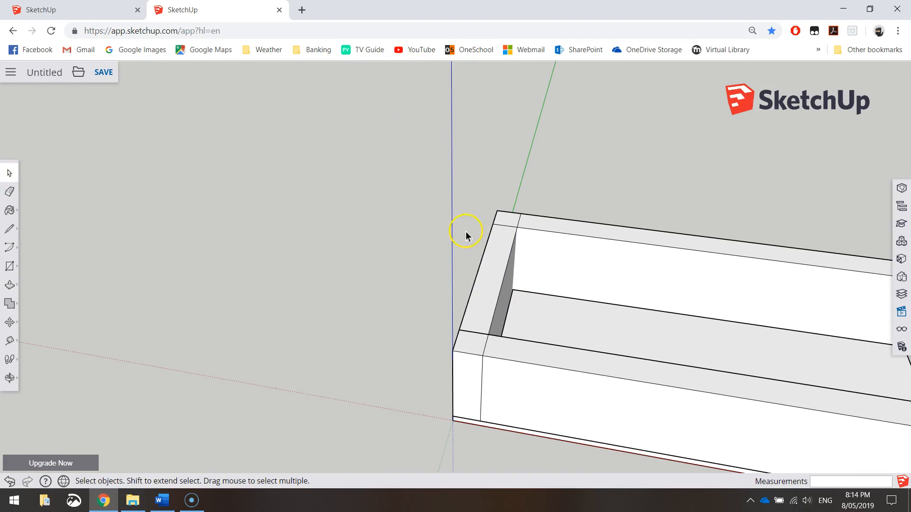
# Step: Make the end wall a component with Definition name Drawer_Short_Wall_1
pyautogui.click(500, 271)
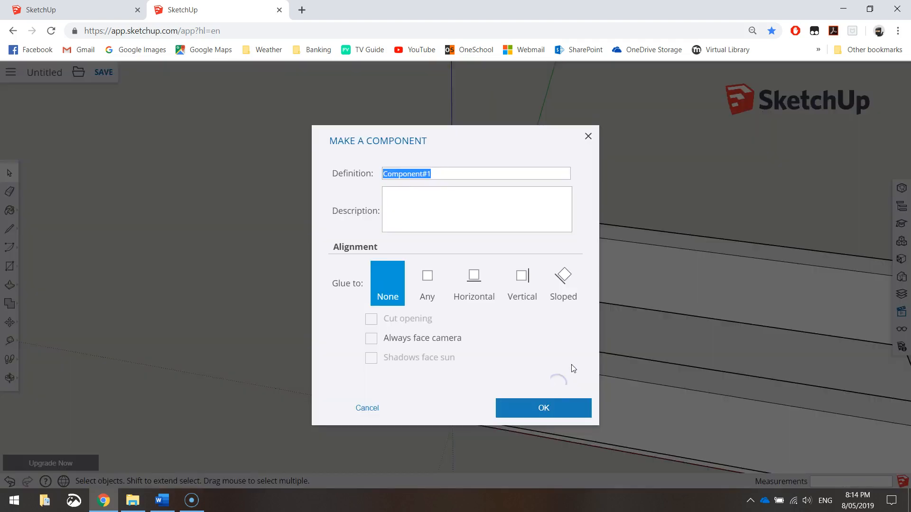
pyautogui.write('Drawer_Short')
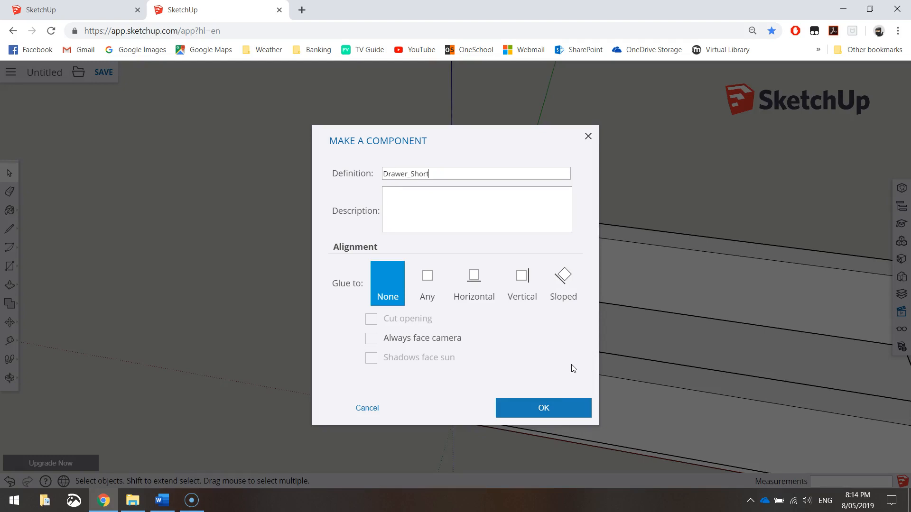
pyautogui.write('_Wall_1')
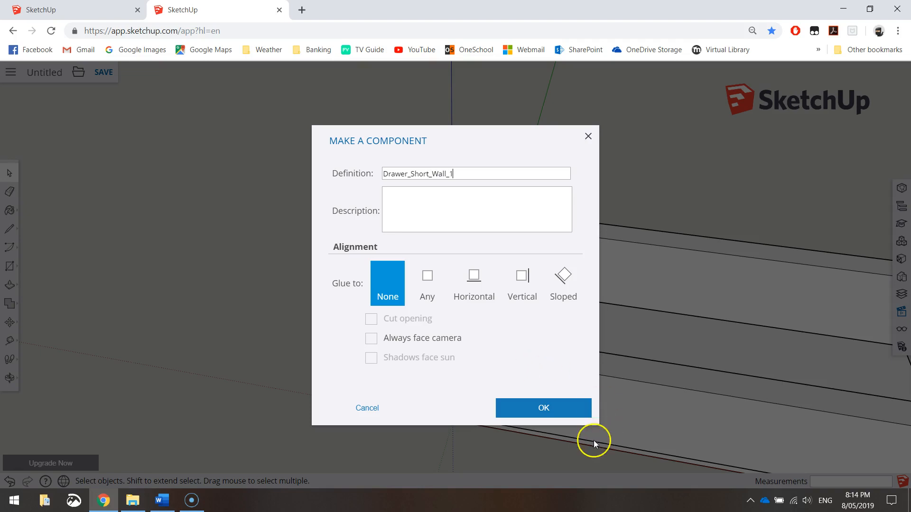
pyautogui.click(542, 408)
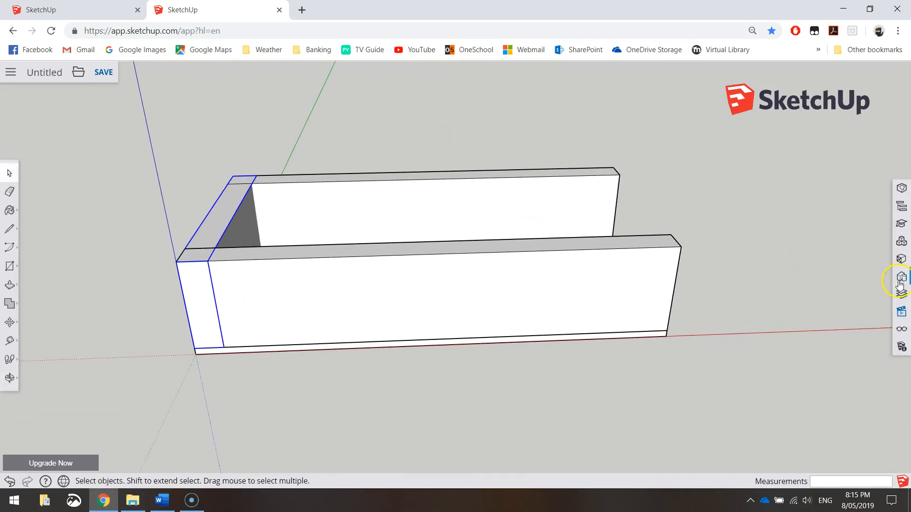
# Step: Switch to the Top standard view to see the drawer from directly above
pyautogui.click(901, 277)
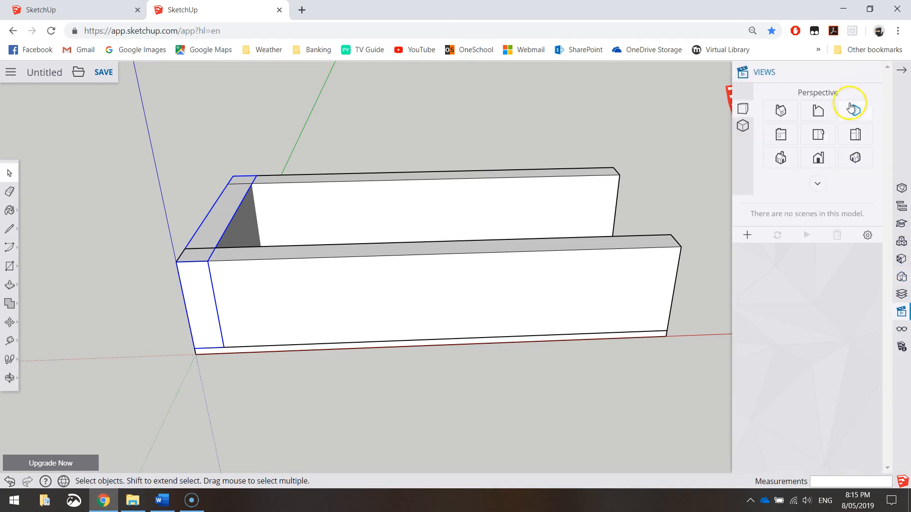
pyautogui.click(856, 111)
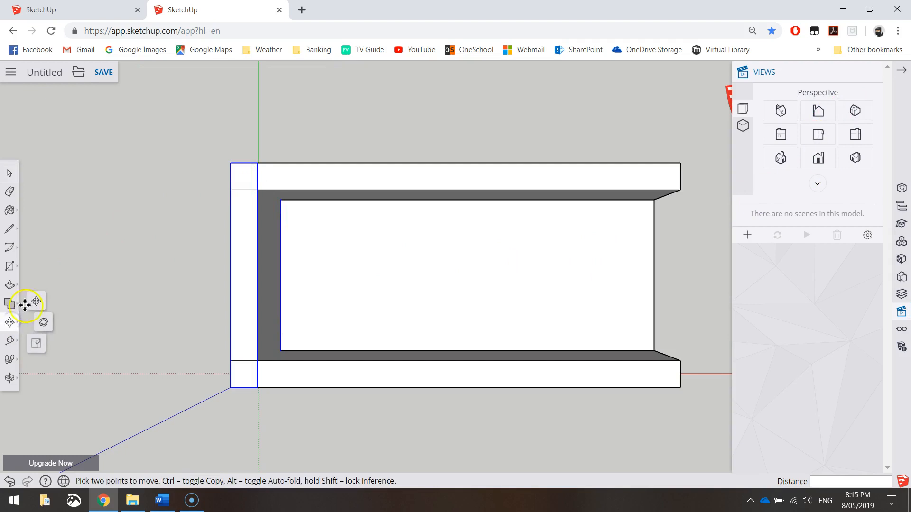
pyautogui.moveTo(131, 270)
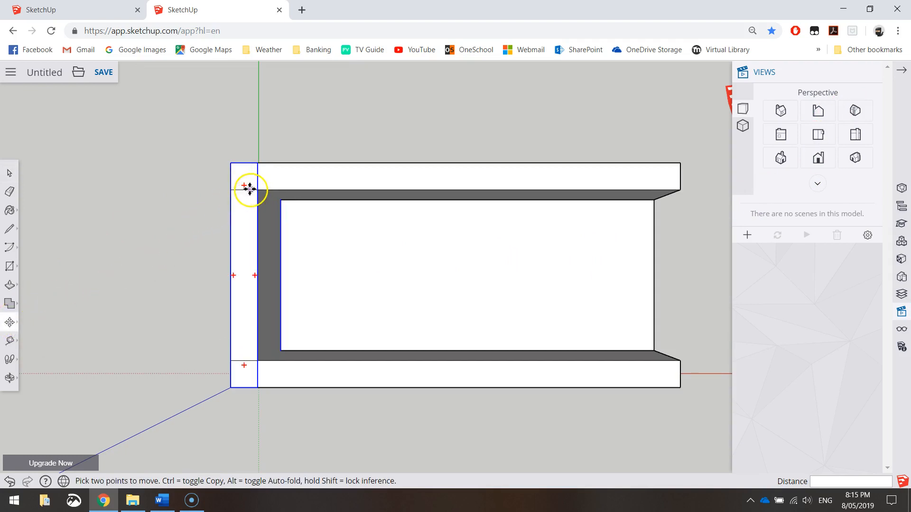
pyautogui.moveTo(257, 162)
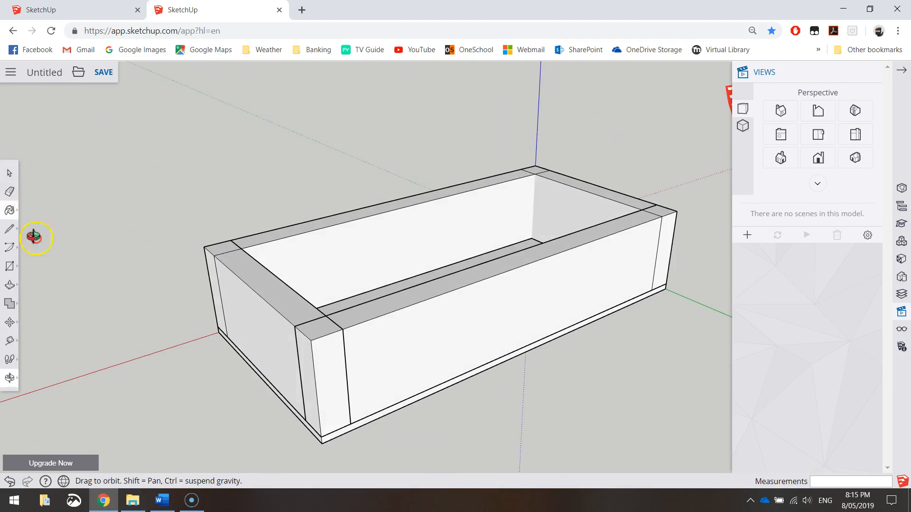
# Step: Orbit the closed drawer box round to look at its long side
pyautogui.moveTo(36, 238); pyautogui.dragTo(564, 352)
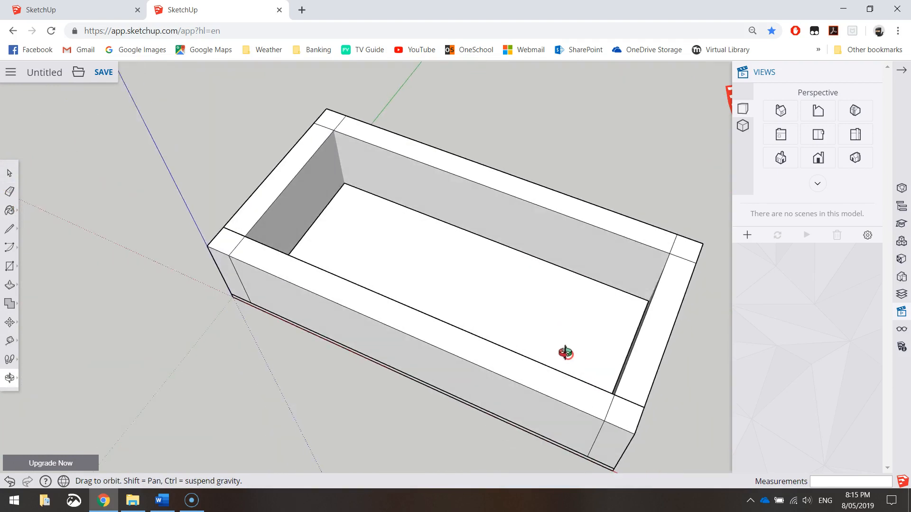
pyautogui.moveTo(564, 353); pyautogui.dragTo(623, 257)
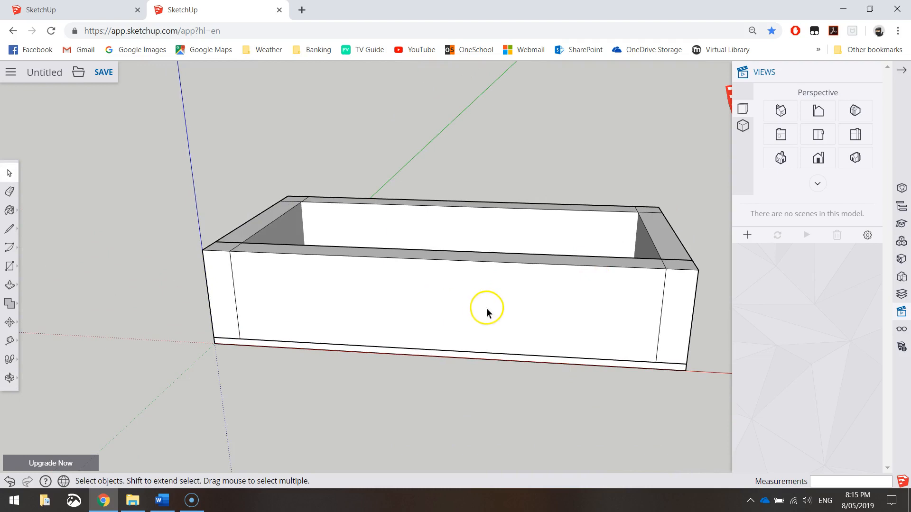
pyautogui.moveTo(751, 273)
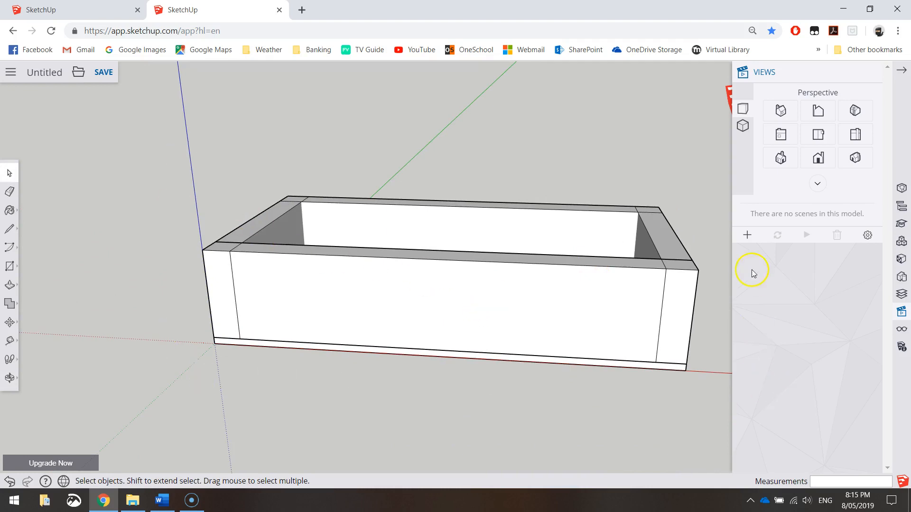
pyautogui.moveTo(533, 329)
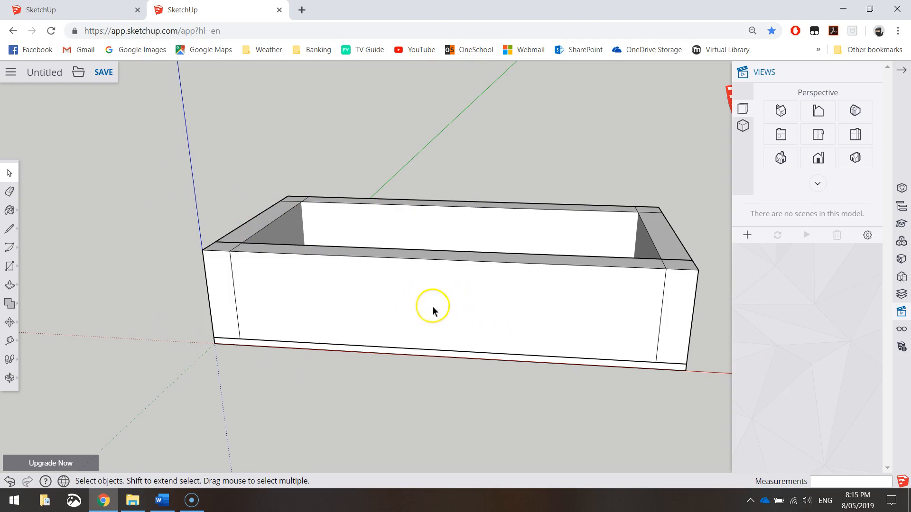
pyautogui.moveTo(507, 325)
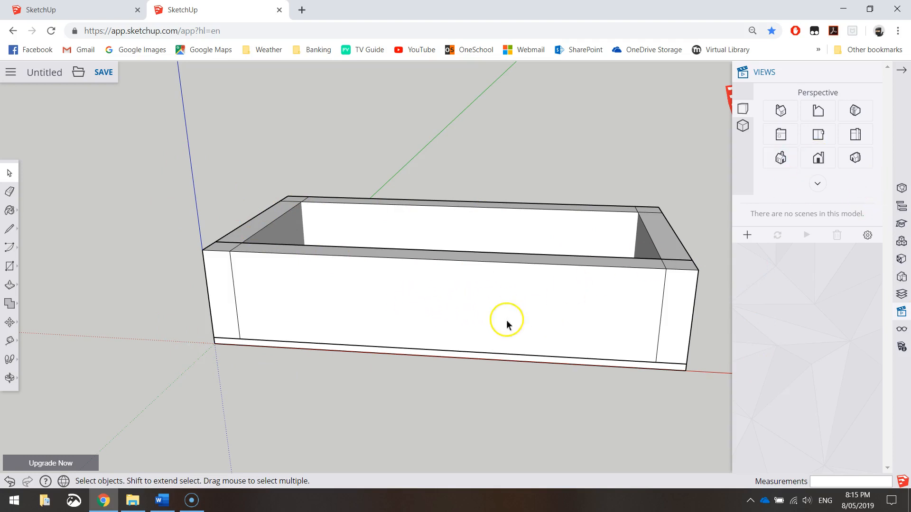
pyautogui.moveTo(817, 158)
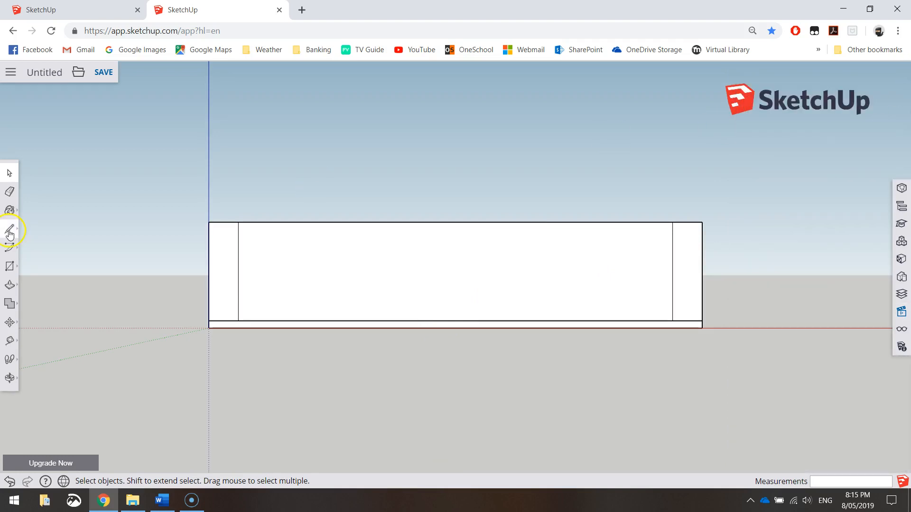
# Step: Draw vertical and horizontal midpoint-to-midpoint centre lines across the drawer front
pyautogui.click(9, 228)
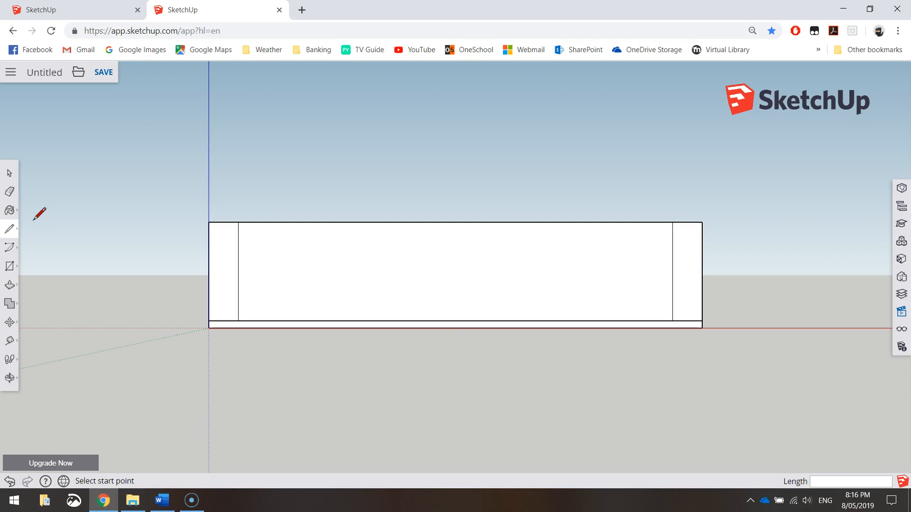
pyautogui.moveTo(343, 217)
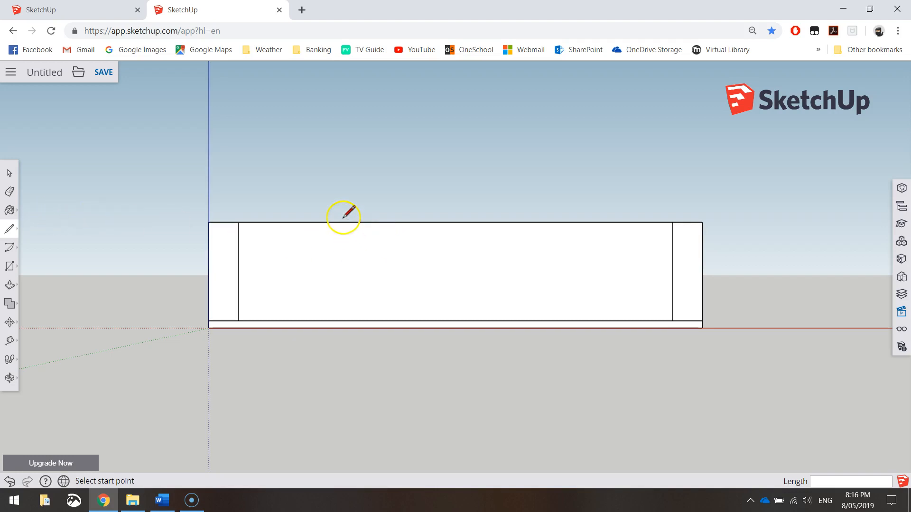
pyautogui.moveTo(447, 224)
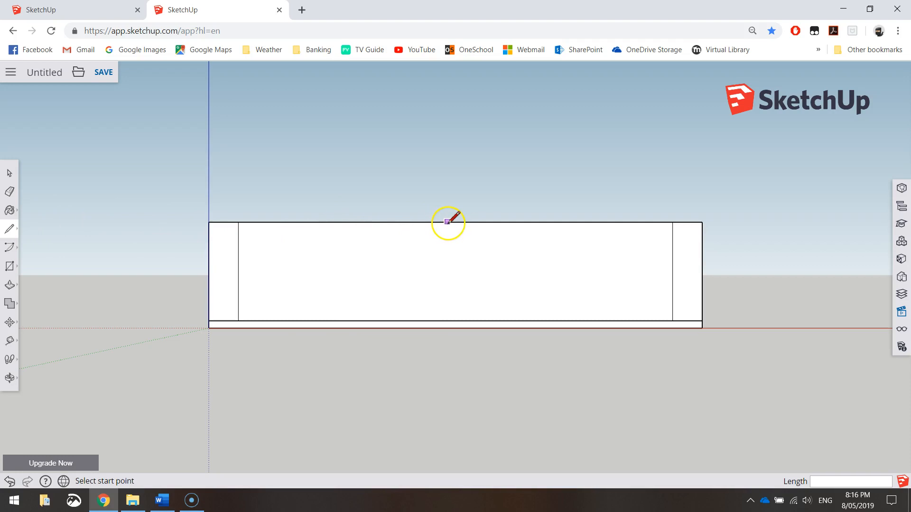
pyautogui.click(455, 222)
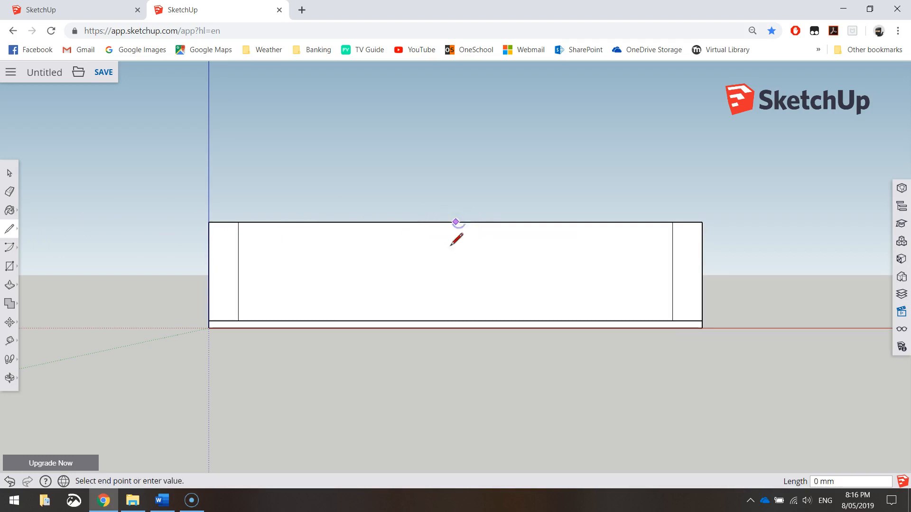
pyautogui.moveTo(455, 326)
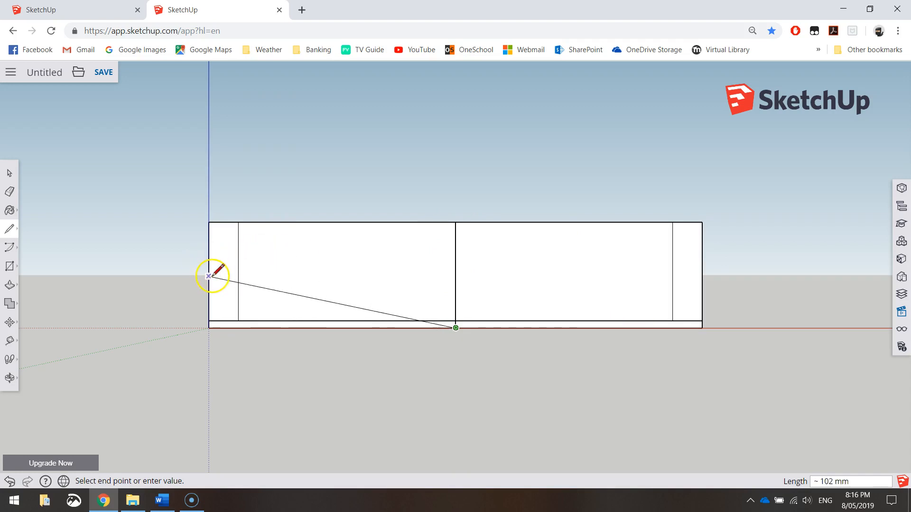
pyautogui.click(455, 327)
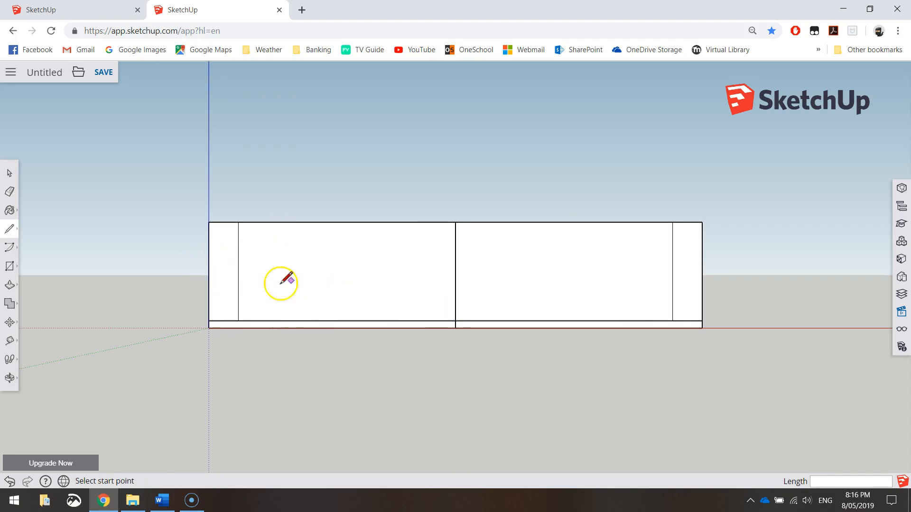
pyautogui.moveTo(211, 229)
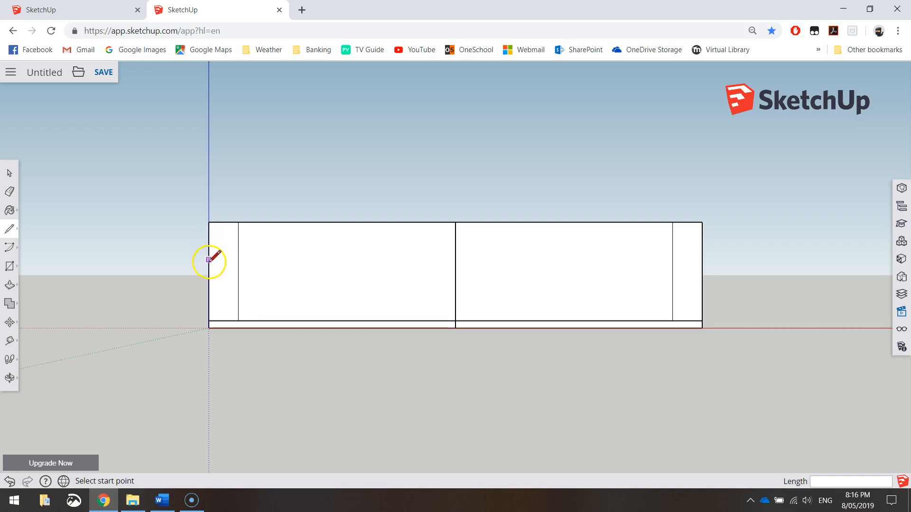
pyautogui.click(209, 260)
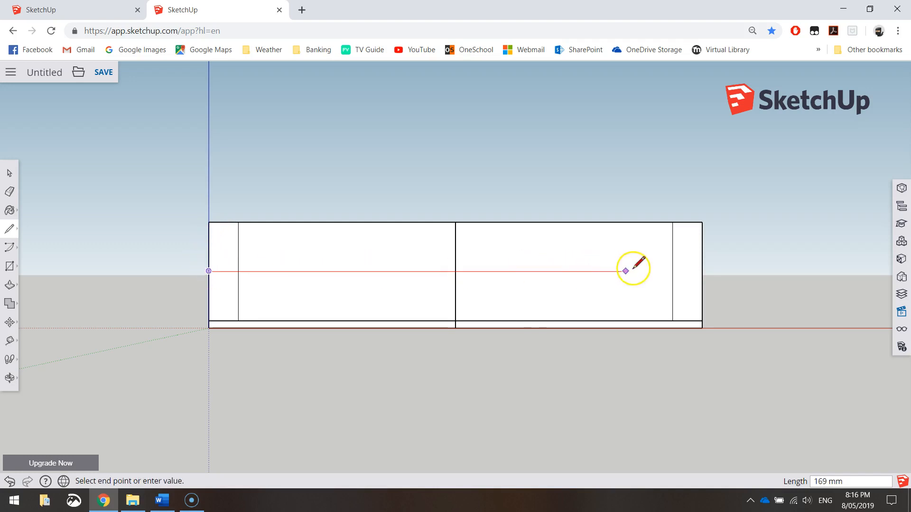
pyautogui.click(626, 270)
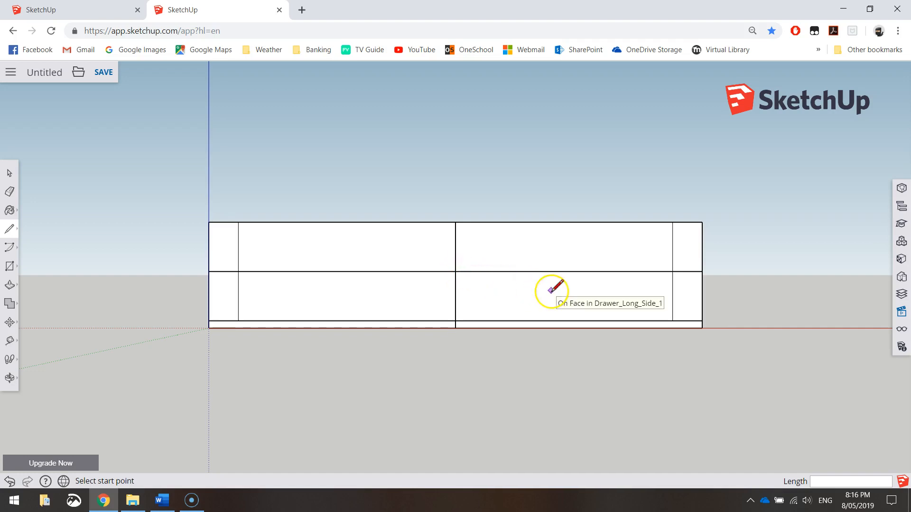
pyautogui.click(10, 227)
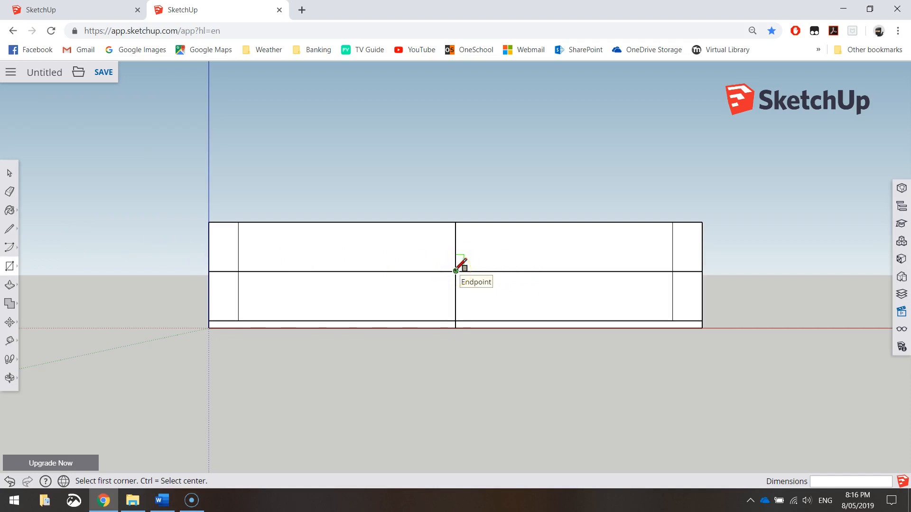
# Step: Draw a 220 by 90 mm rectangle centred on the centre lines' crossing
pyautogui.click(456, 270)
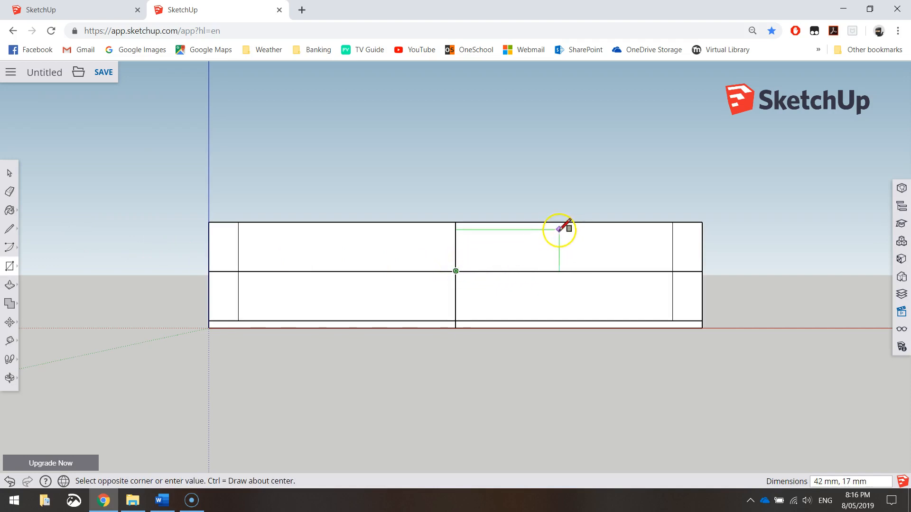
pyautogui.moveTo(646, 179)
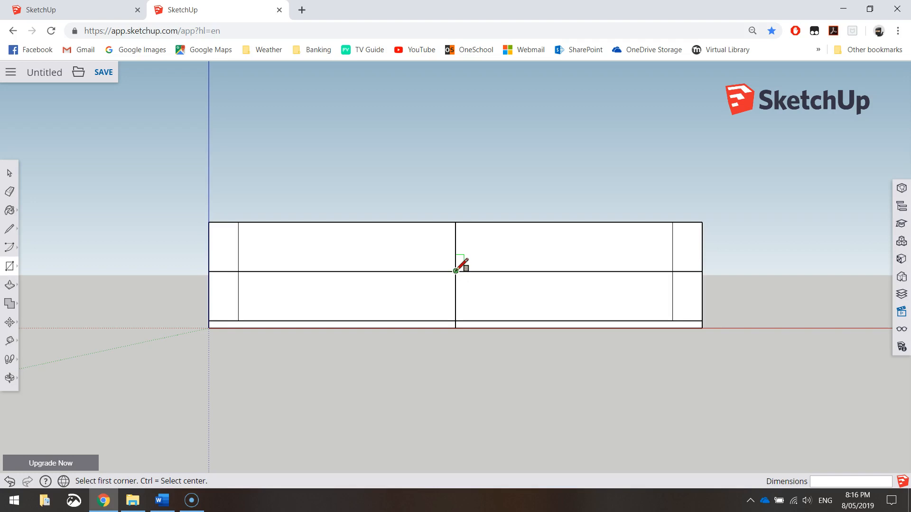
pyautogui.click(456, 269)
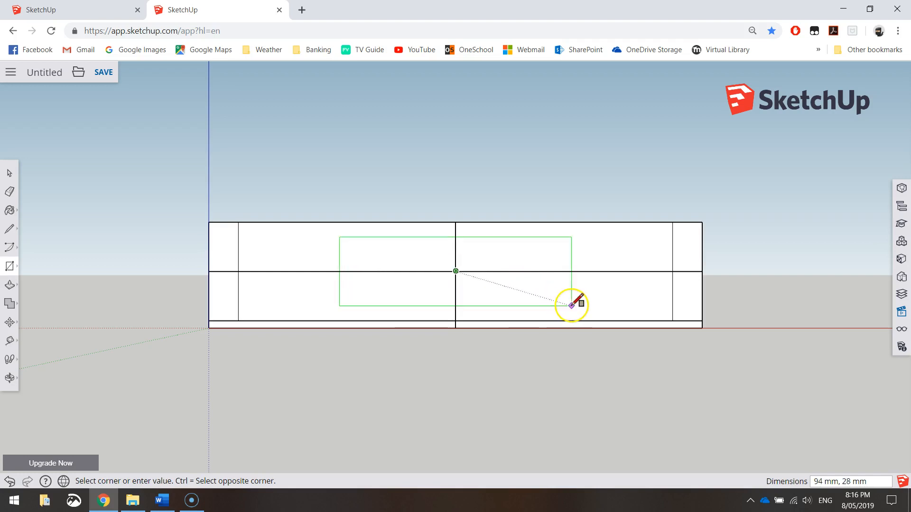
pyautogui.moveTo(626, 308)
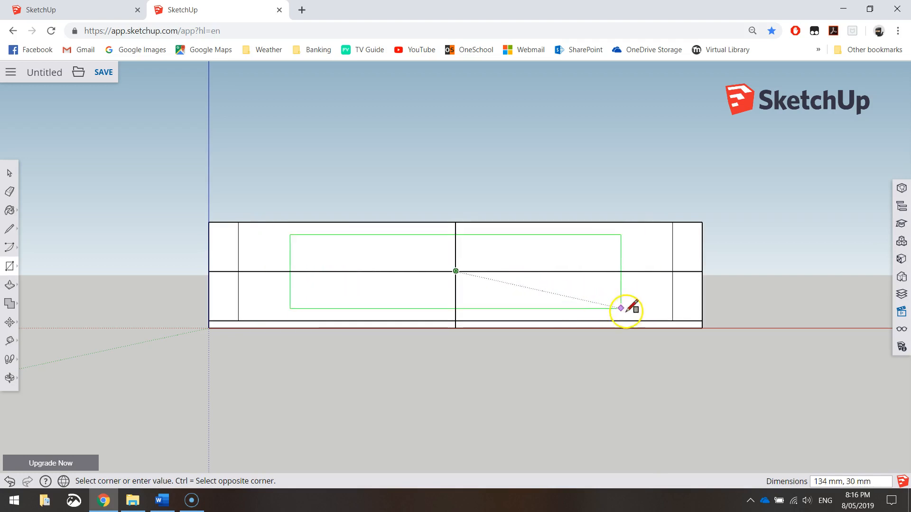
pyautogui.moveTo(558, 296)
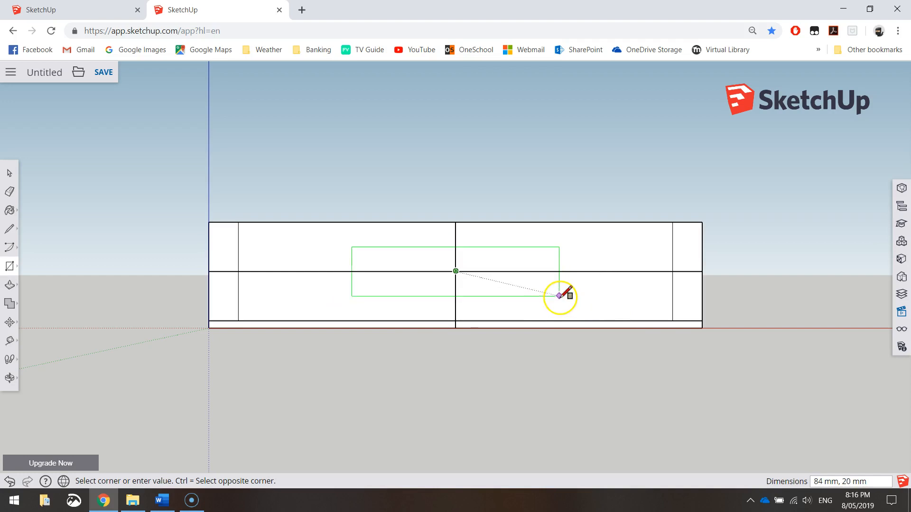
pyautogui.moveTo(545, 297)
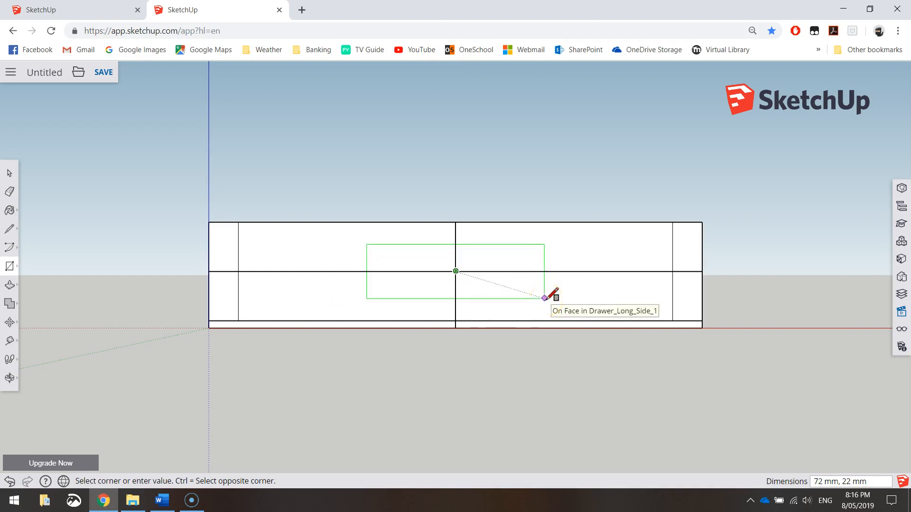
pyautogui.moveTo(546, 300)
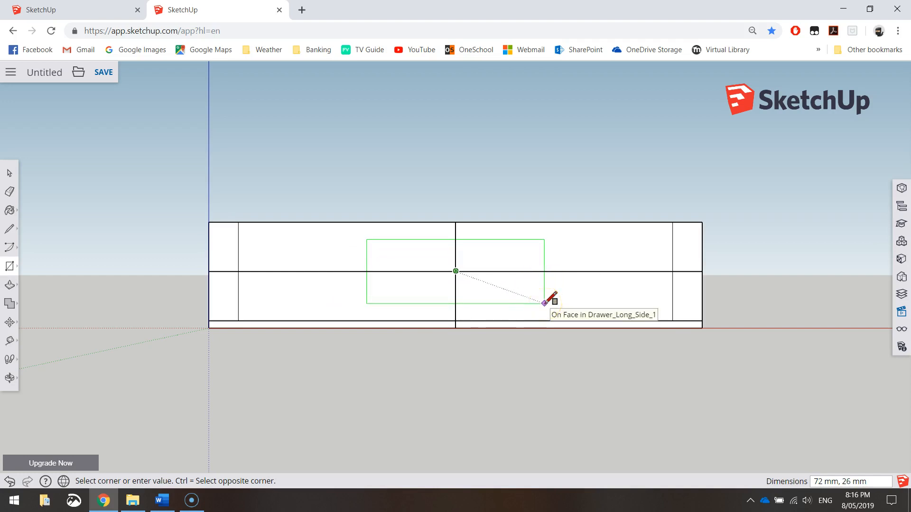
pyautogui.write('220,')
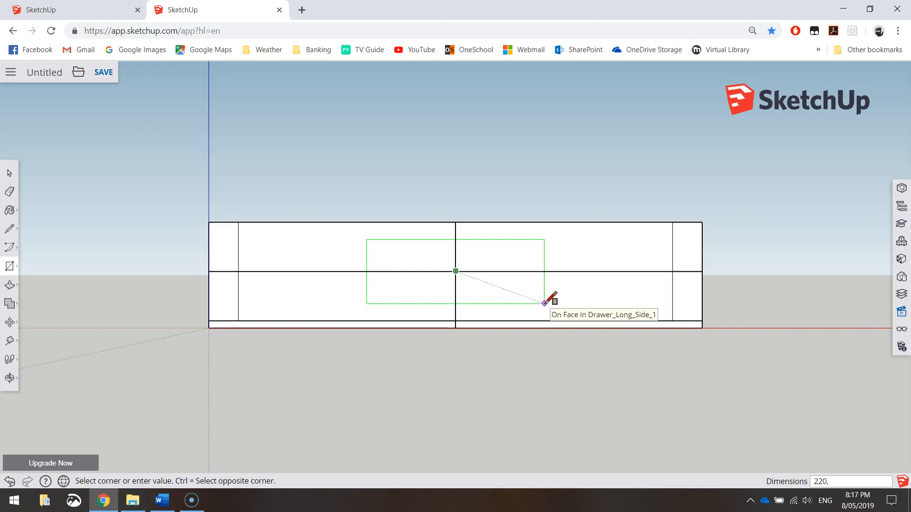
pyautogui.write('90')
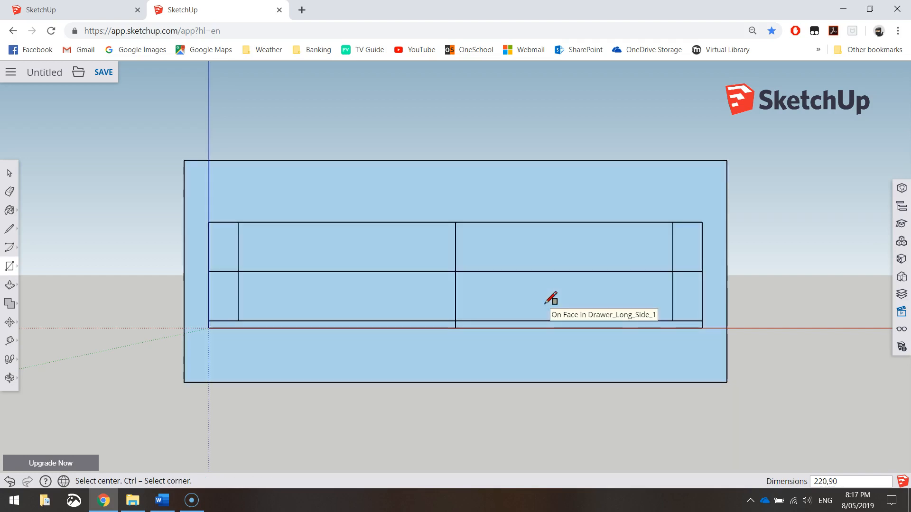
pyautogui.moveTo(766, 262)
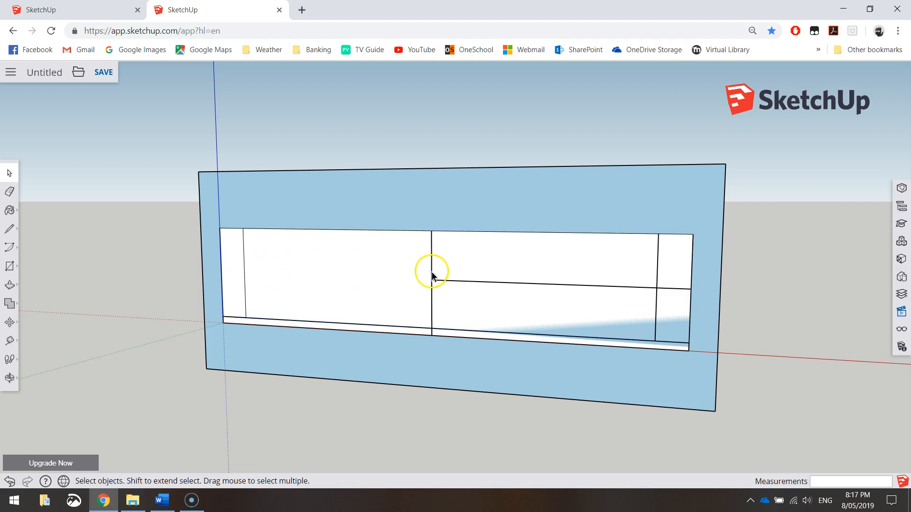
# Step: Select the crossing centre lines on the drawer front for deletion
pyautogui.click(431, 276)
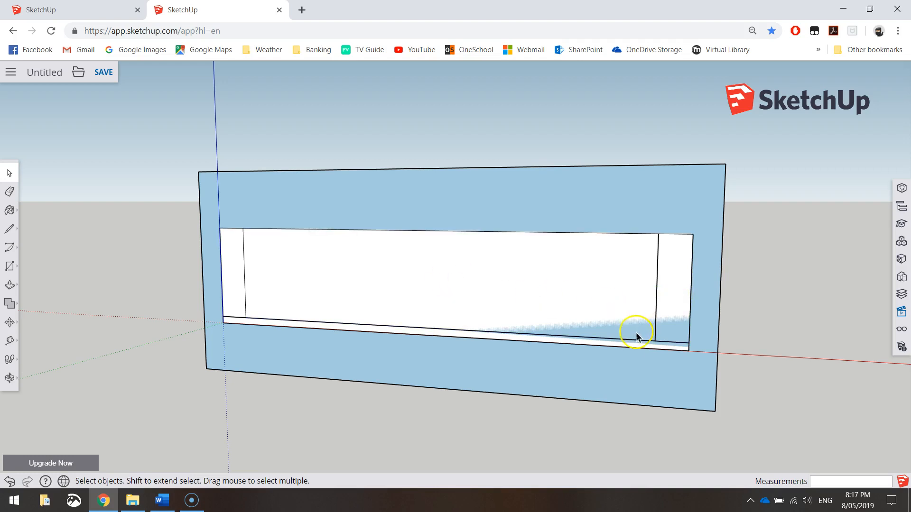
pyautogui.moveTo(301, 325)
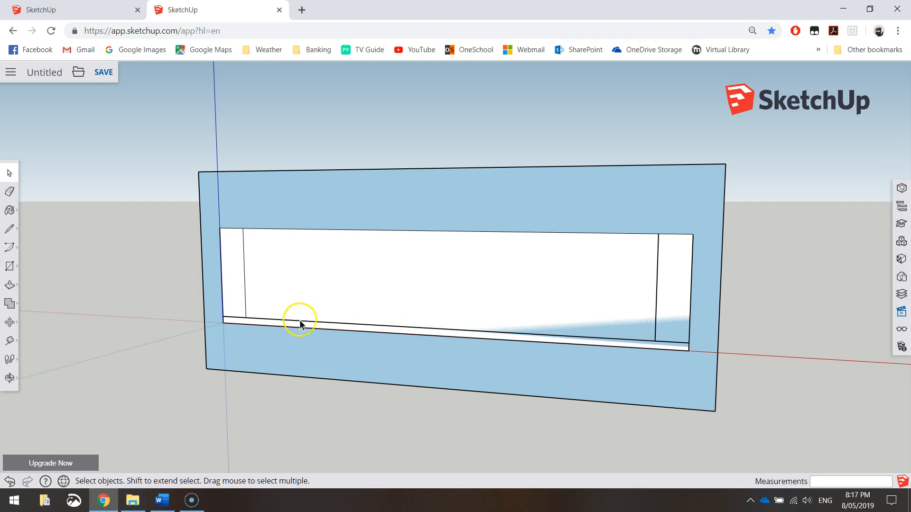
pyautogui.moveTo(310, 342)
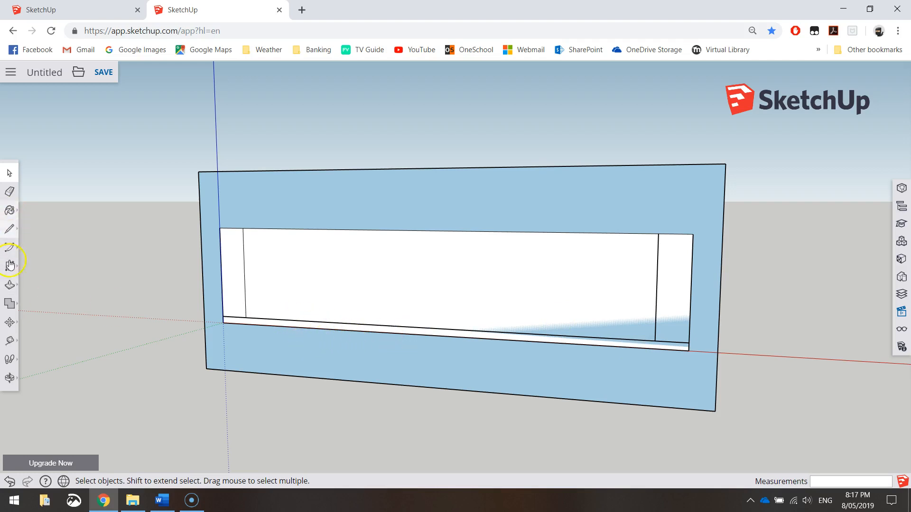
# Step: Push/Pull the 220 by 90 rectangle out into a thin front panel slab
pyautogui.click(10, 265)
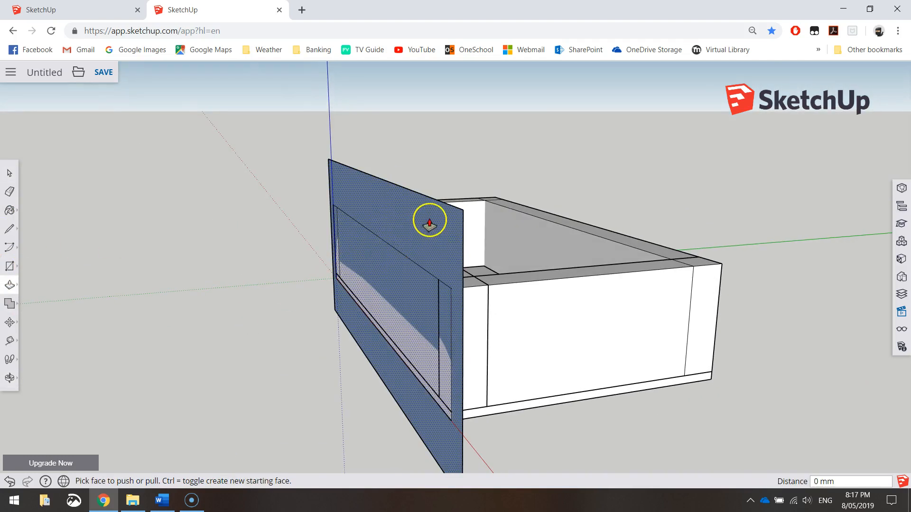
pyautogui.moveTo(429, 219); pyautogui.dragTo(419, 223)
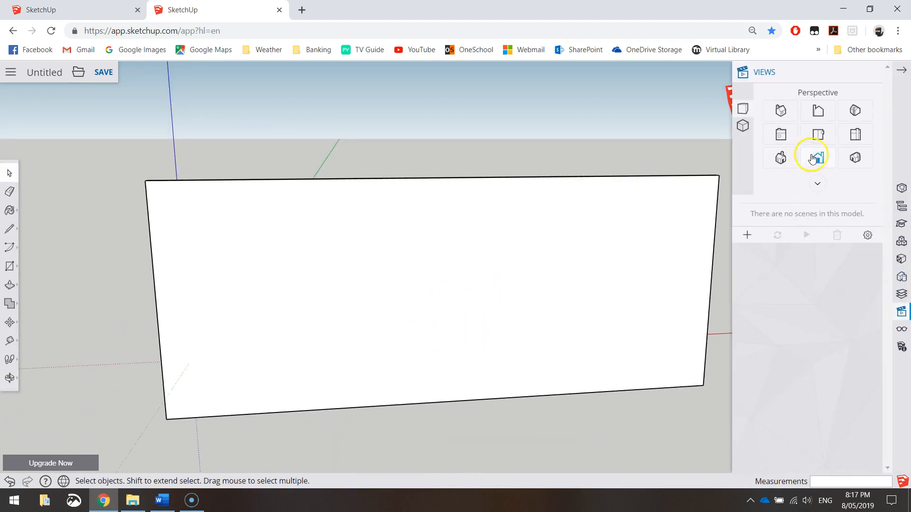
# Step: In Front view, draw a horizontal centre line across the panel and start the vertical one
pyautogui.click(817, 158)
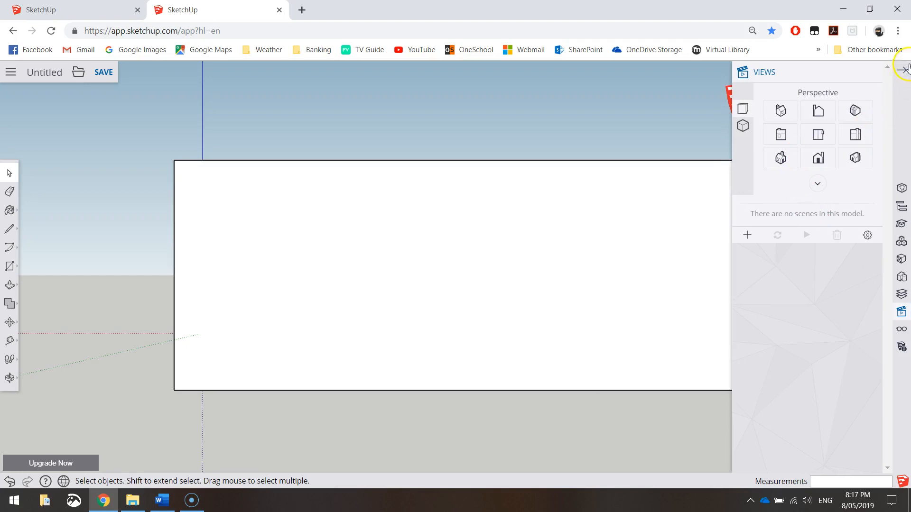
pyautogui.click(904, 67)
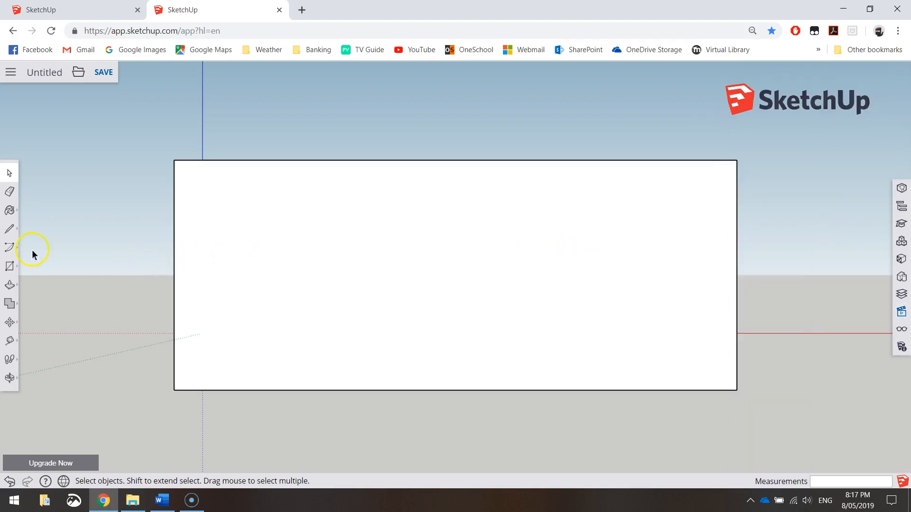
pyautogui.click(9, 229)
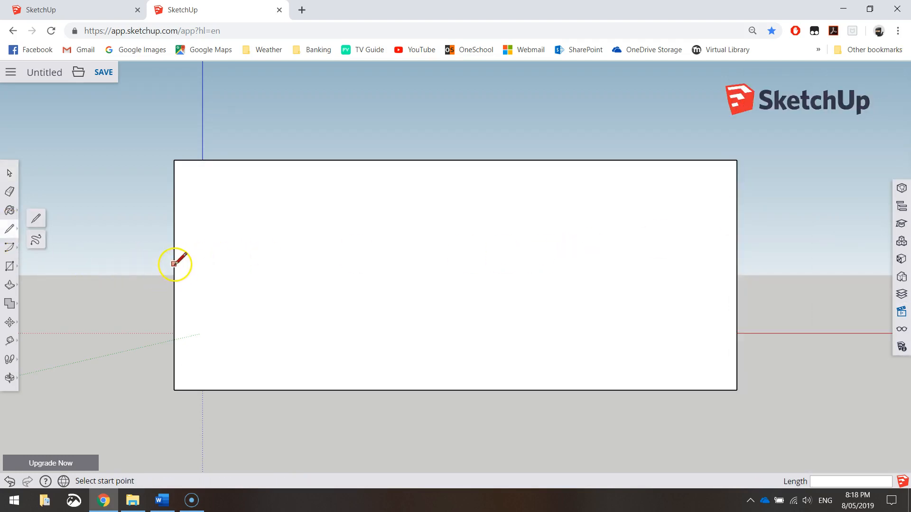
pyautogui.click(174, 275)
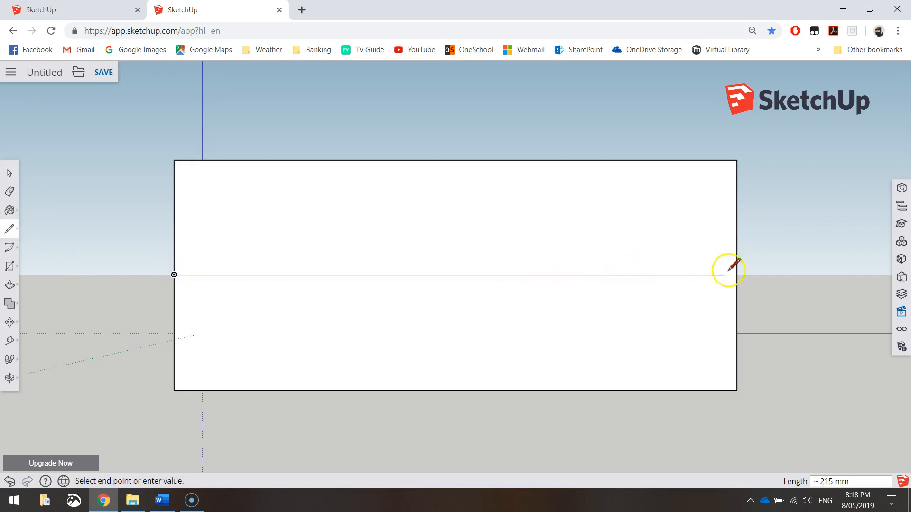
pyautogui.click(729, 271)
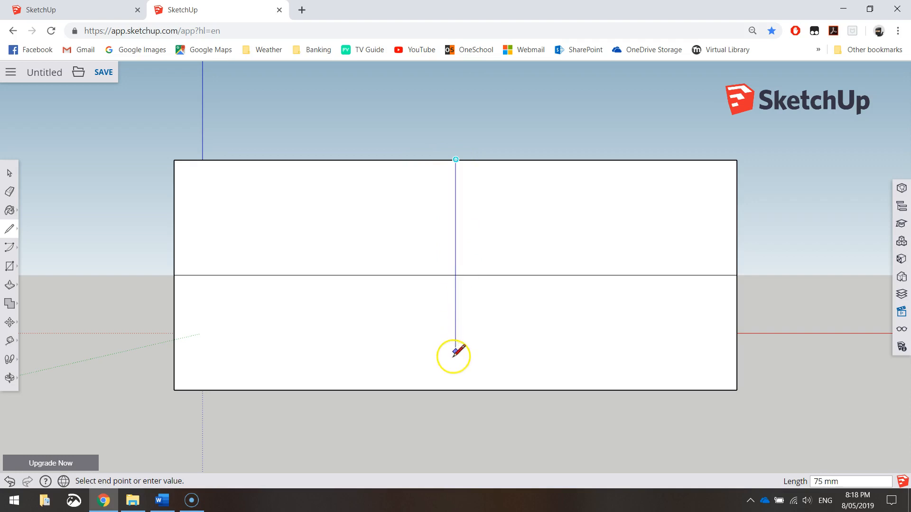
pyautogui.moveTo(456, 389)
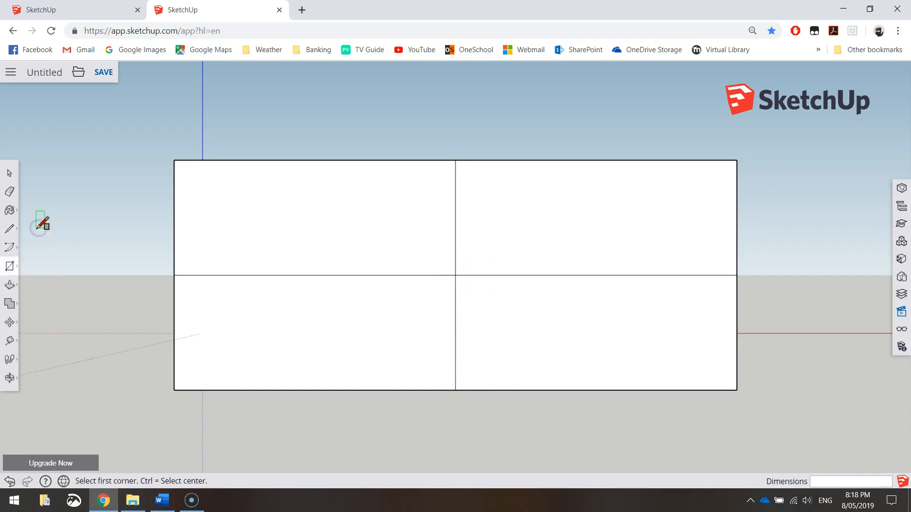
pyautogui.moveTo(456, 271)
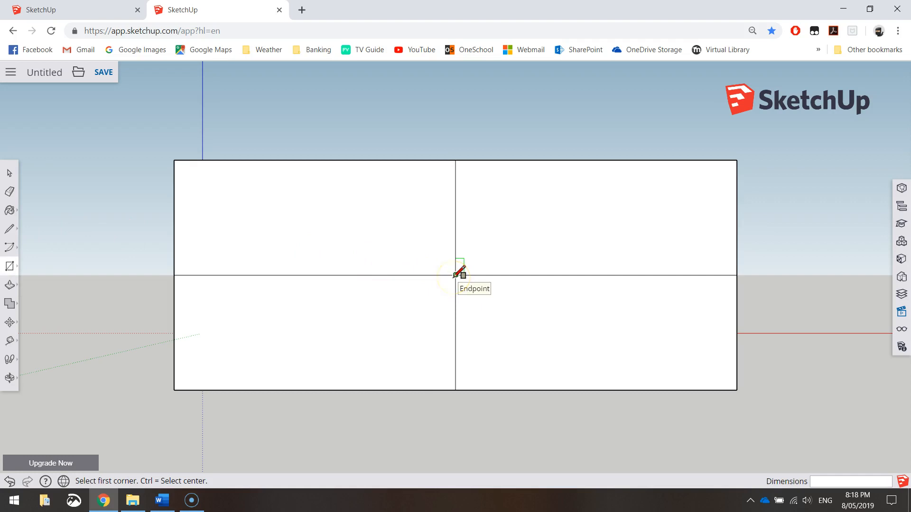
# Step: Draw a 50 by 20 mm handle rectangle centred on the centre lines' crossing
pyautogui.click(455, 274)
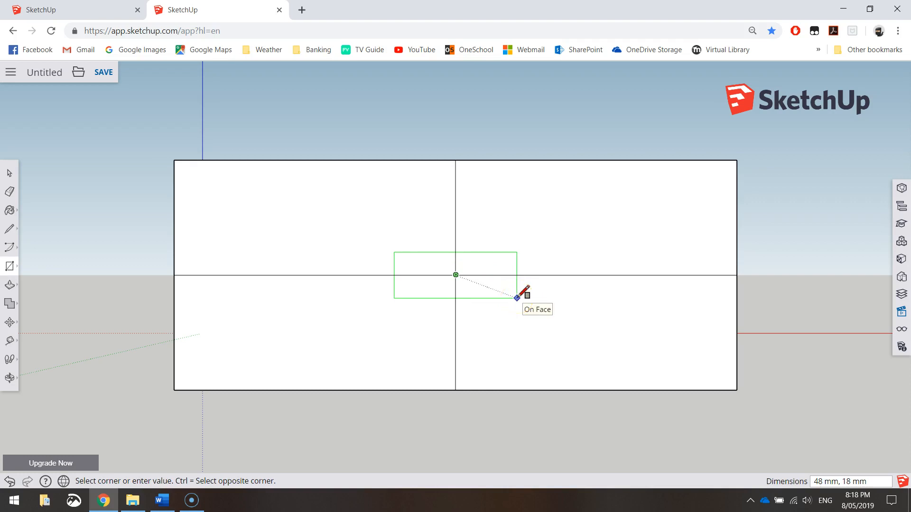
pyautogui.write('50,')
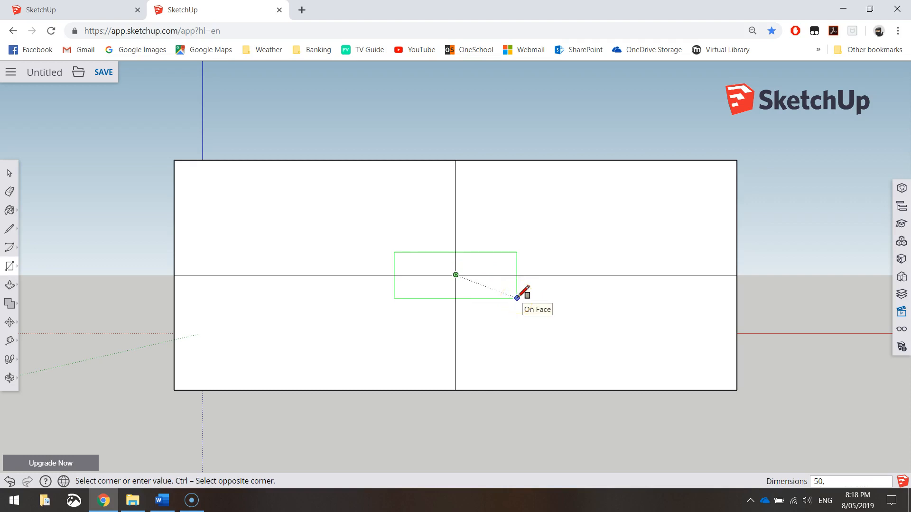
pyautogui.write('20')
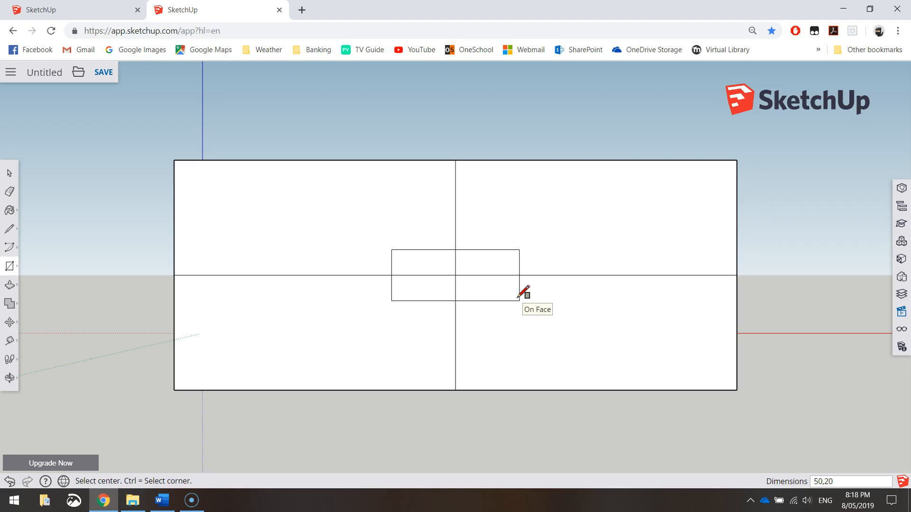
pyautogui.click(9, 173)
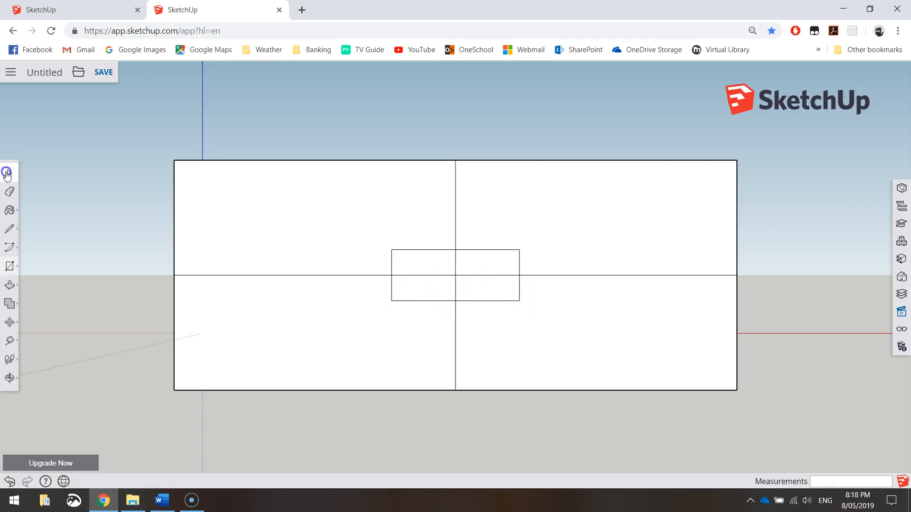
# Step: Select and erase the leftover centre-line segments inside the handle rectangle
pyautogui.click(10, 173)
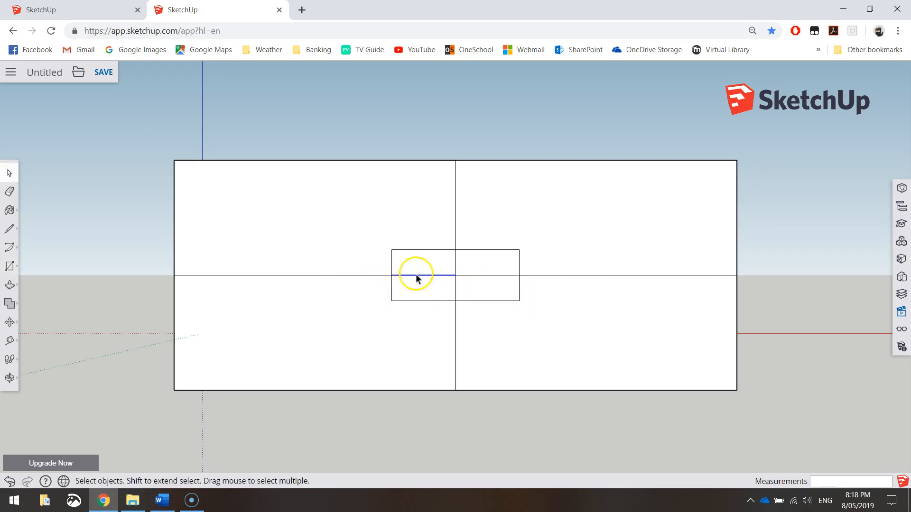
pyautogui.moveTo(469, 282)
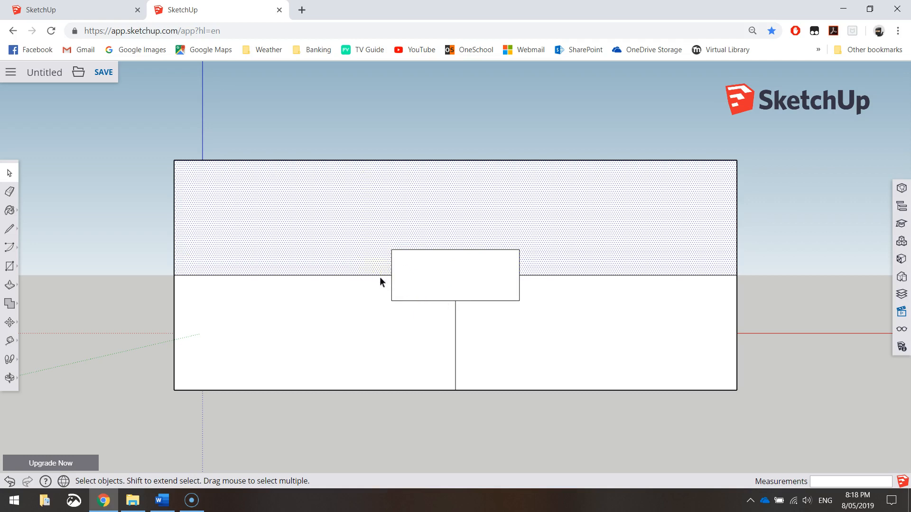
pyautogui.click(504, 291)
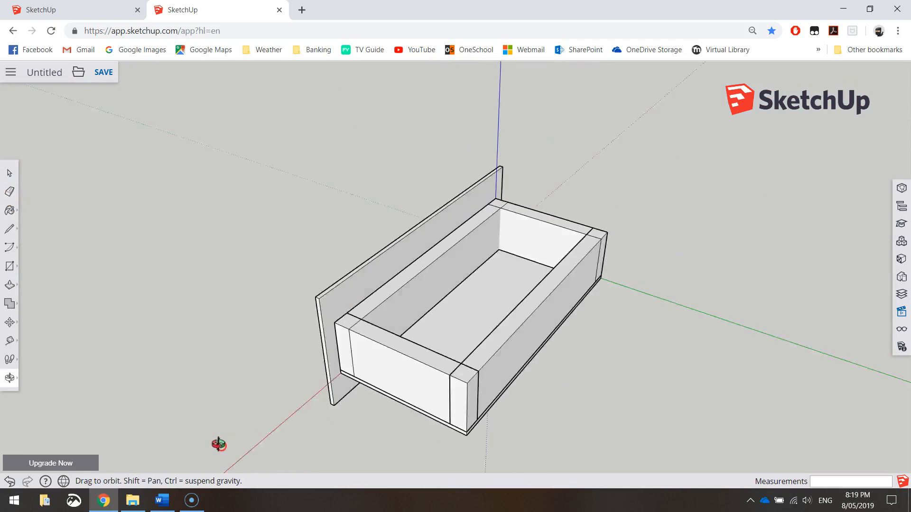
# Step: Orbit the model to face the front panel with its raised handle
pyautogui.moveTo(220, 444); pyautogui.dragTo(306, 228)
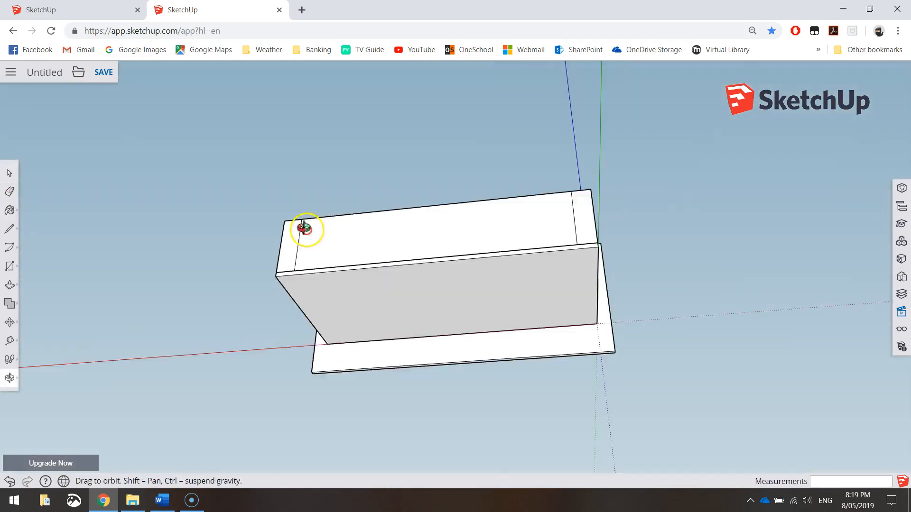
pyautogui.moveTo(304, 230); pyautogui.dragTo(556, 392)
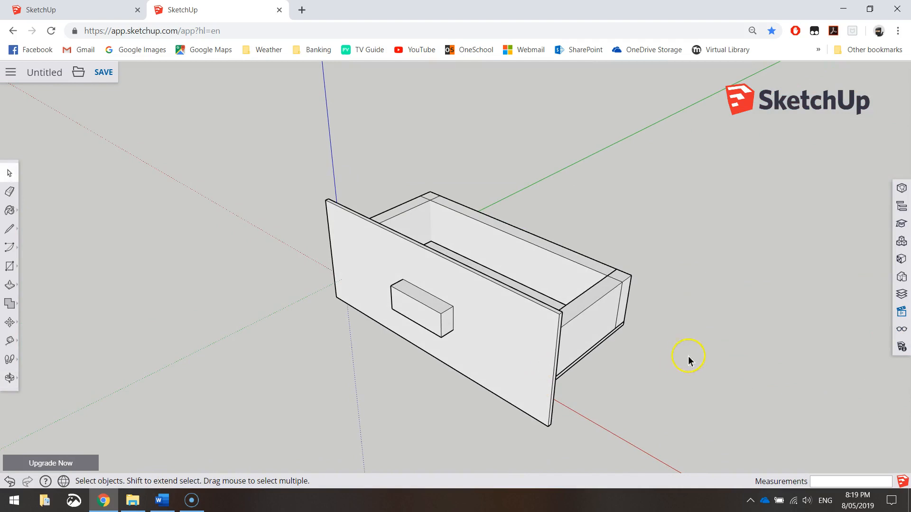
pyautogui.moveTo(9, 173)
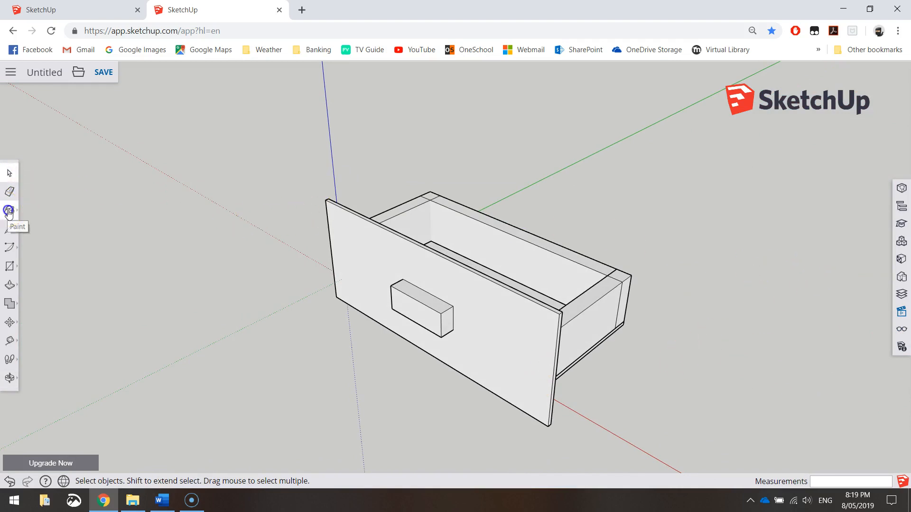
# Step: Start the Paint tool and expand the Wood category in the Materials library
pyautogui.click(9, 211)
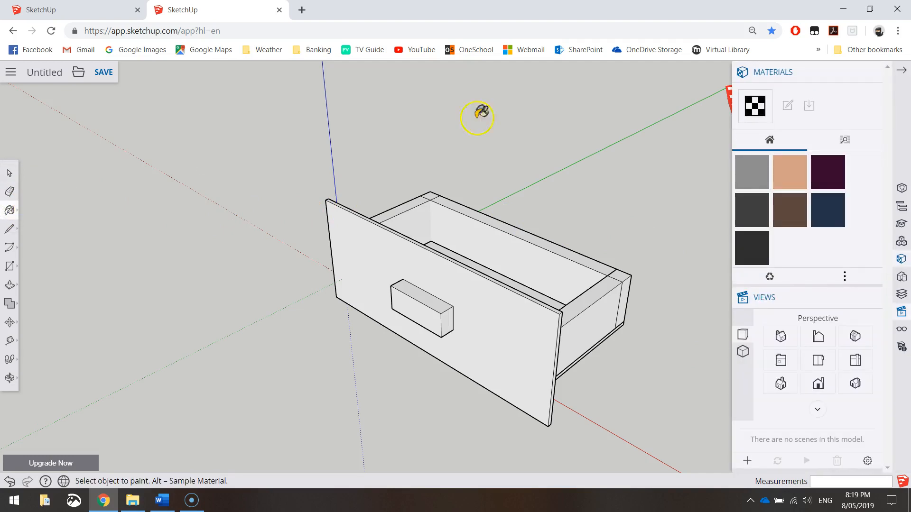
pyautogui.moveTo(847, 204)
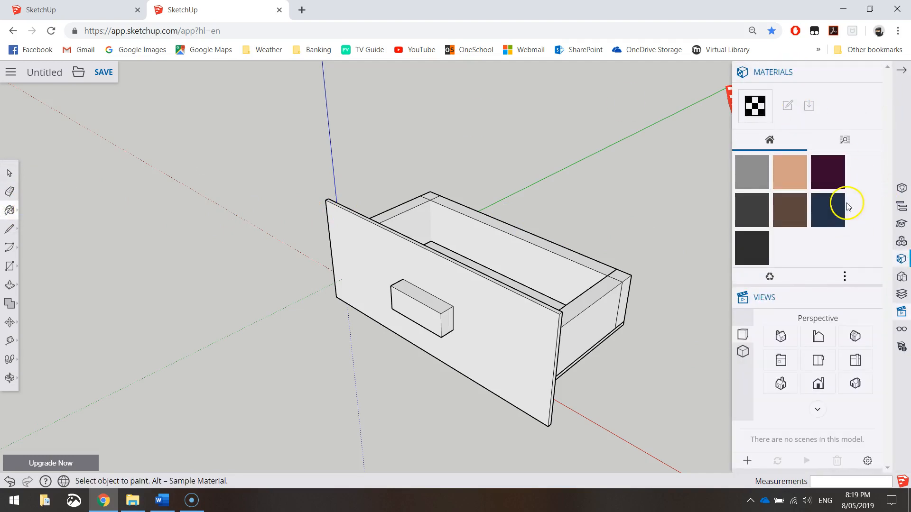
pyautogui.moveTo(760, 193)
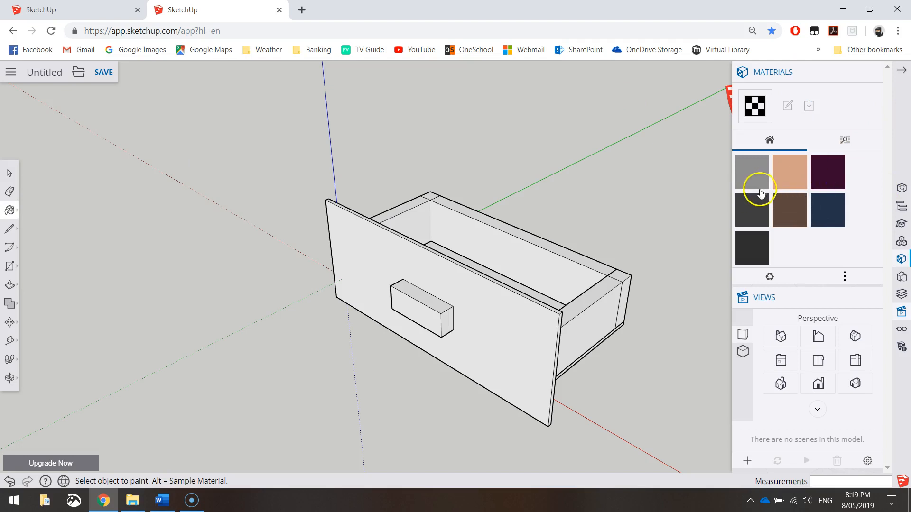
pyautogui.click(844, 139)
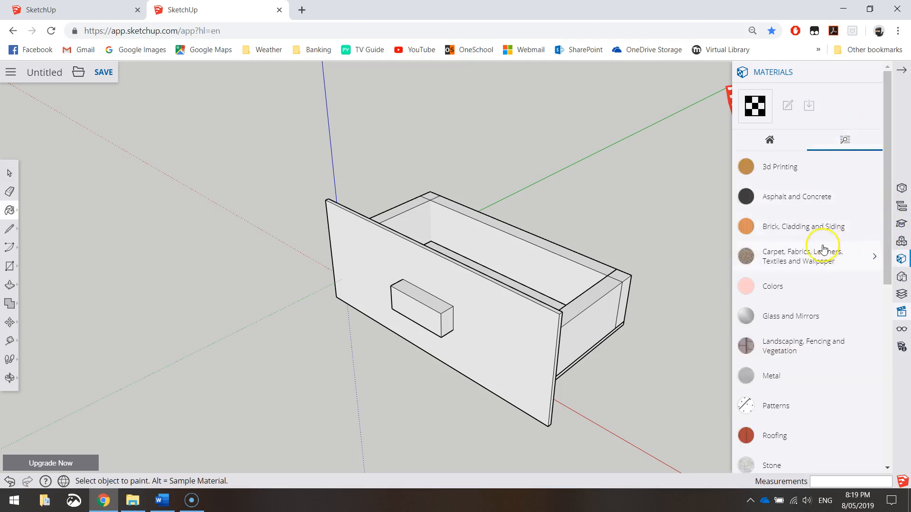
pyautogui.scroll(-3)
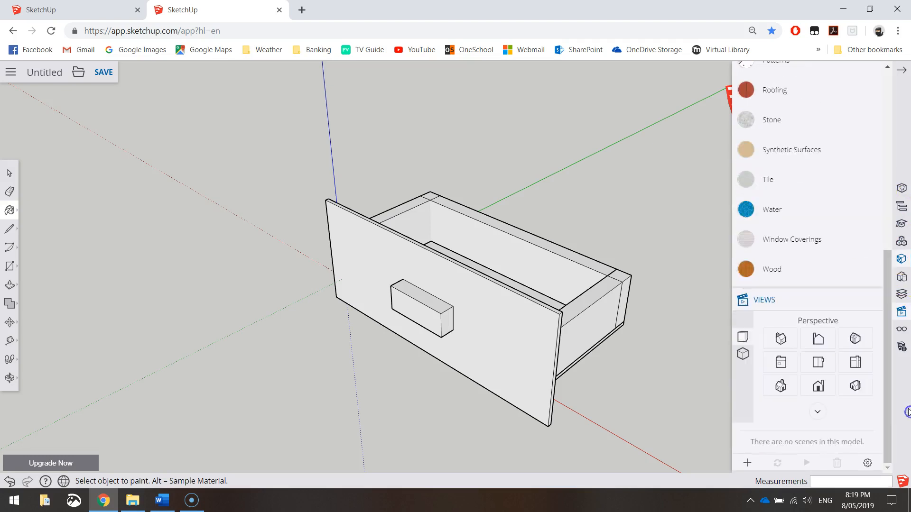
pyautogui.click(771, 269)
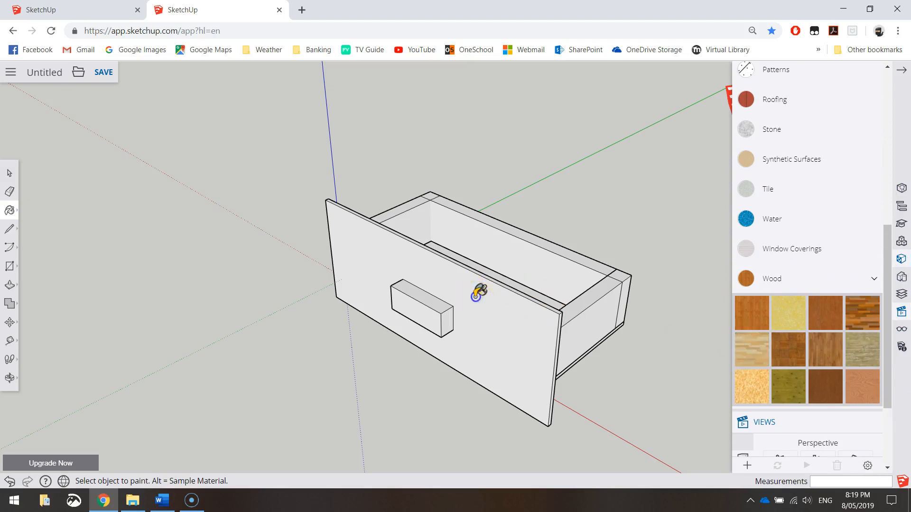
# Step: Choose a light wood swatch and line up the front panel and handle for painting
pyautogui.click(477, 290)
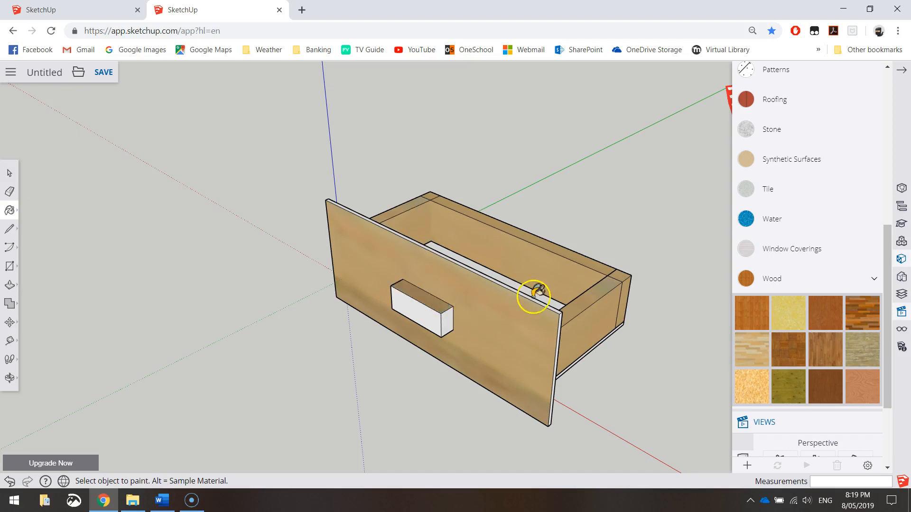
pyautogui.moveTo(531, 297); pyautogui.dragTo(433, 273)
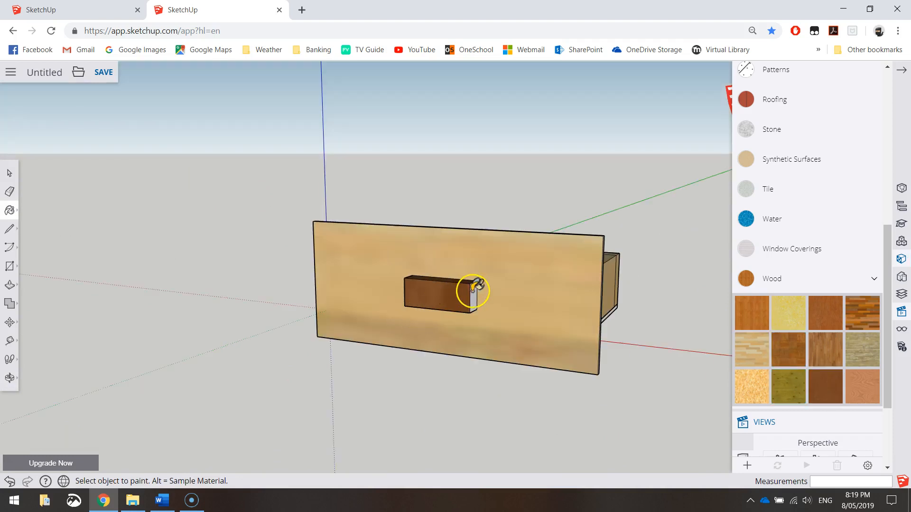
pyautogui.moveTo(470, 290); pyautogui.dragTo(432, 289)
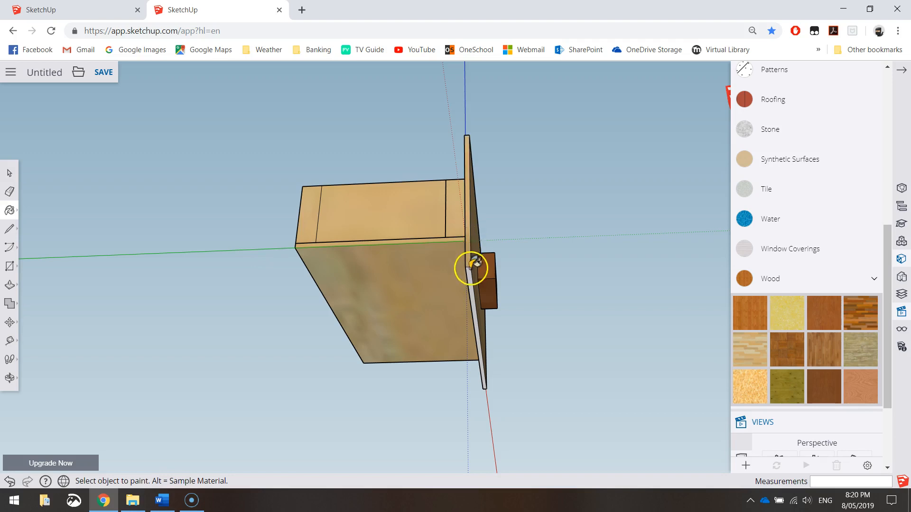
pyautogui.moveTo(471, 268); pyautogui.dragTo(592, 233)
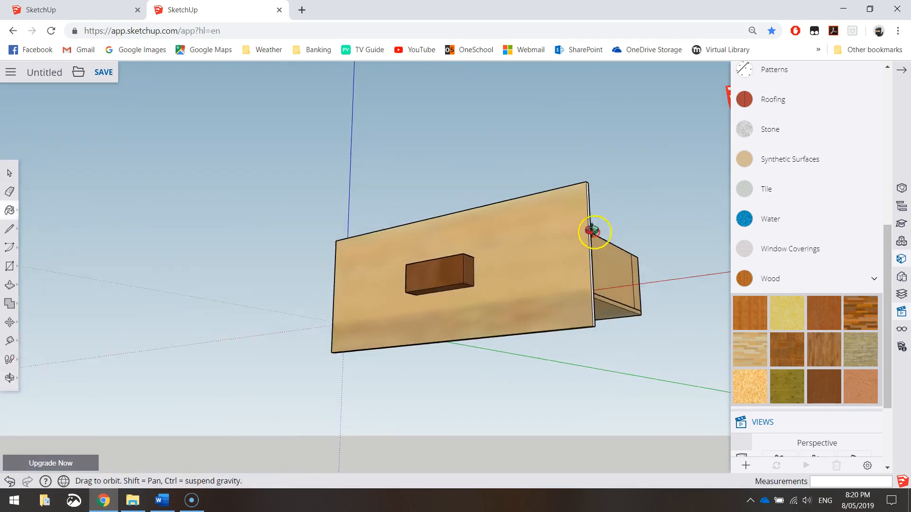
pyautogui.moveTo(592, 232); pyautogui.dragTo(543, 281)
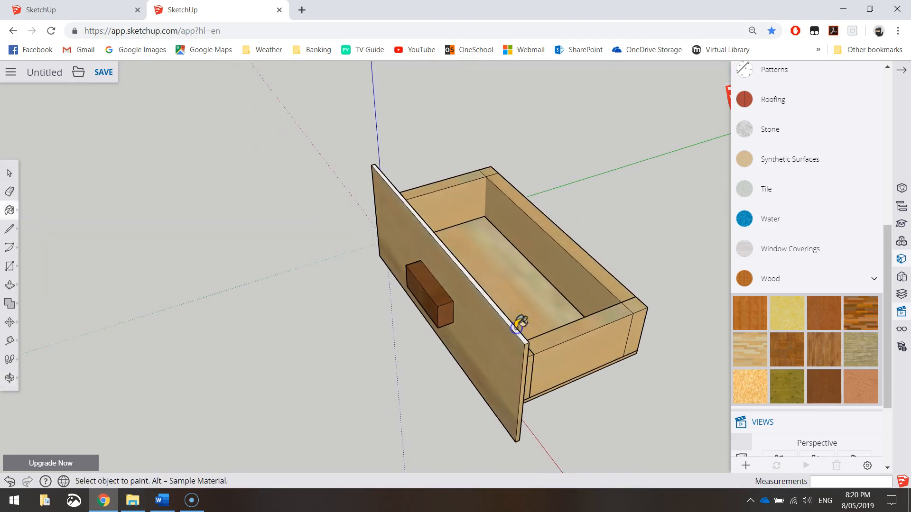
pyautogui.moveTo(12, 165)
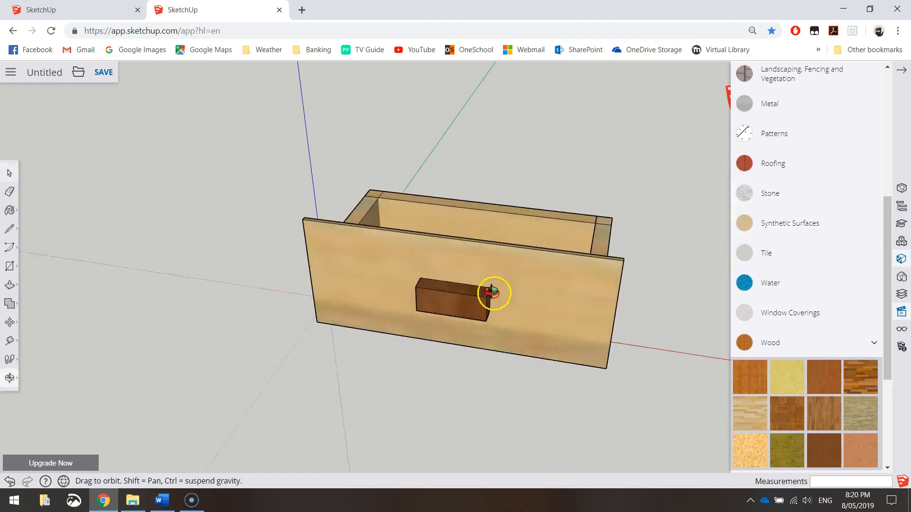
pyautogui.moveTo(494, 293); pyautogui.dragTo(372, 427)
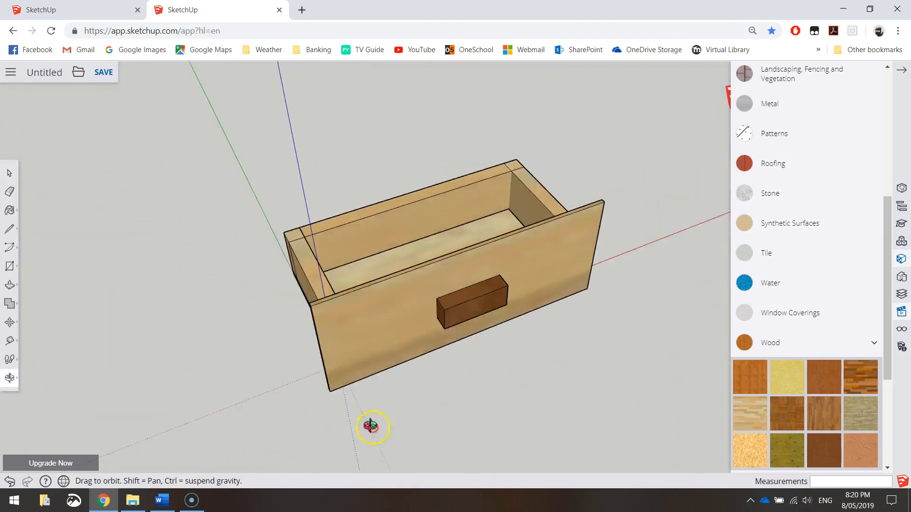
pyautogui.moveTo(372, 428); pyautogui.dragTo(473, 364)
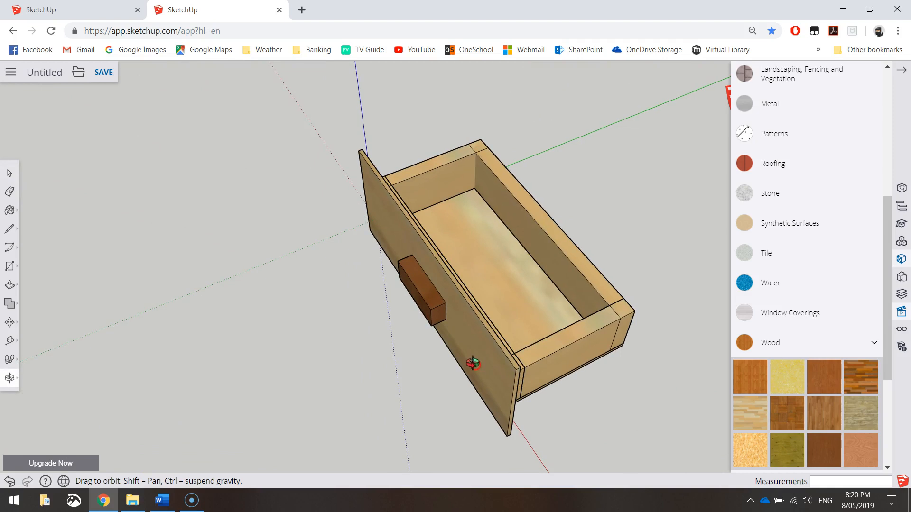